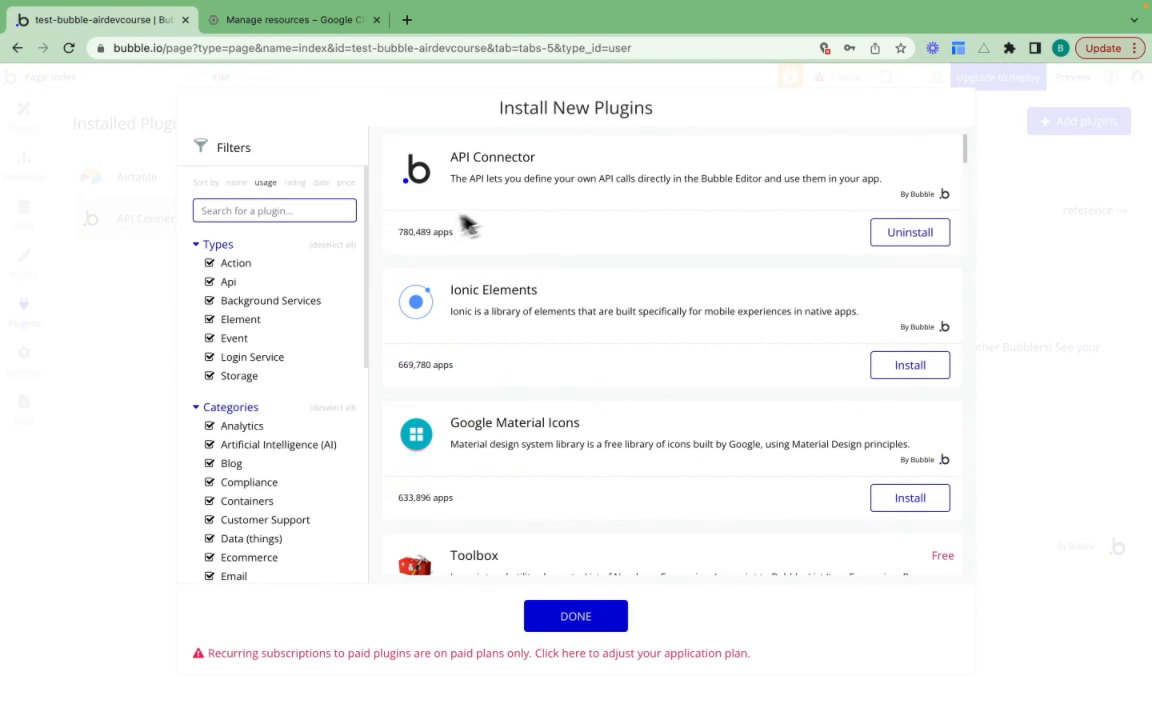
Step: Install the Google sign-in plugin from Install New Plugins and show its empty key settings
text(google)
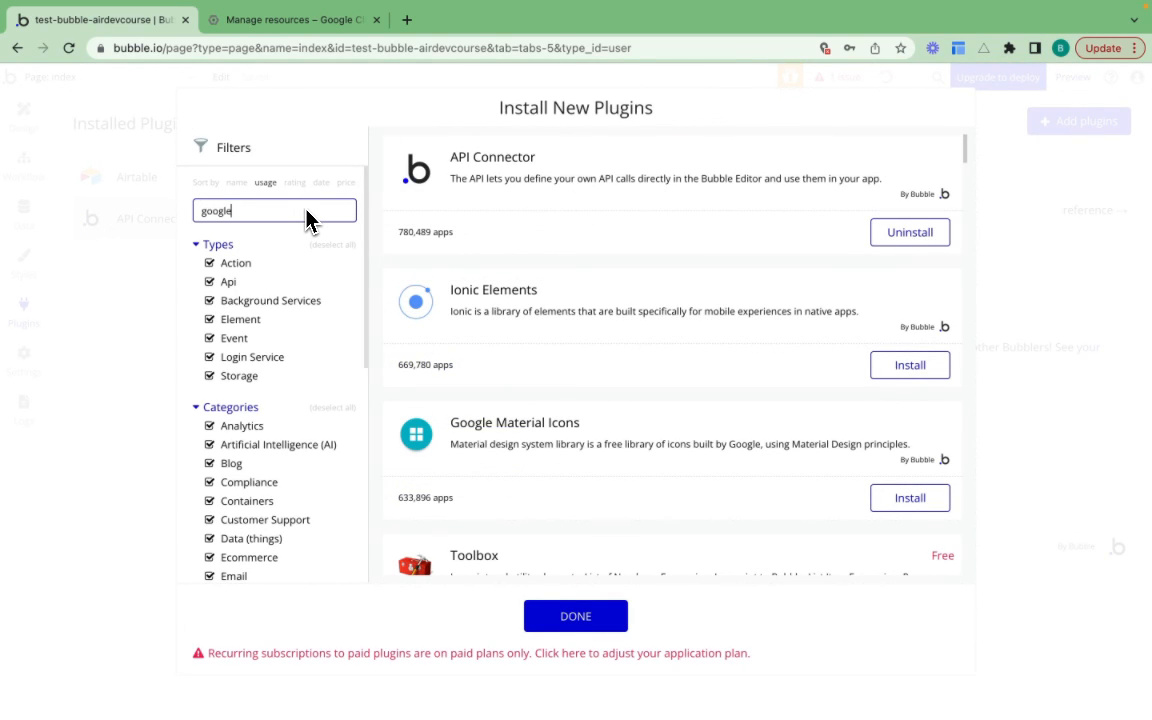
scroll(down, 3)
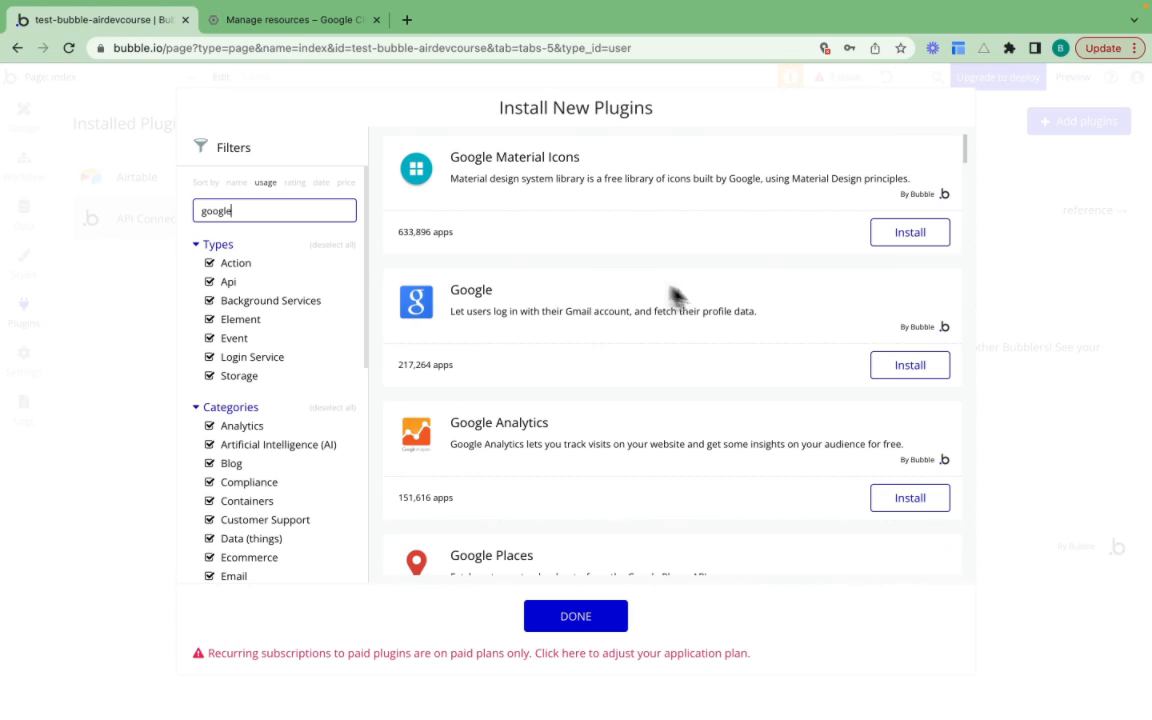
mouse_move(942, 344)
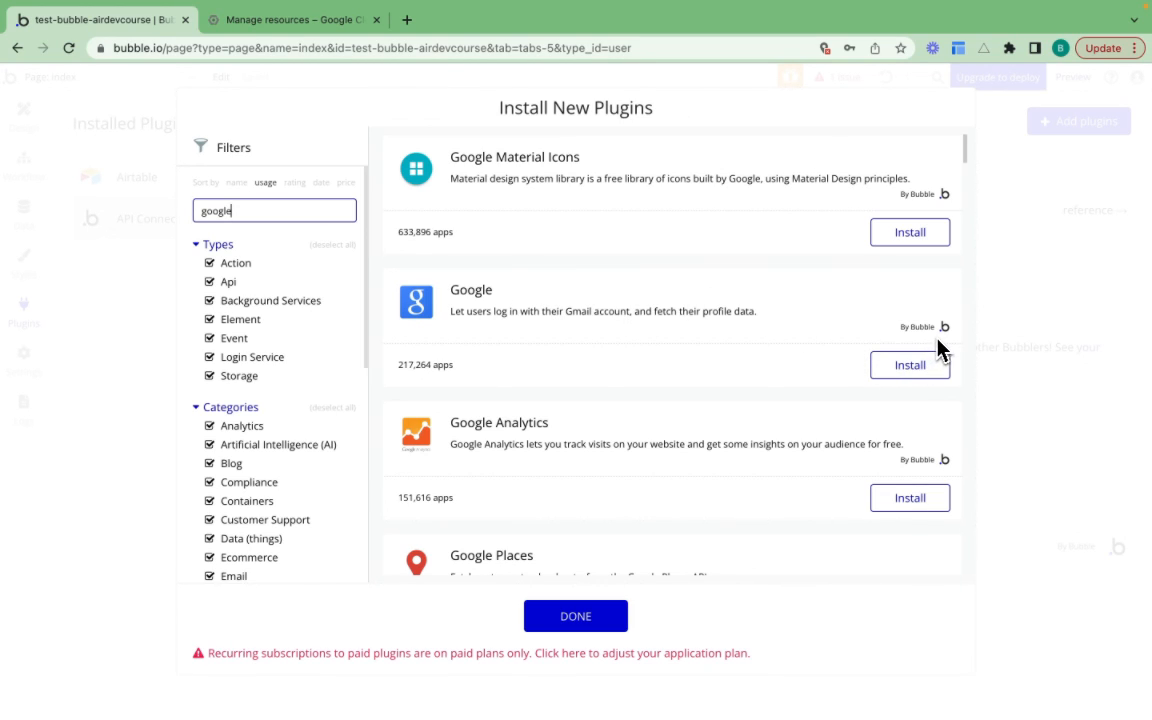
mouse_move(918, 356)
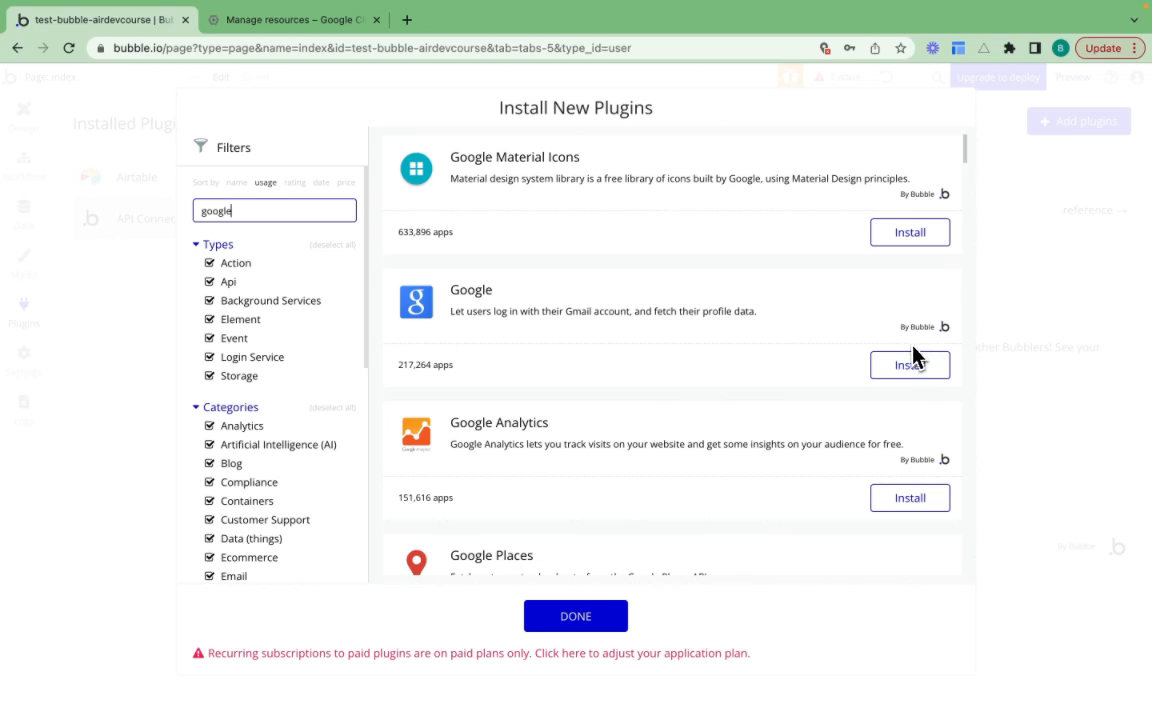
click(910, 364)
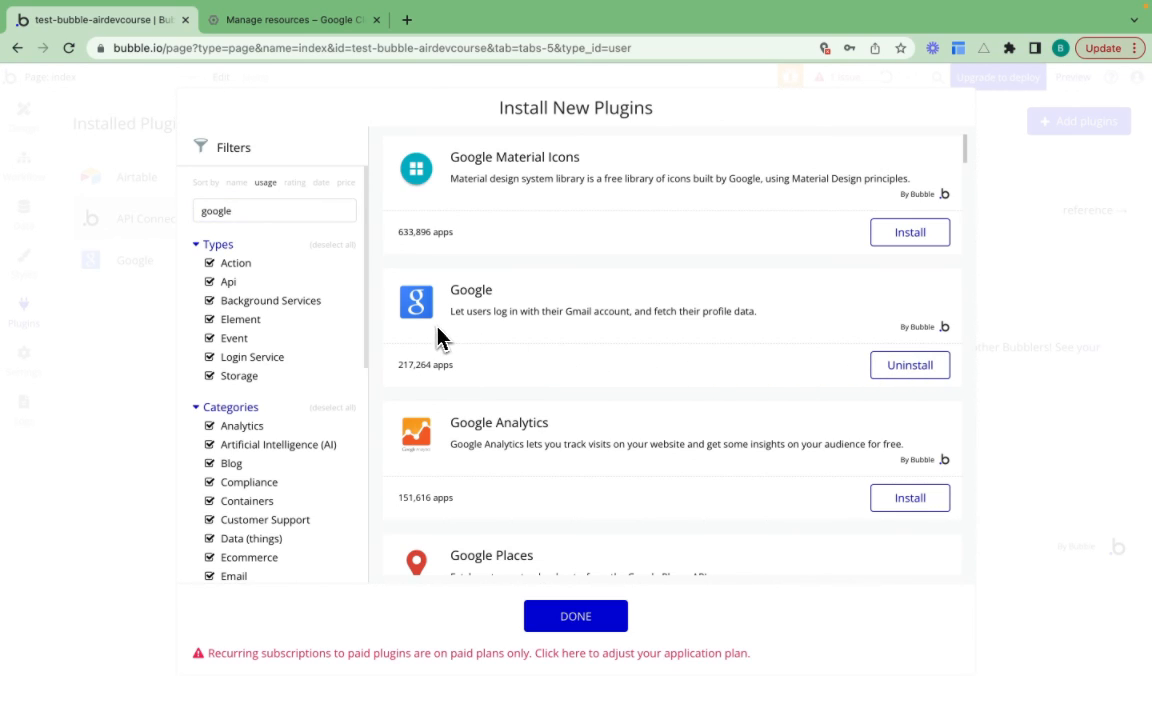
mouse_move(564, 344)
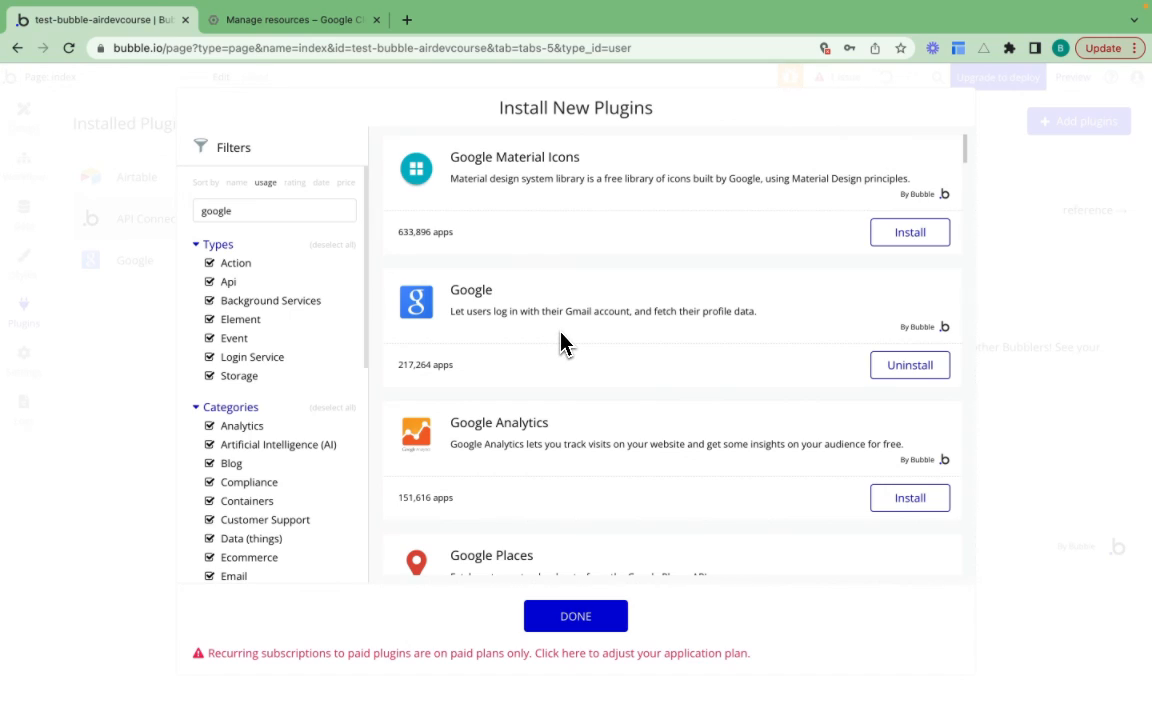
mouse_move(592, 348)
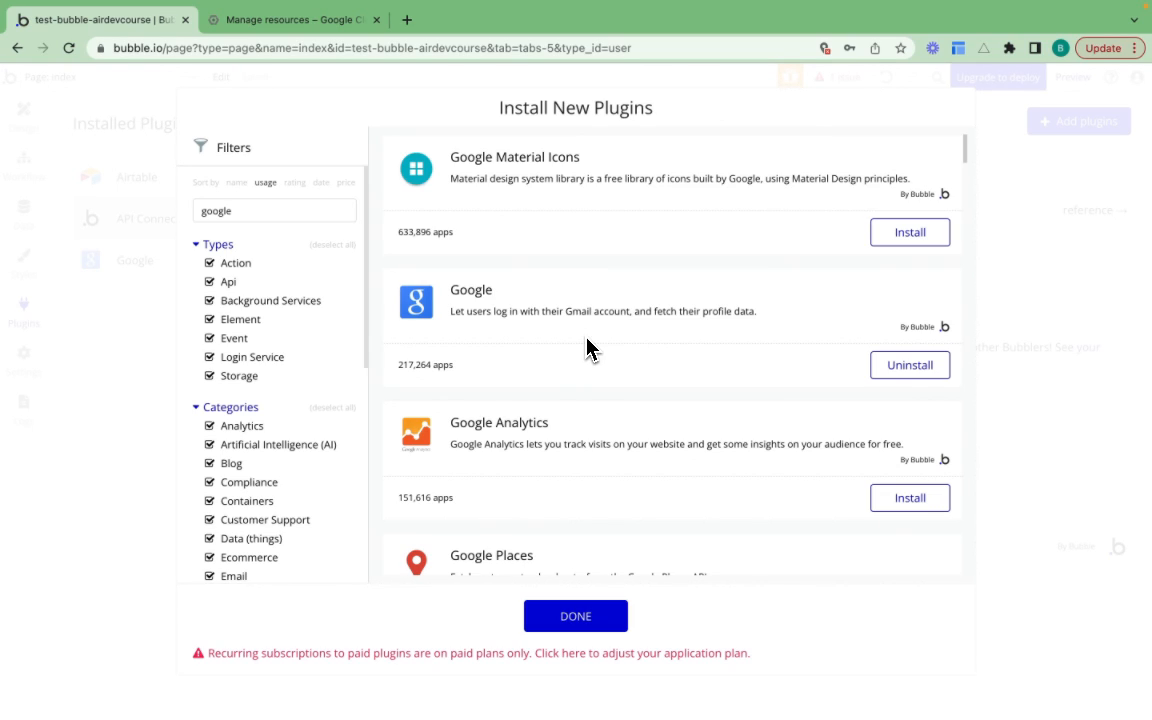
mouse_move(722, 342)
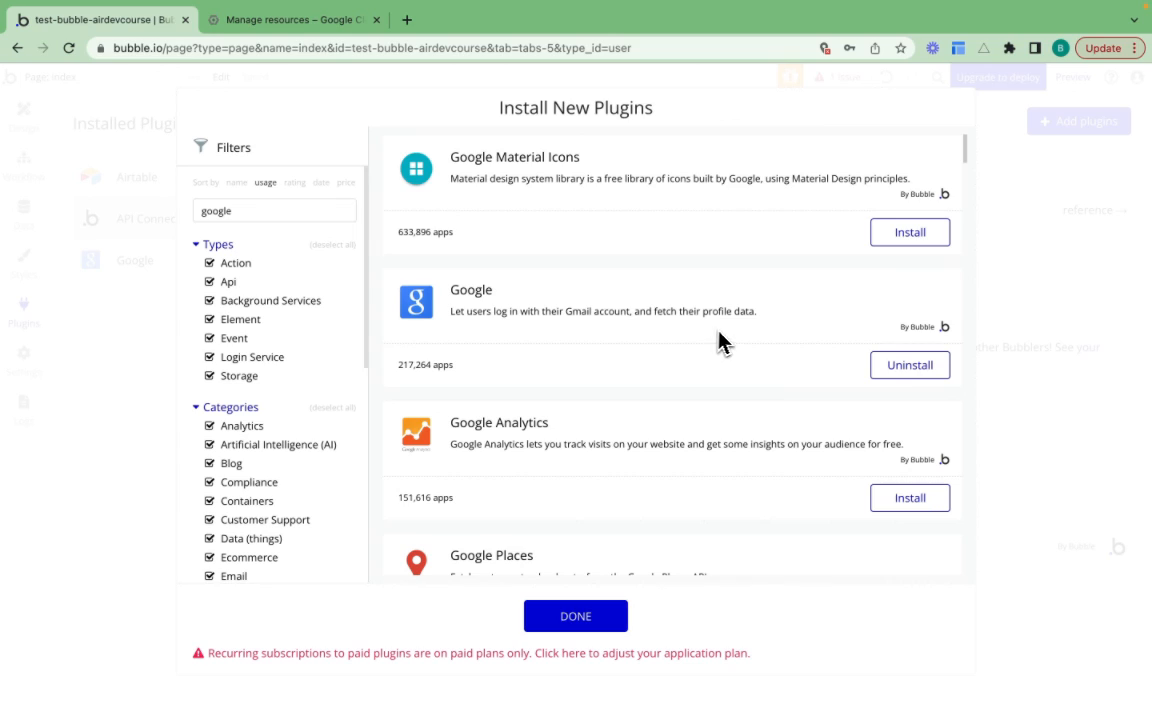
mouse_move(764, 348)
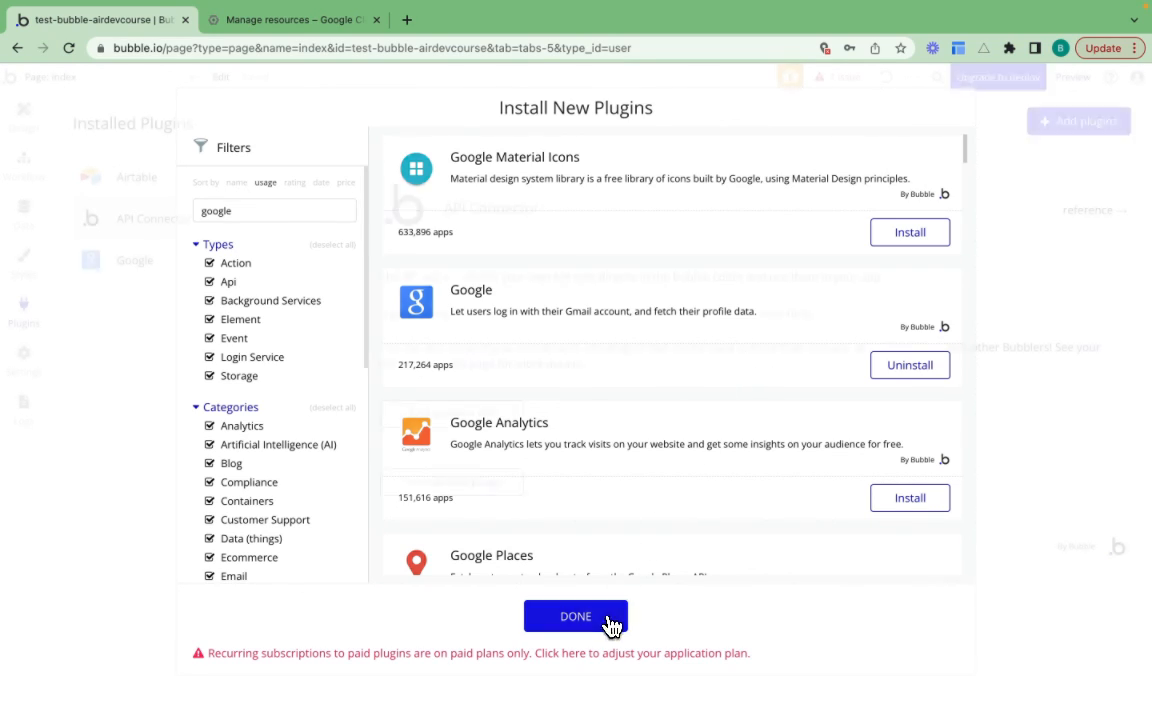
click(576, 616)
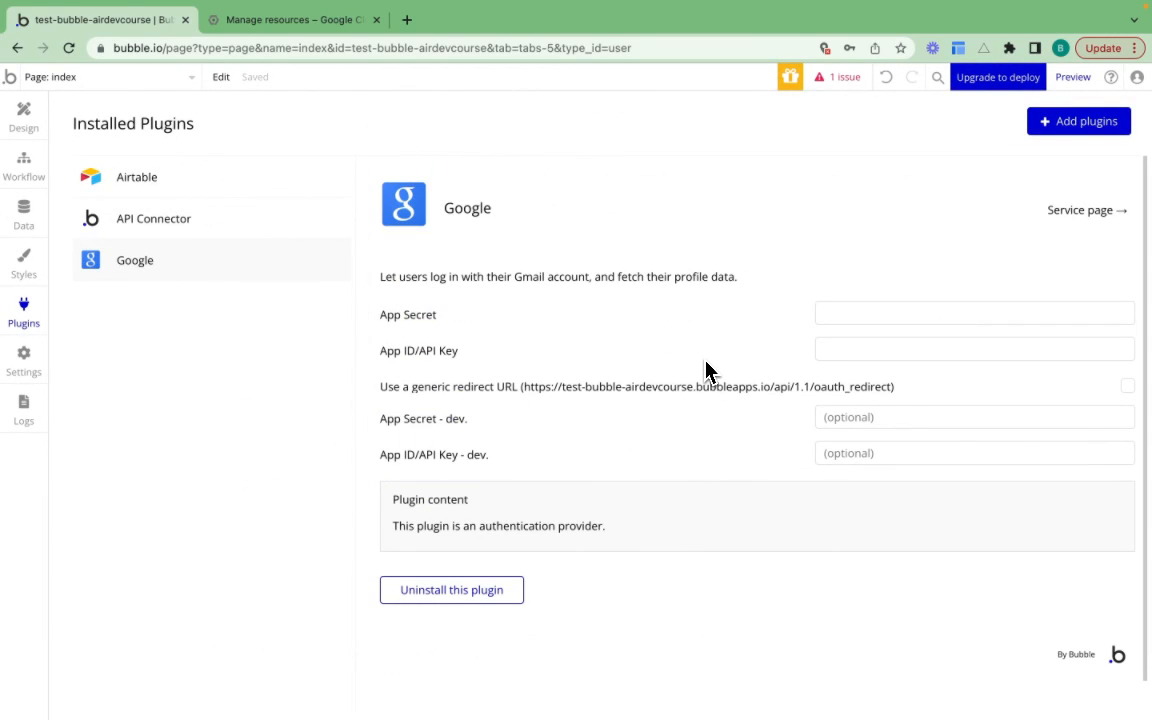
mouse_move(732, 324)
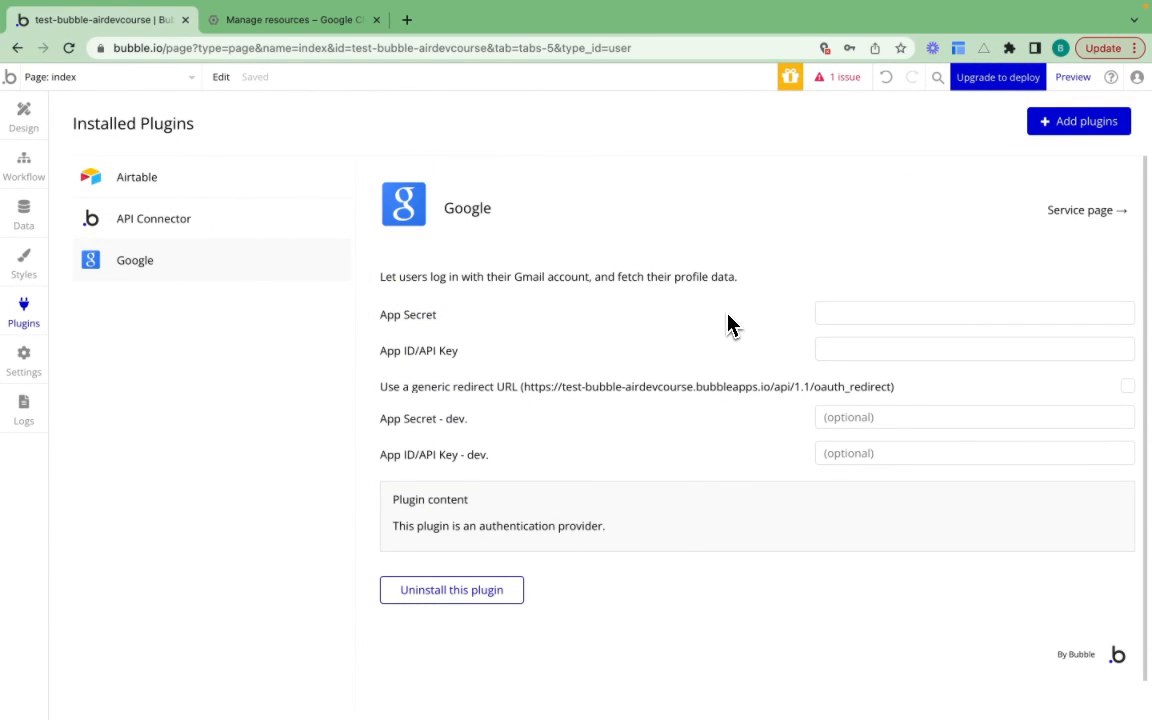
mouse_move(756, 364)
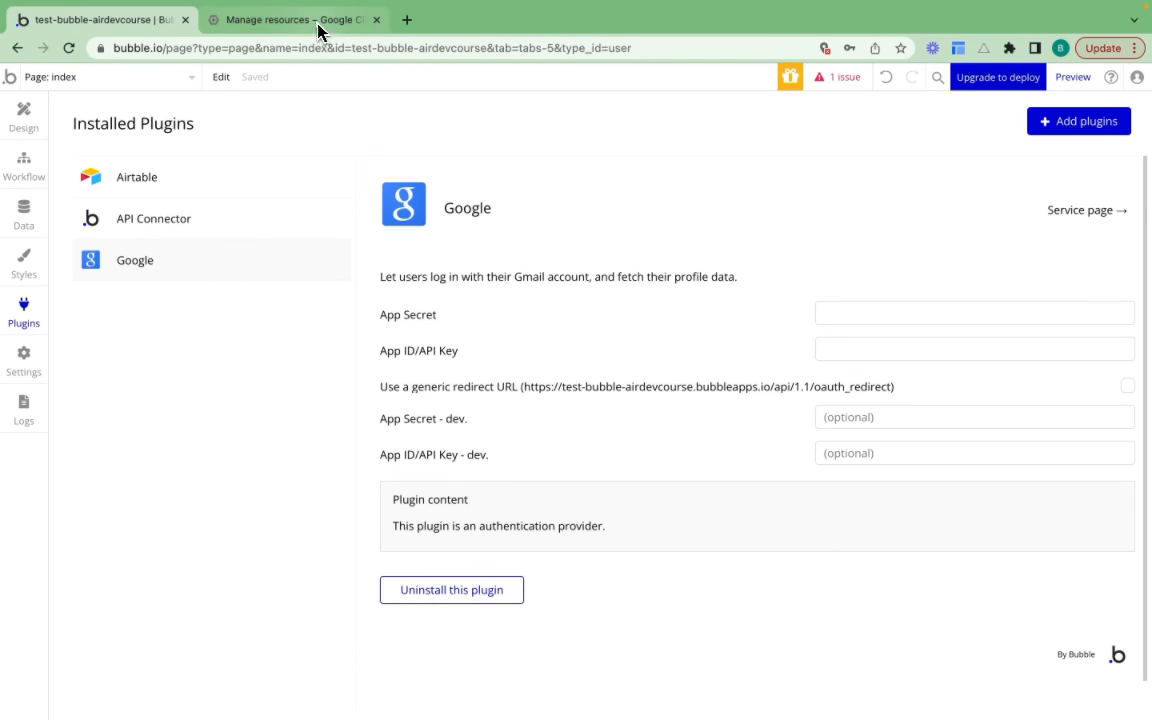
Step: Reach Google Developer Console via search and start a new project named Test airdev how to project
click(290, 20)
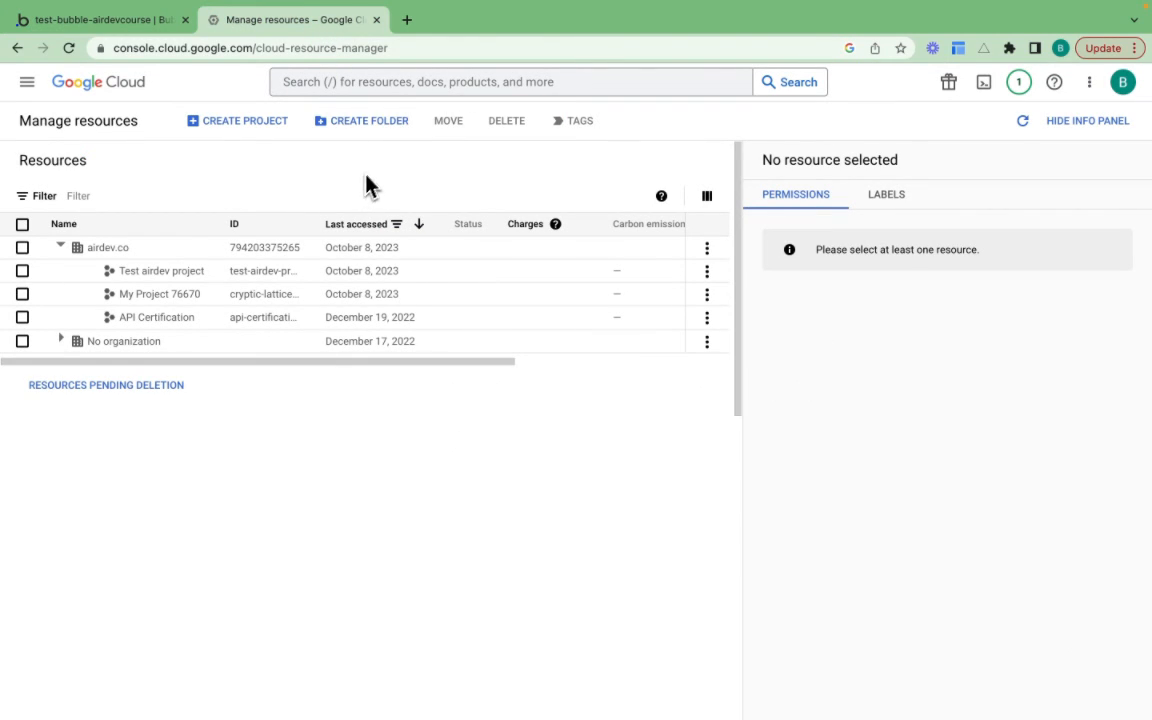
click(596, 20)
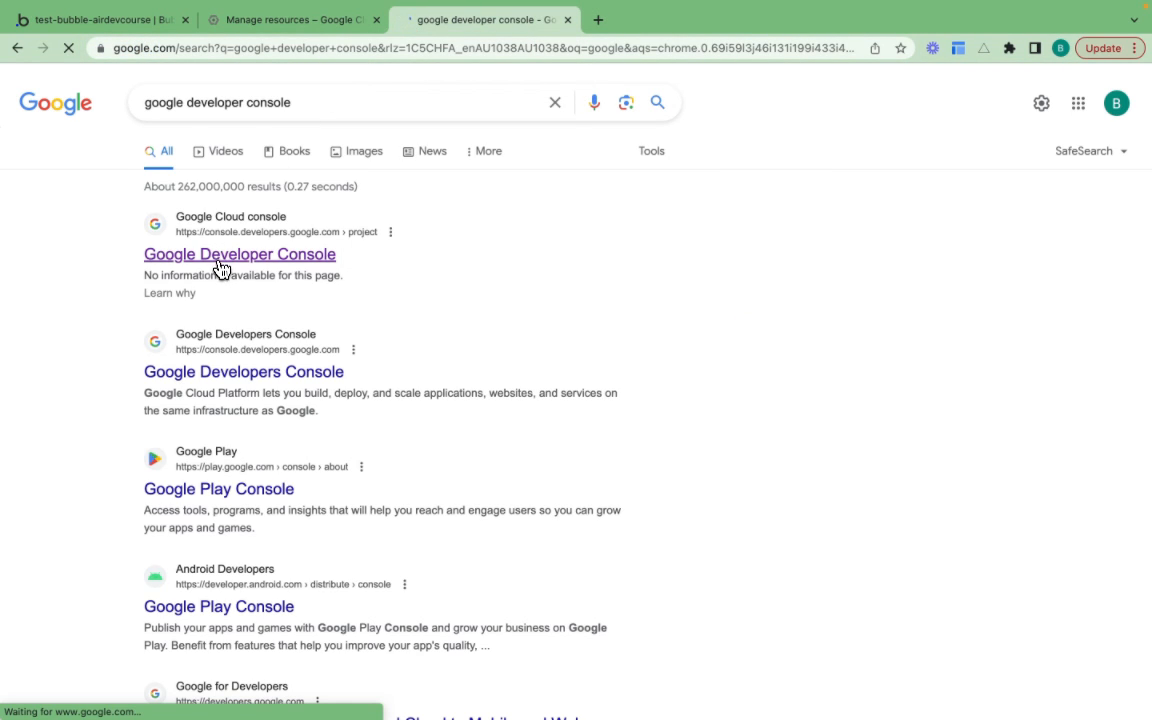
click(240, 254)
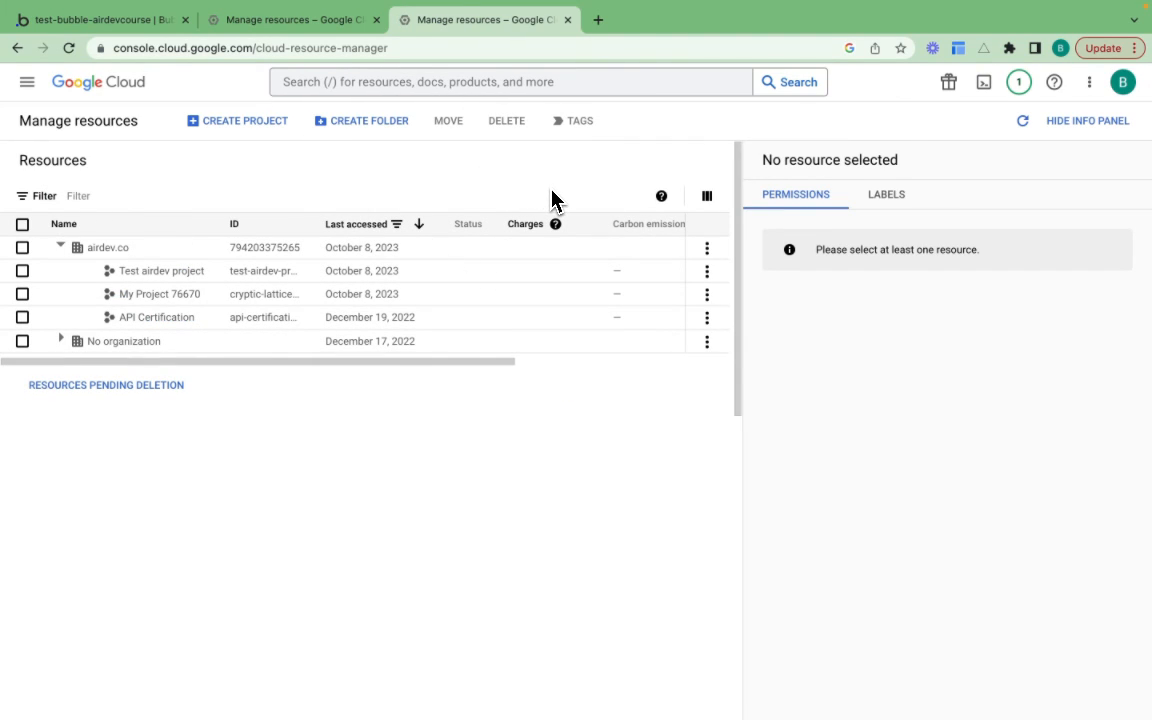
mouse_move(548, 56)
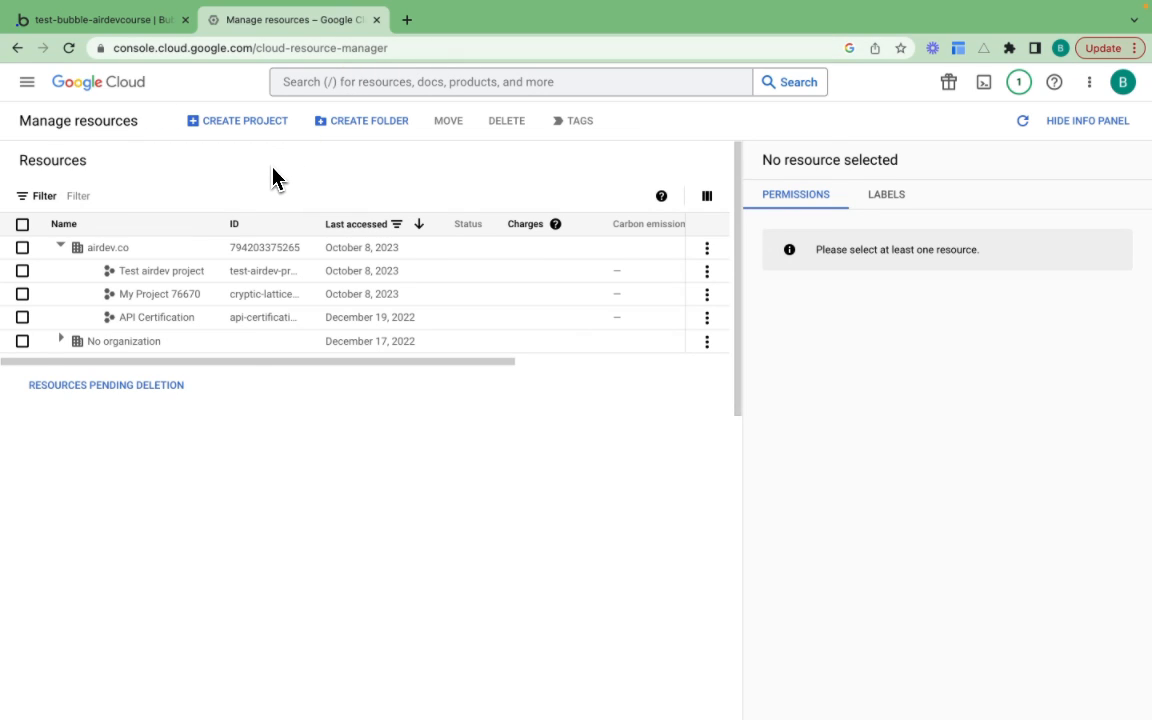
click(244, 120)
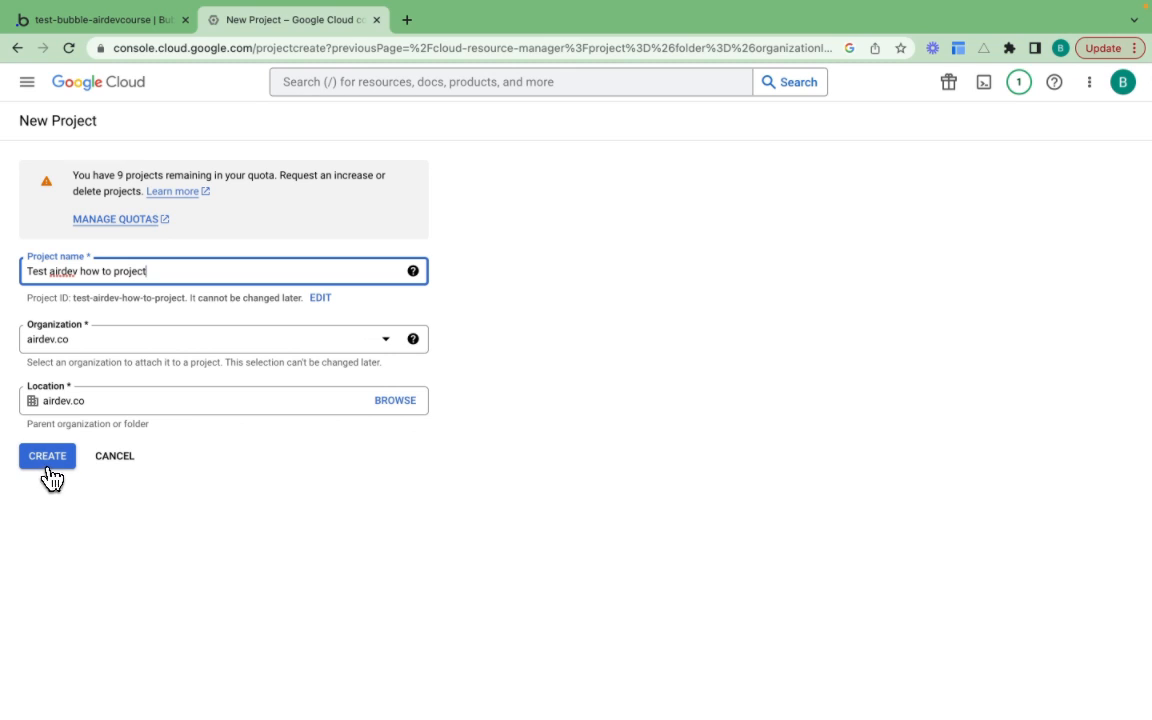
Step: Create the Test airdev how to project and select it from Notifications to reach its dashboard
click(48, 456)
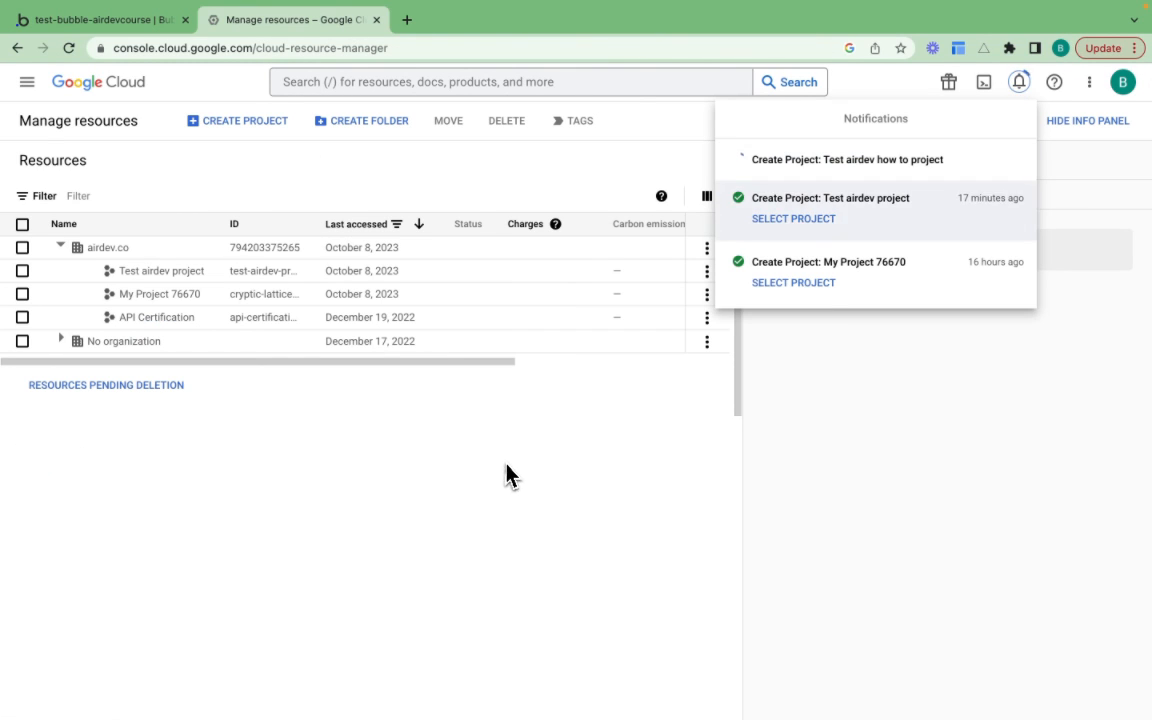
mouse_move(808, 176)
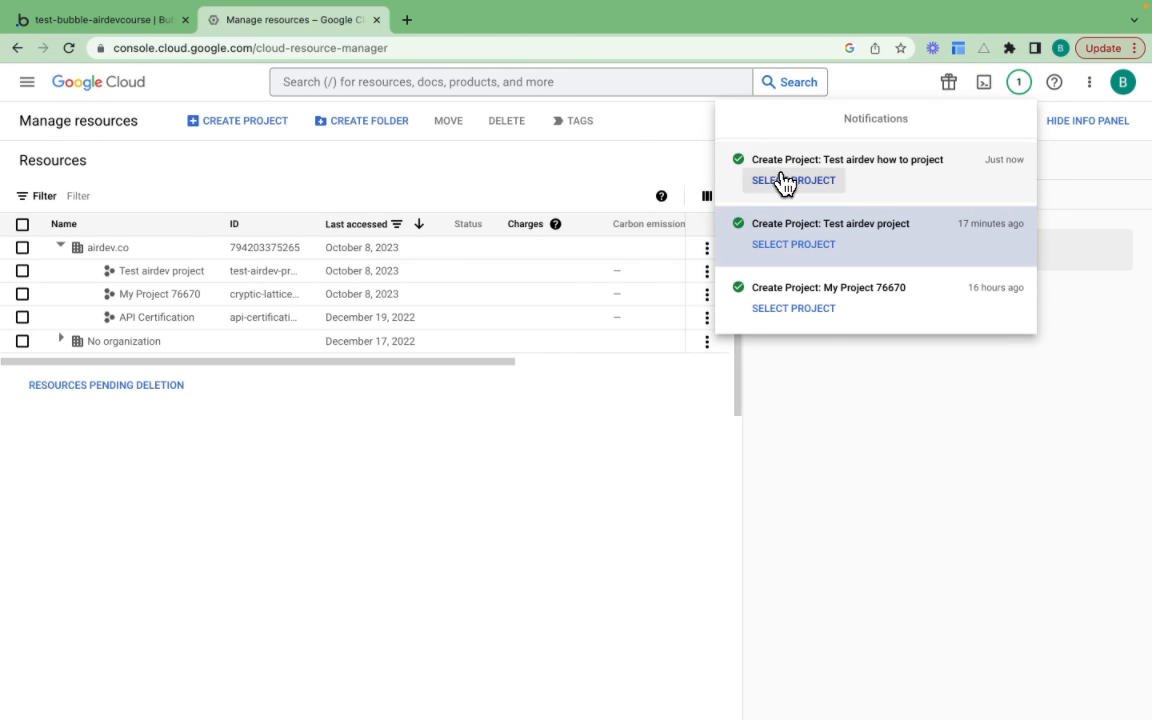
click(792, 180)
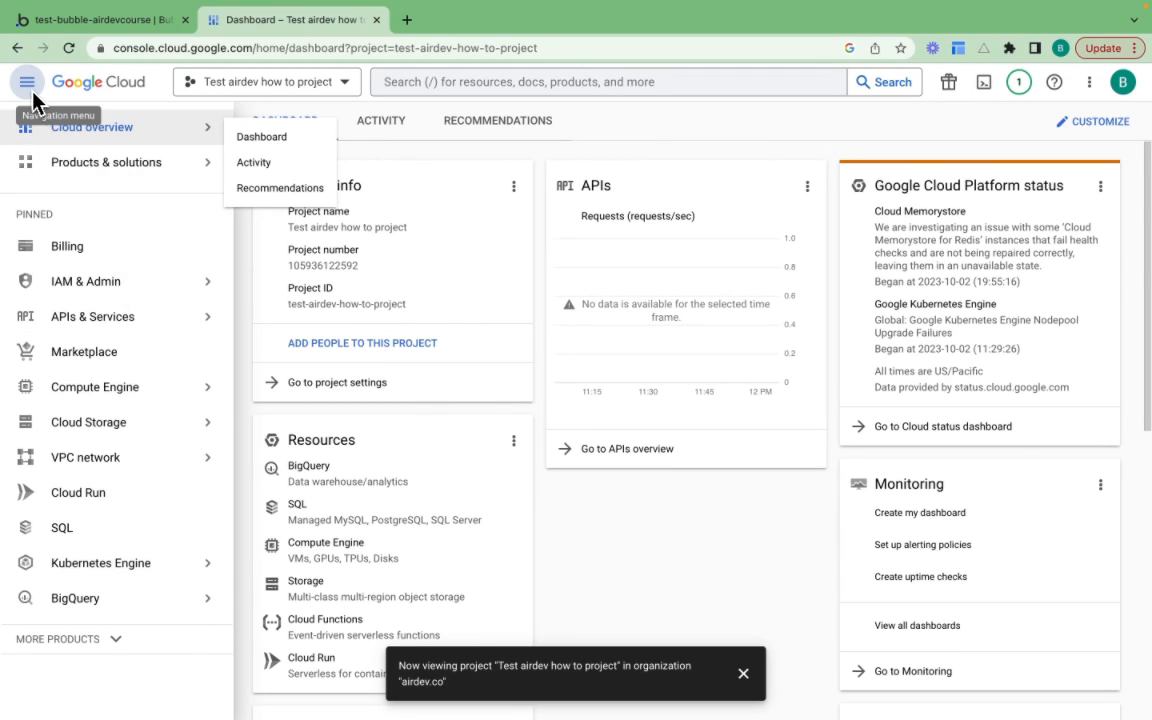
mouse_move(96, 162)
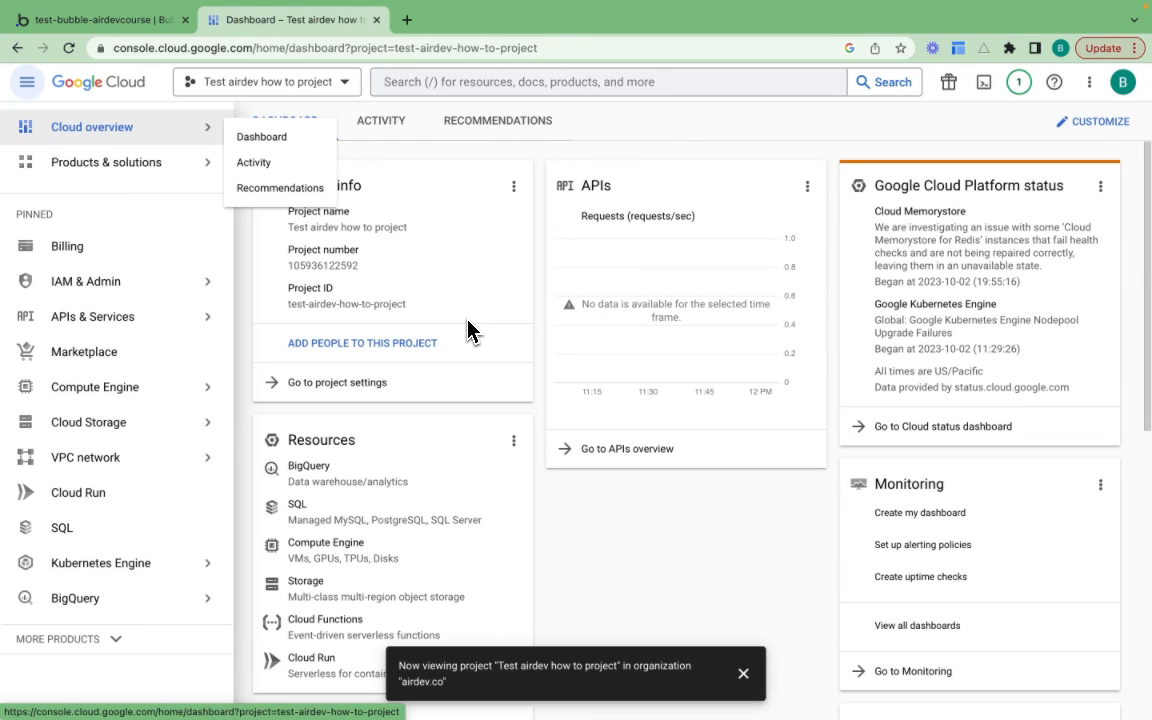
Step: Go to APIs & Services > OAuth consent screen and choose the External user type
click(84, 280)
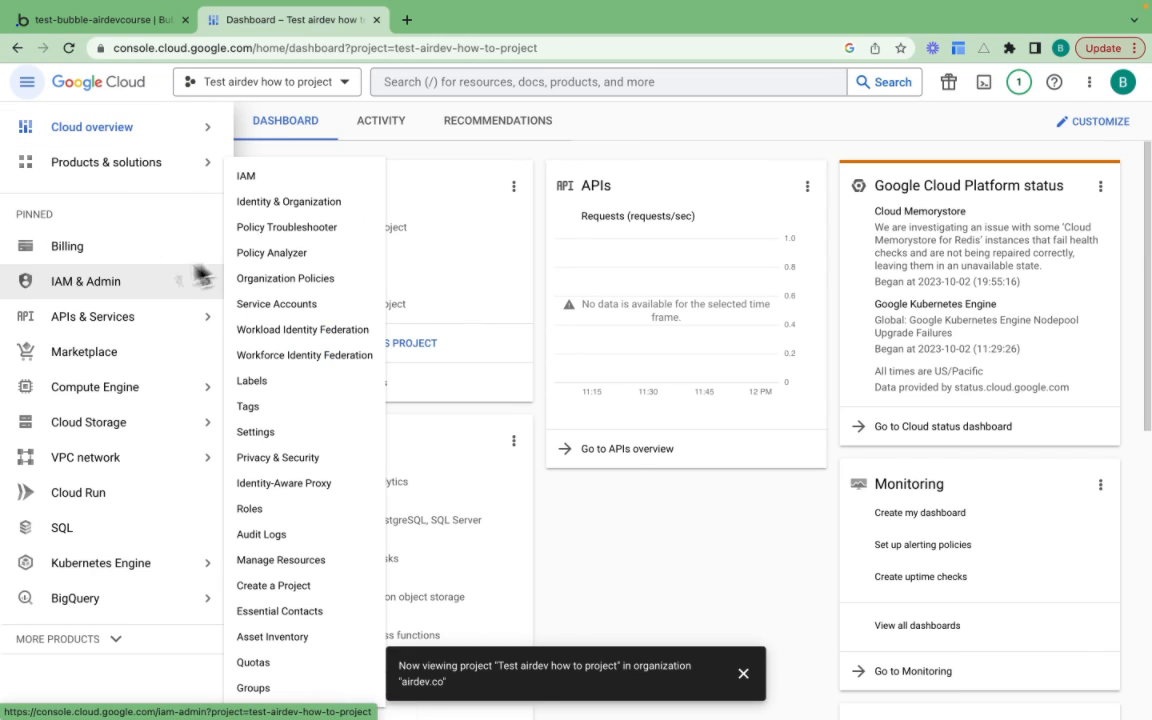
mouse_move(136, 304)
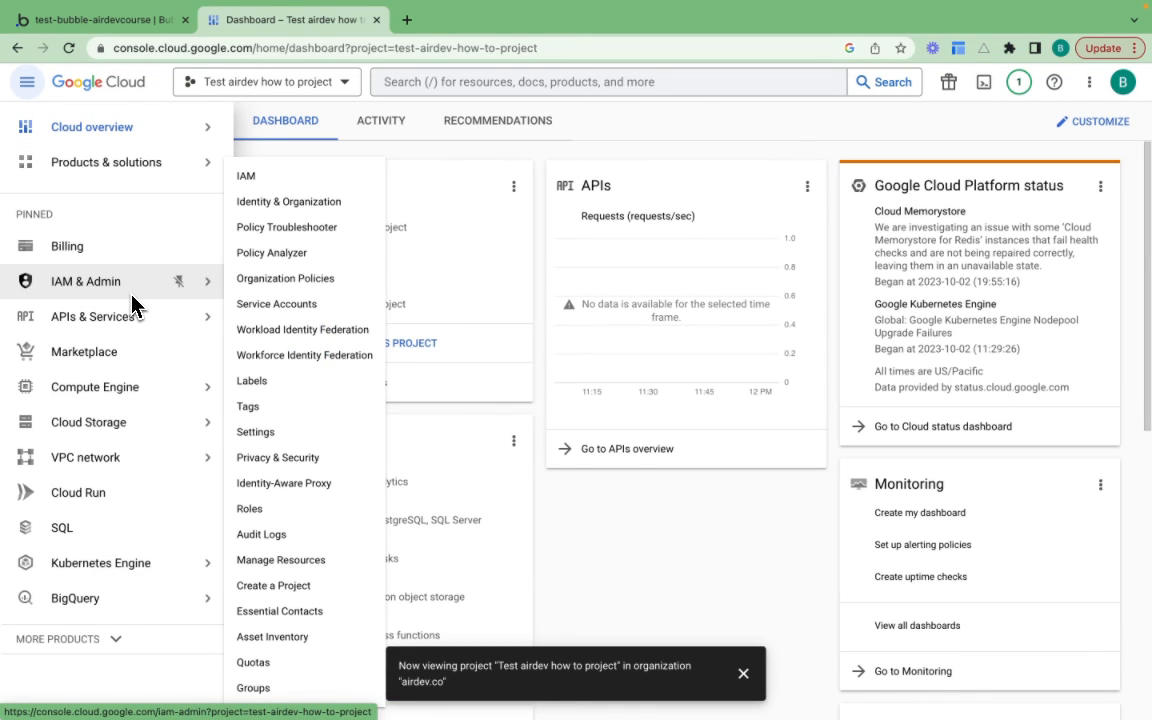
click(92, 316)
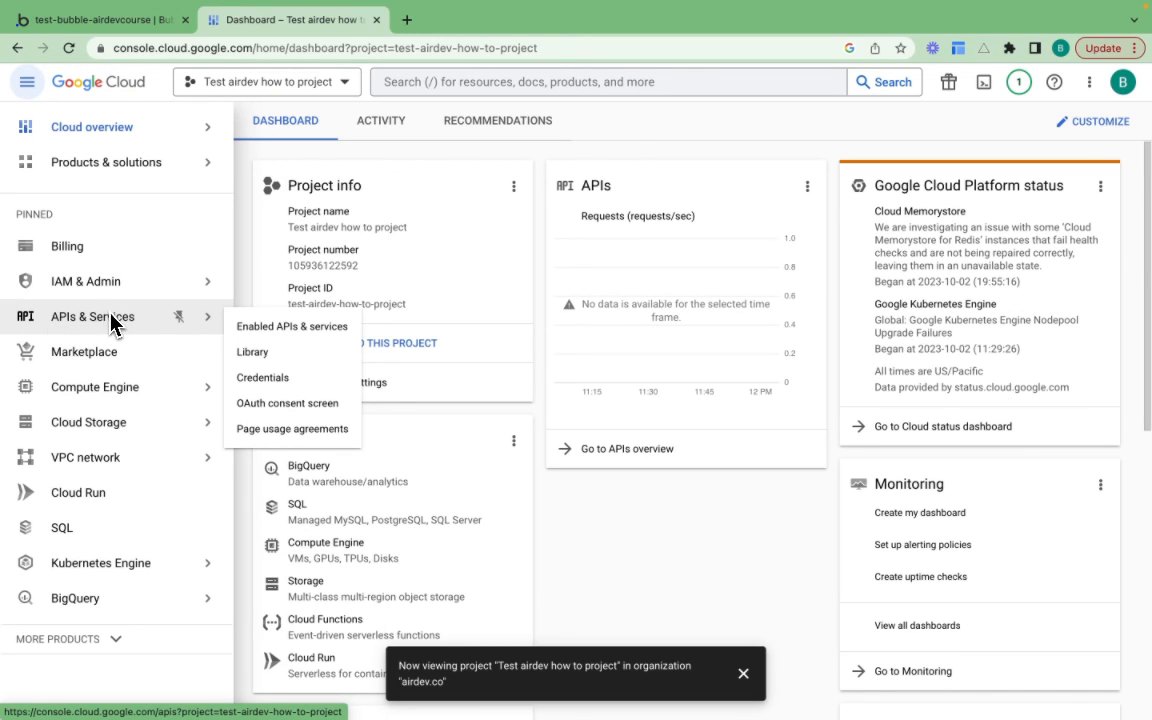
mouse_move(162, 322)
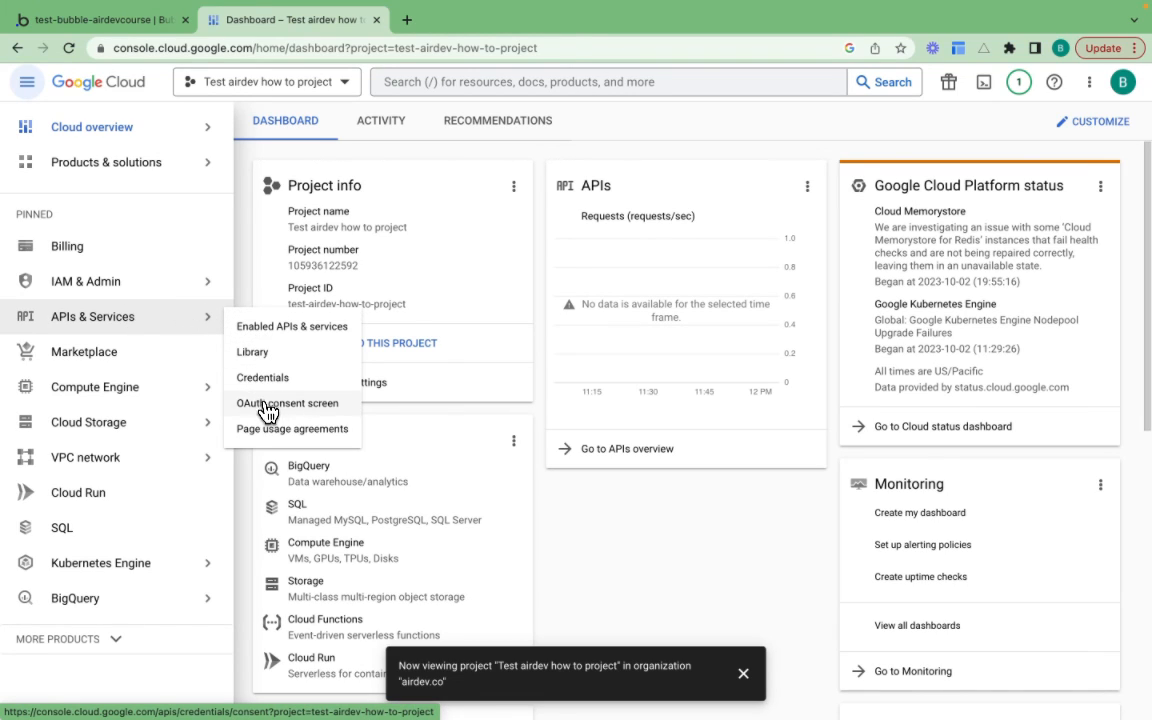
click(288, 404)
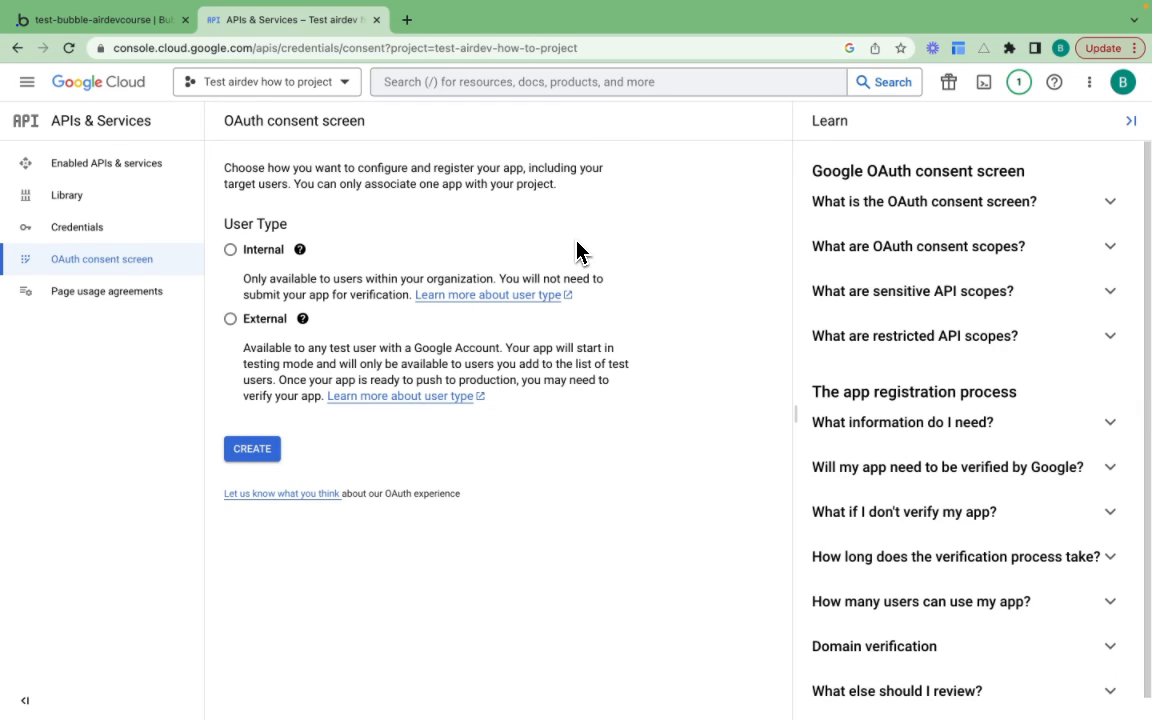
click(230, 318)
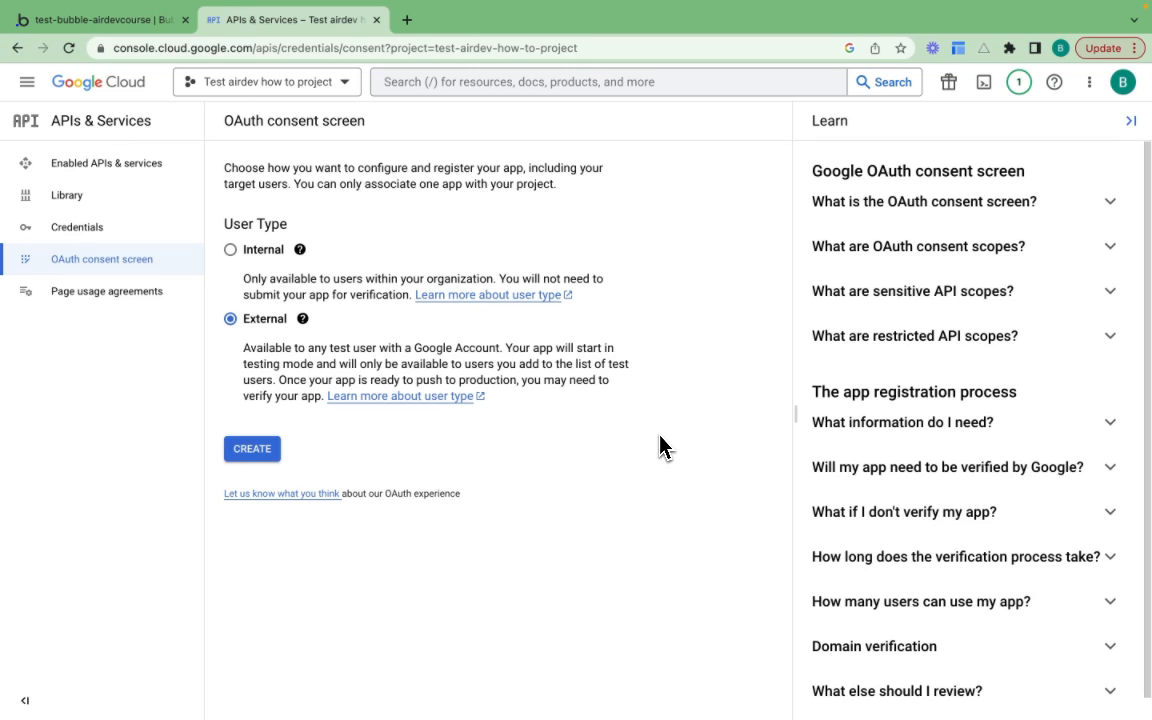
mouse_move(644, 428)
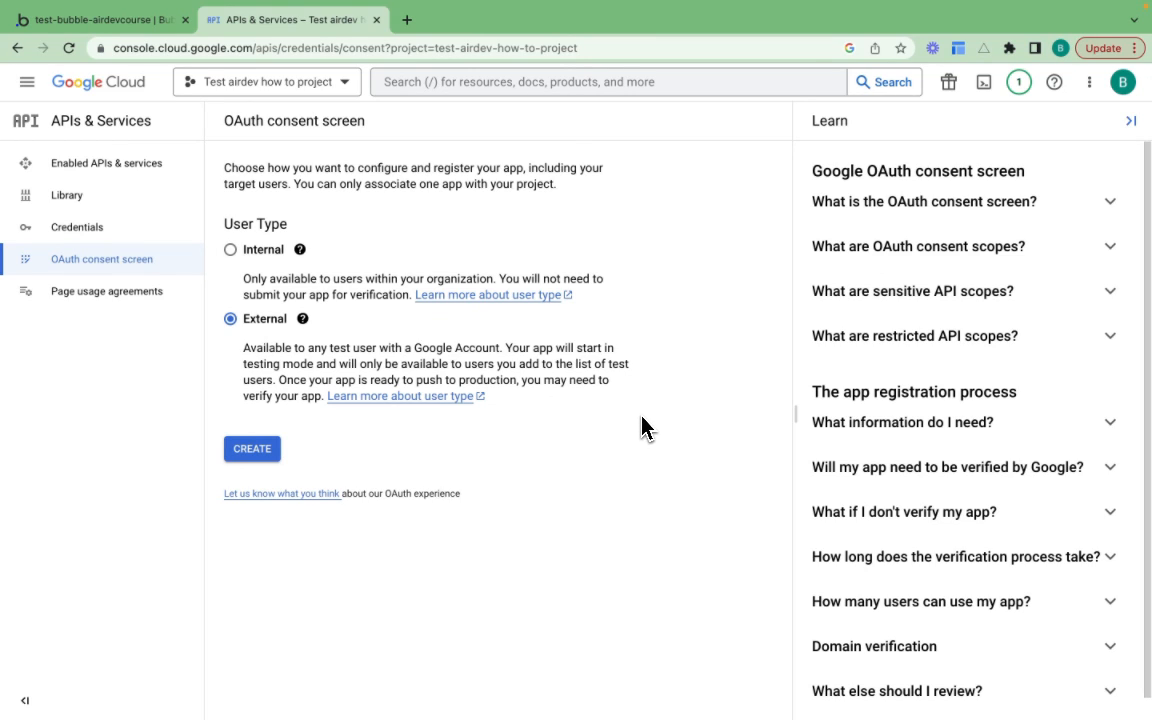
mouse_move(614, 420)
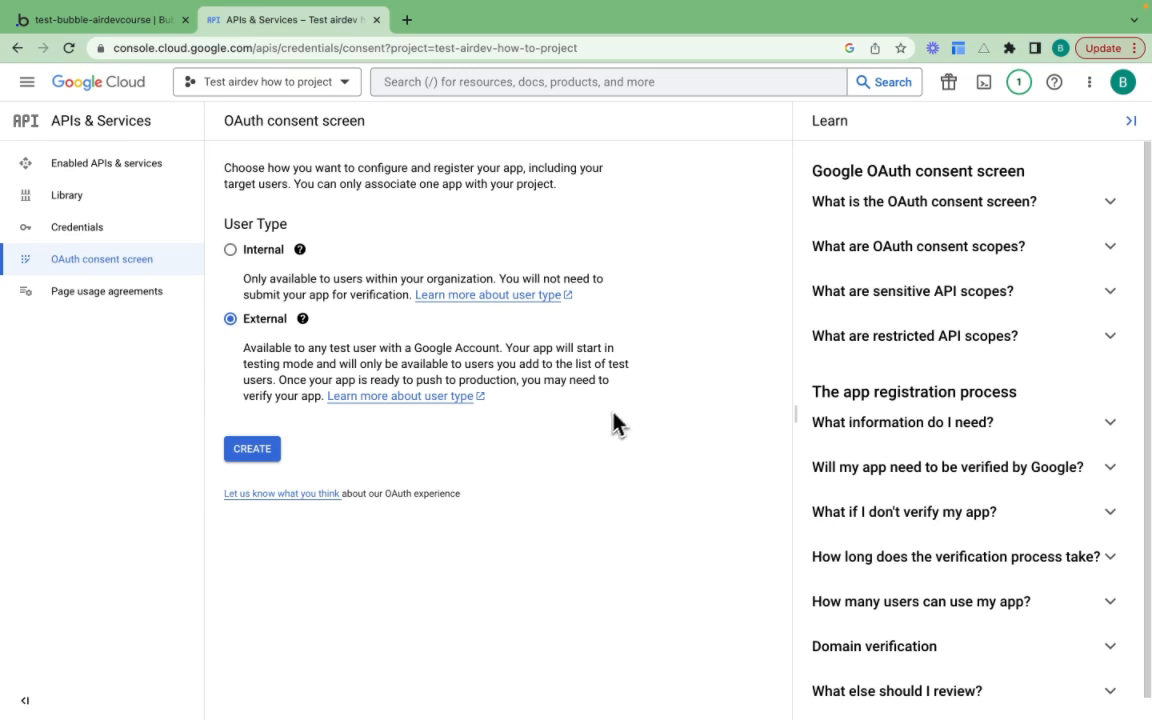
Step: Create the external consent screen with app name How to videos and a user support email
click(252, 448)
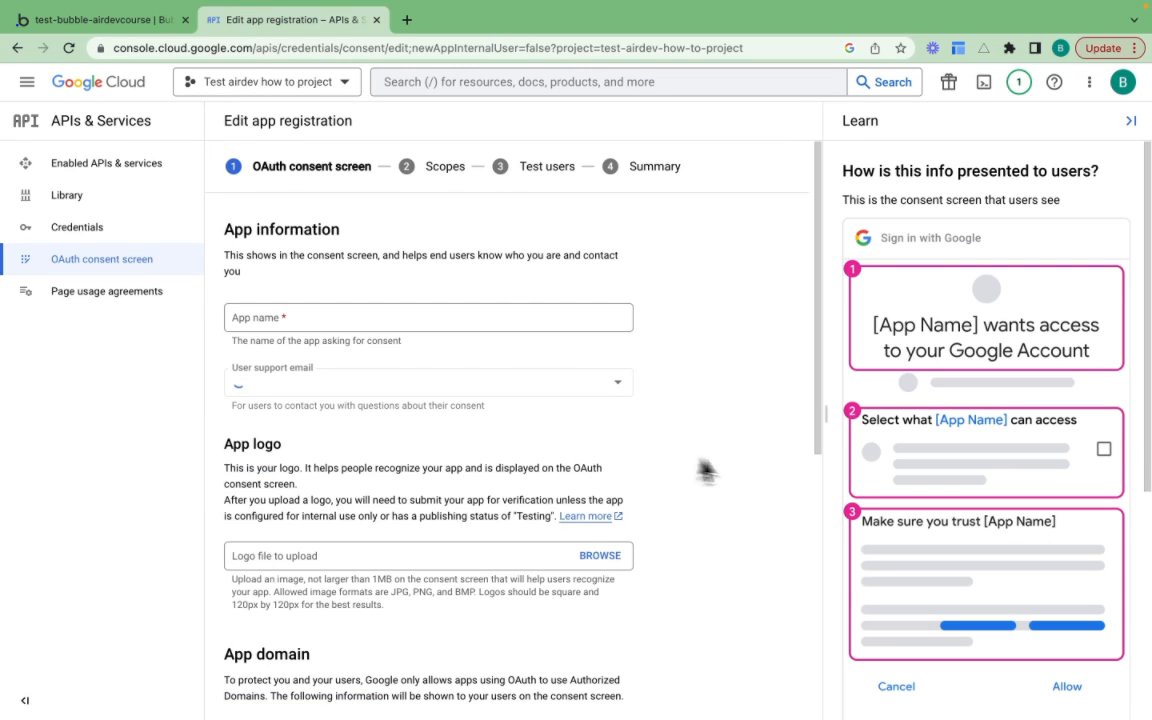
click(428, 316)
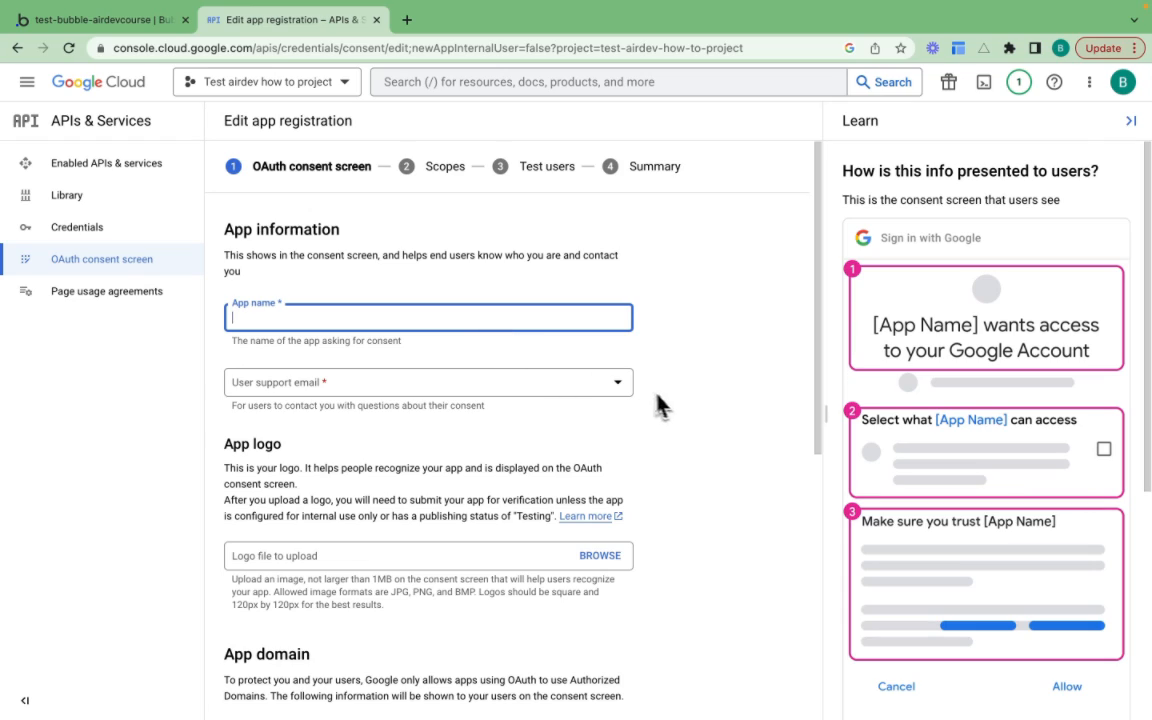
text(How to videos)
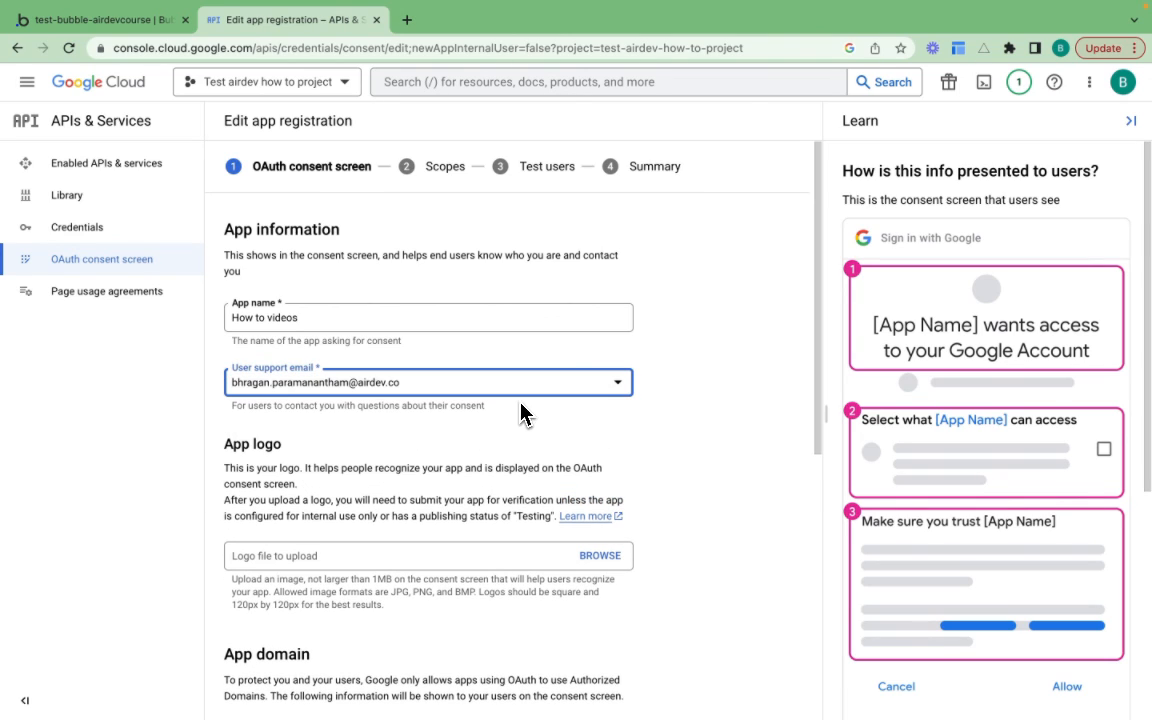
scroll(down, 3)
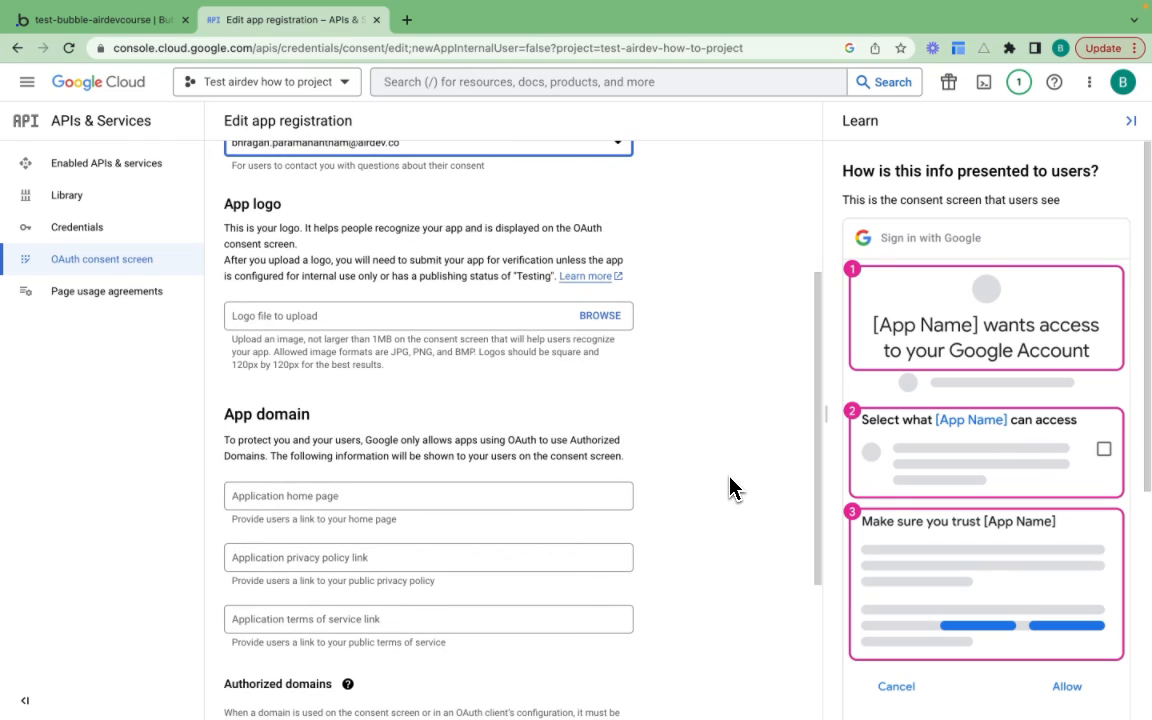
scroll(down, 3)
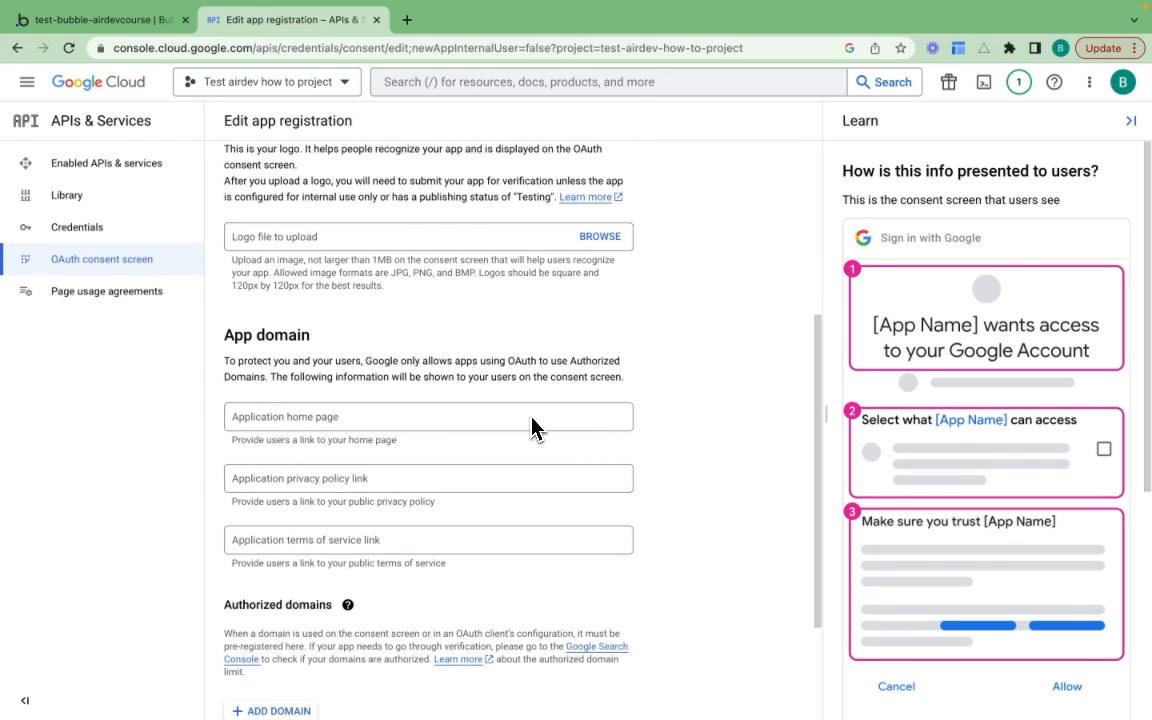
mouse_move(200, 122)
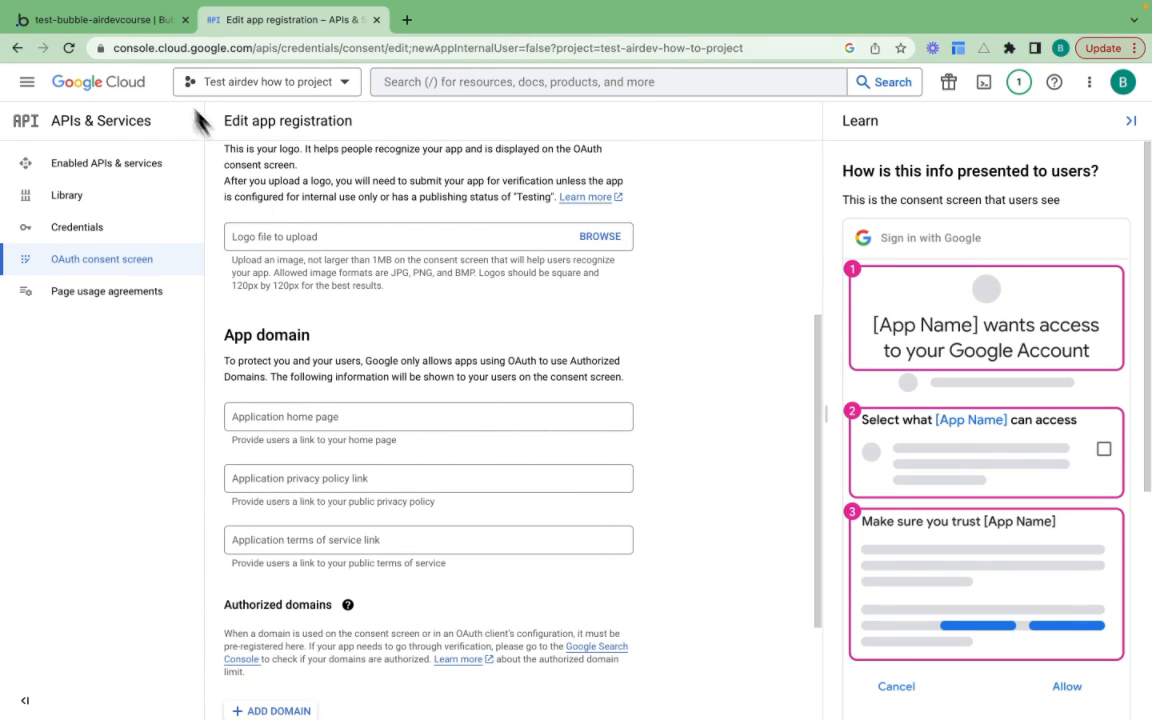
click(90, 20)
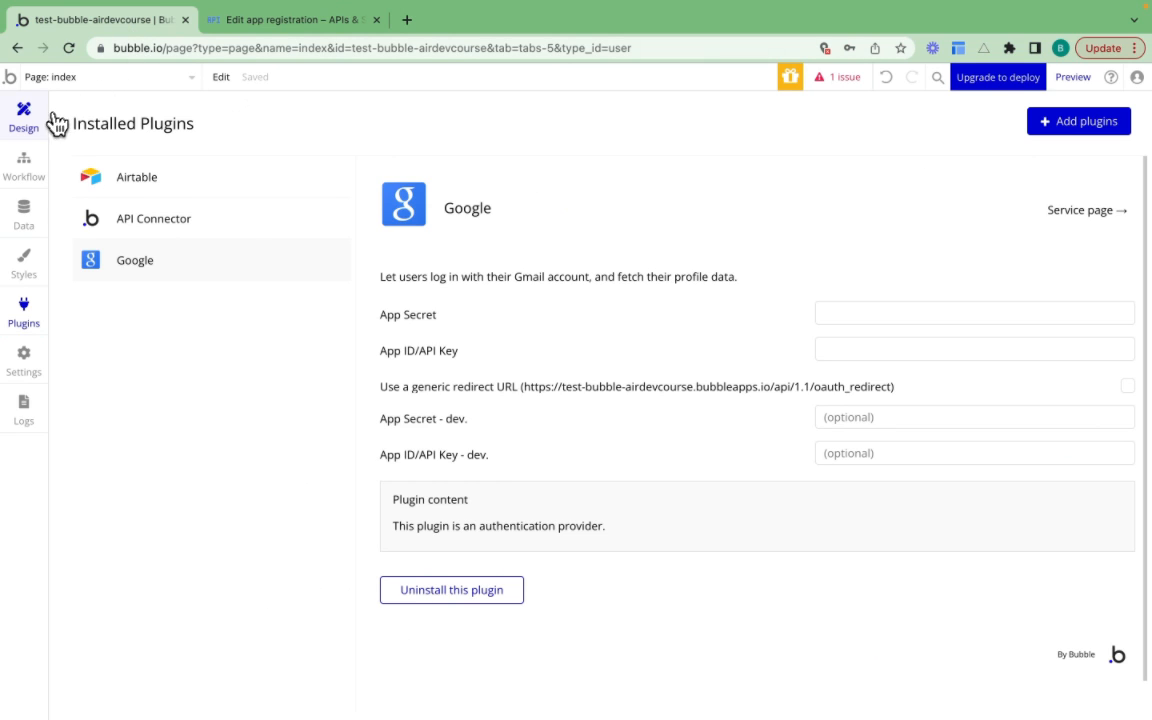
click(1074, 76)
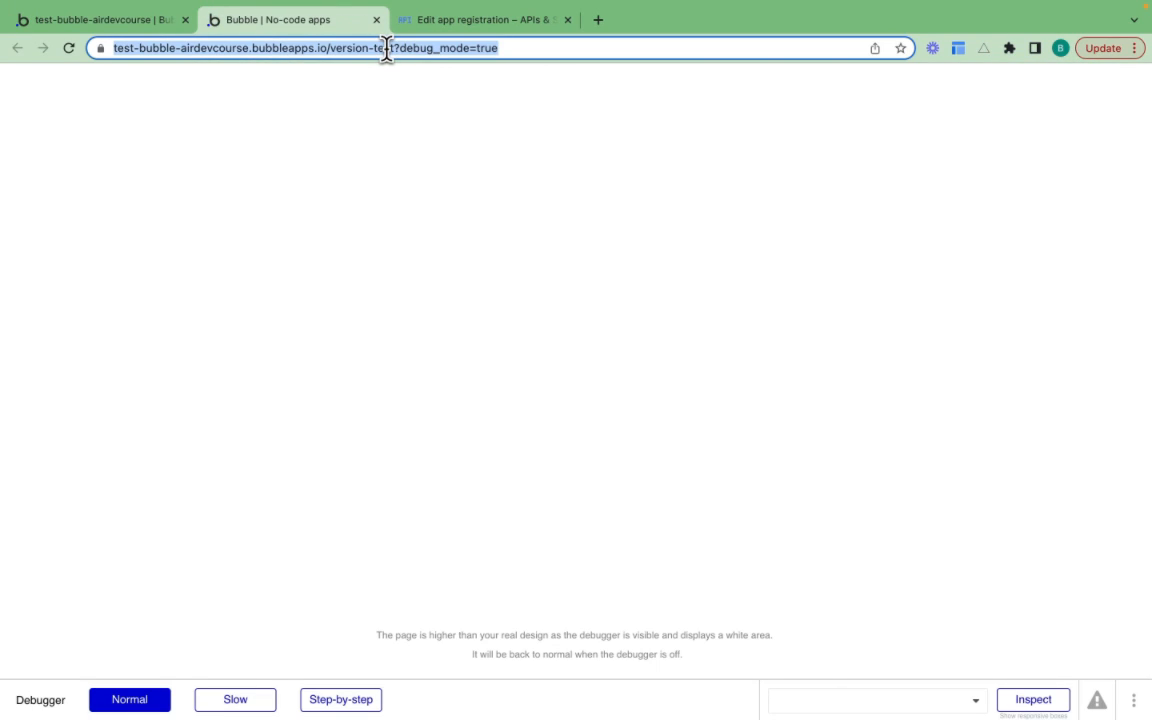
click(504, 20)
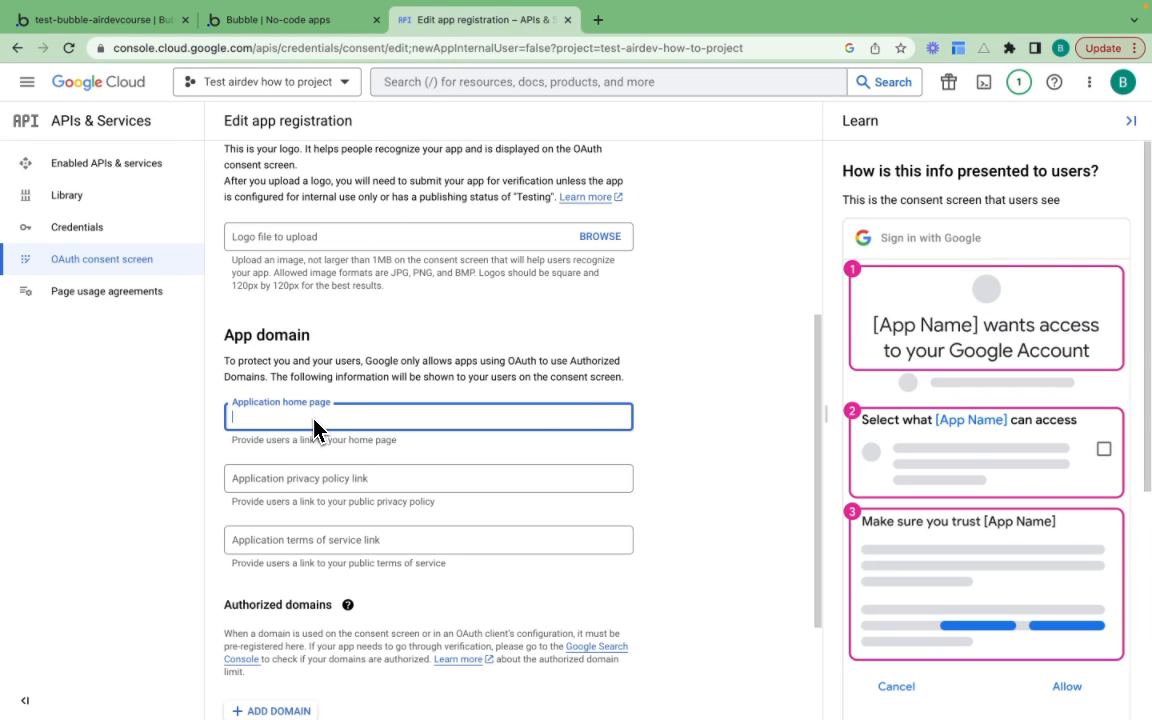
text(https://test-bubble-airdevcourse.bubbleapps.io/version-test?debug_mode=true)
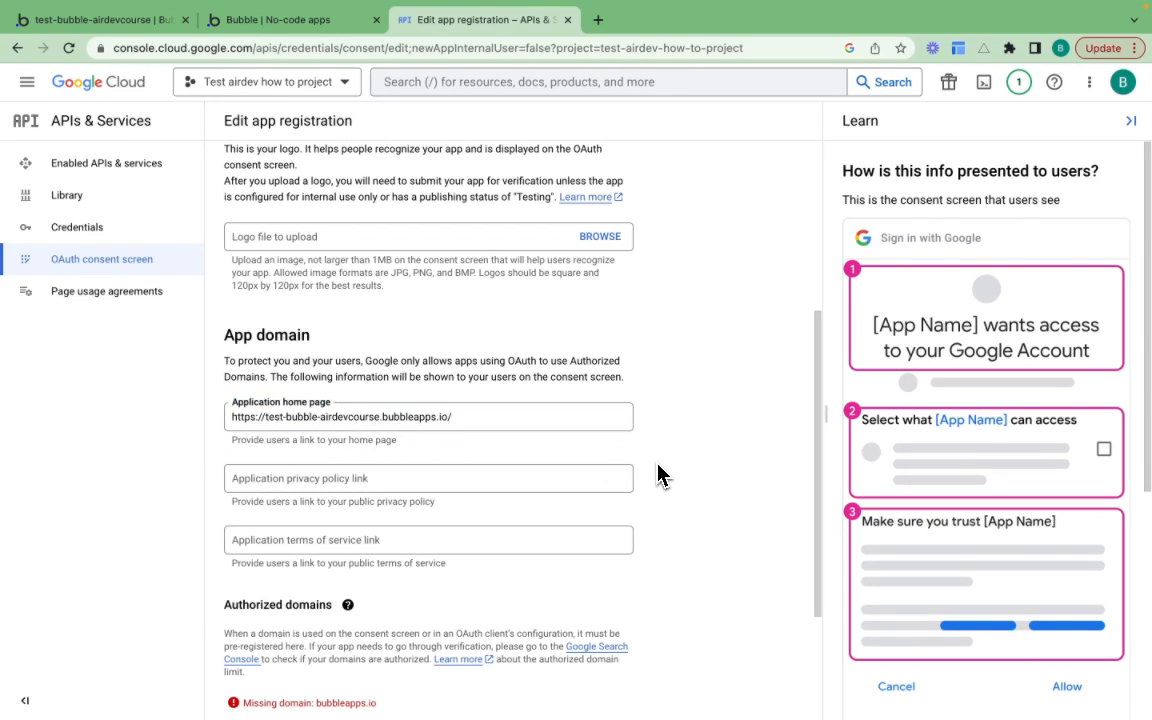
click(428, 478)
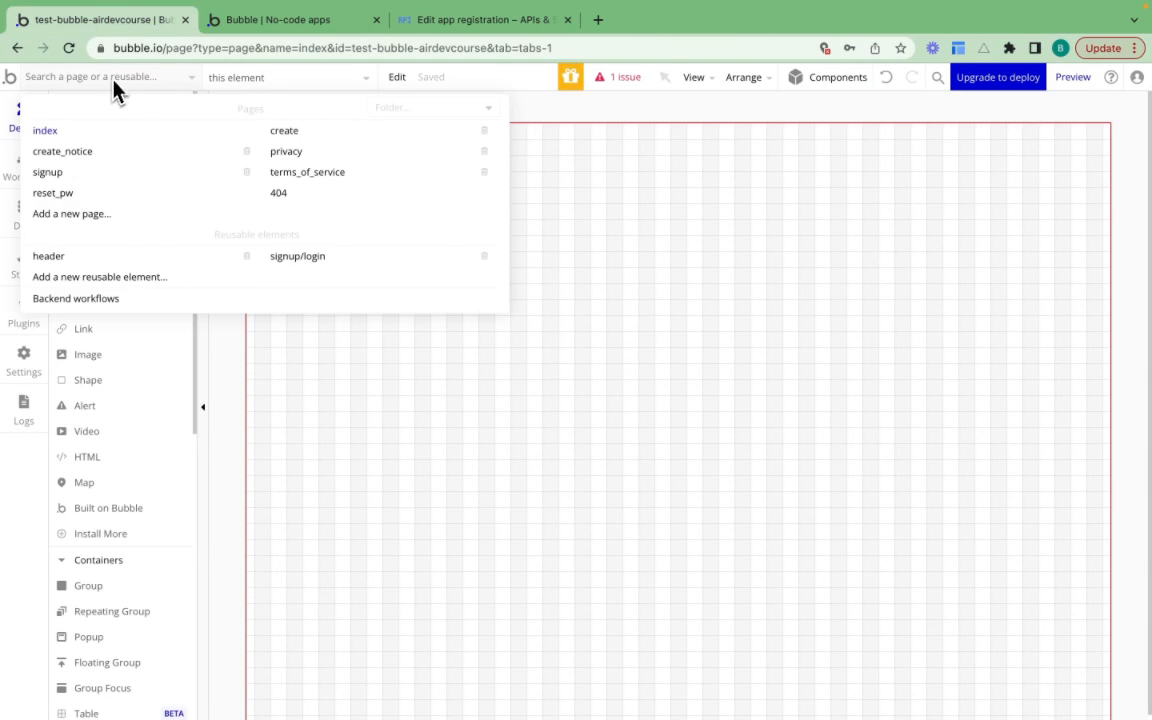
Step: Link the privacy policy and terms of service to the Bubble version-test privacy and terms_of_service pages
click(286, 152)
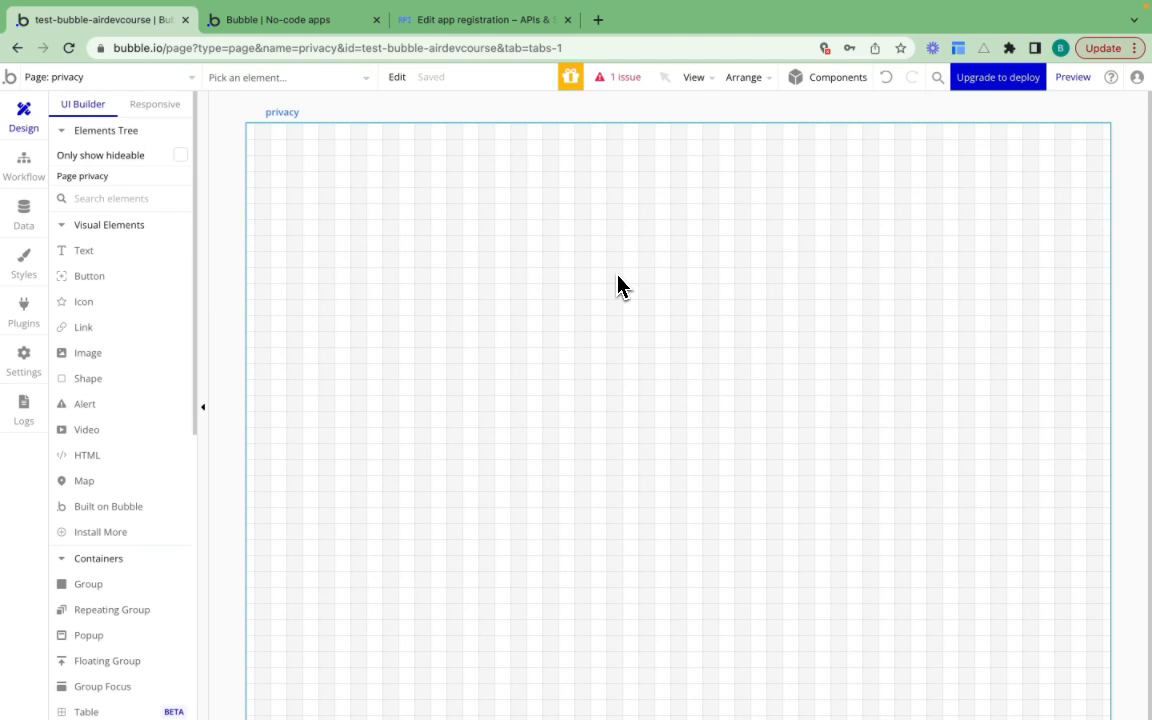
click(1068, 78)
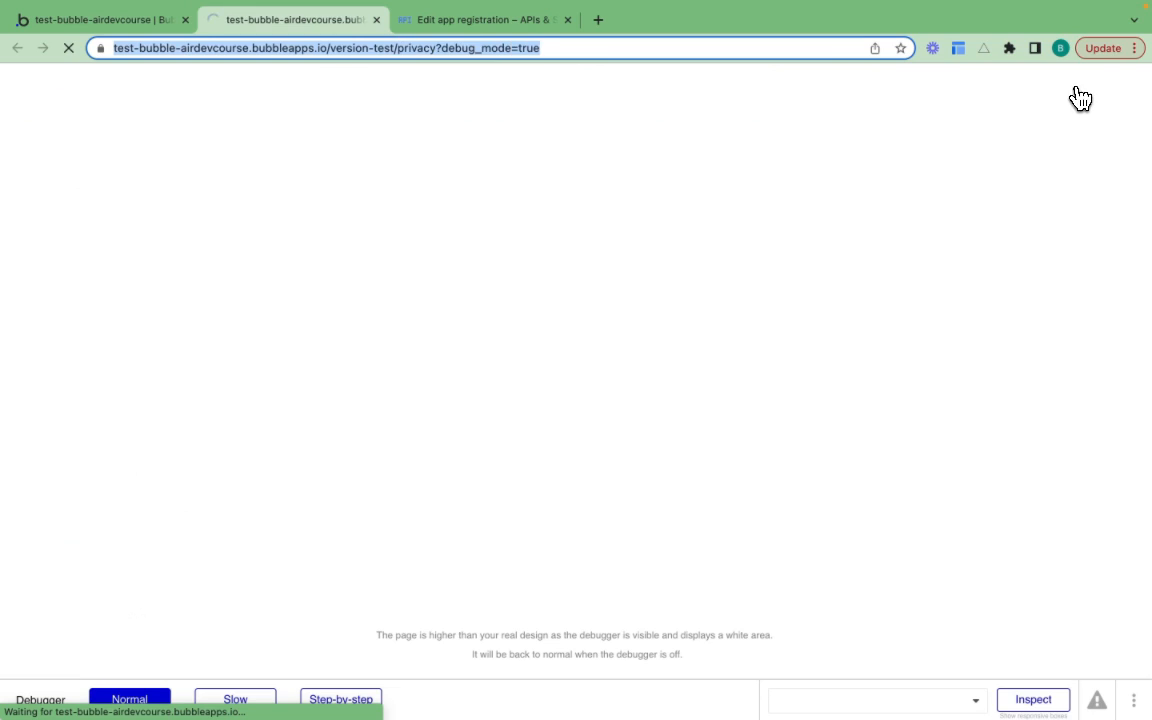
click(500, 18)
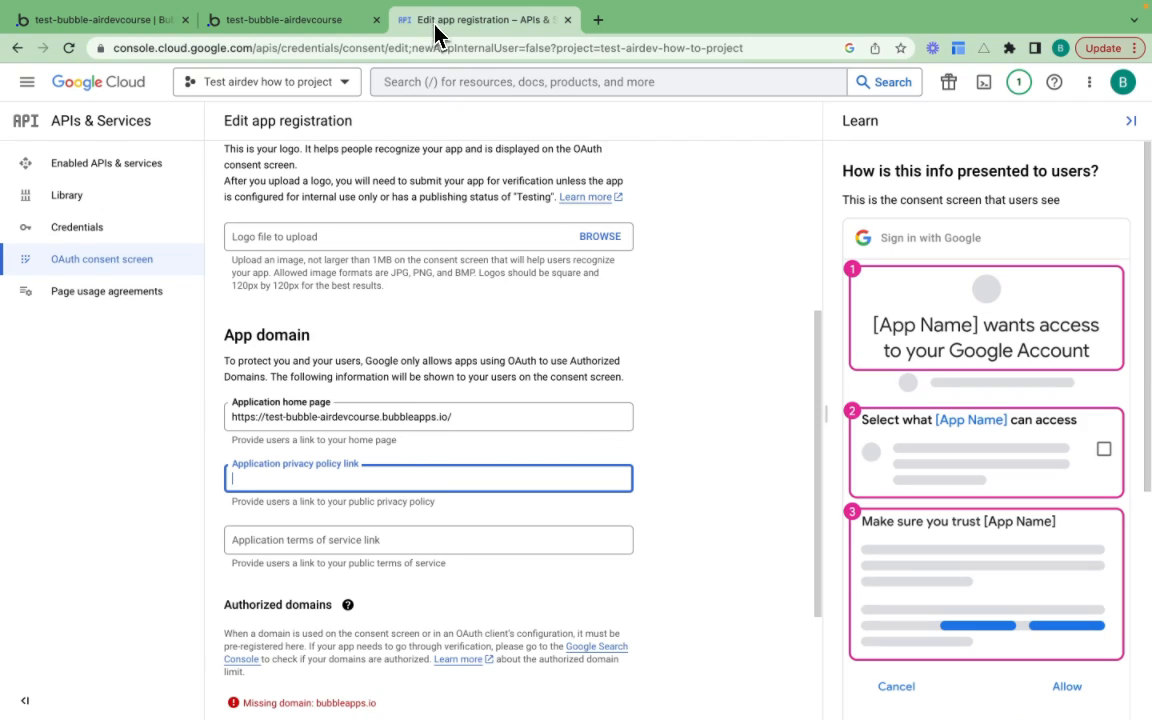
text(https://test-bubble-airdevcourse.bubbleapps.io/version-test/privacy?debug_mode=true)
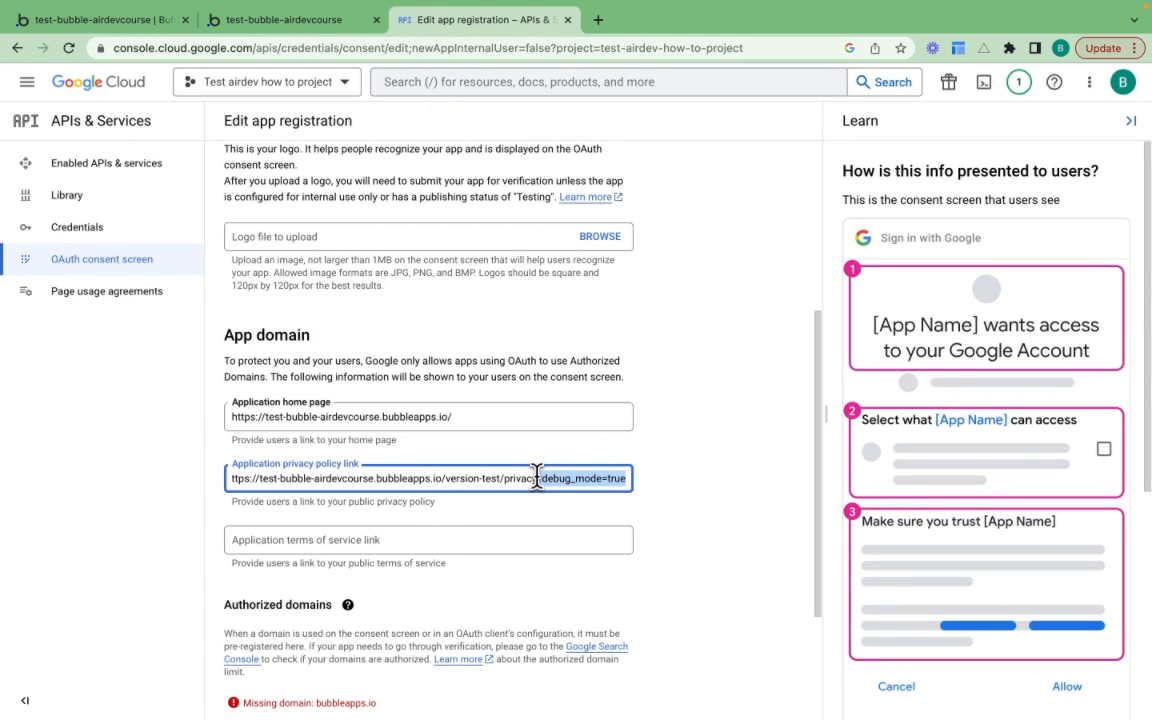
click(100, 22)
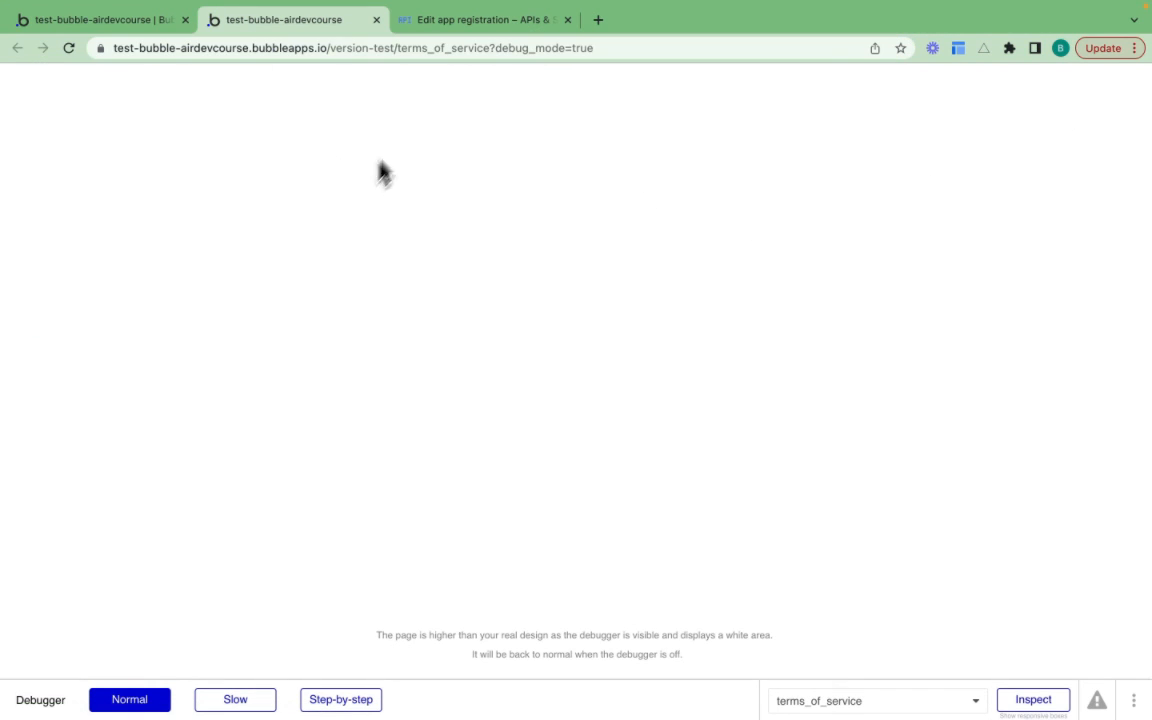
click(488, 12)
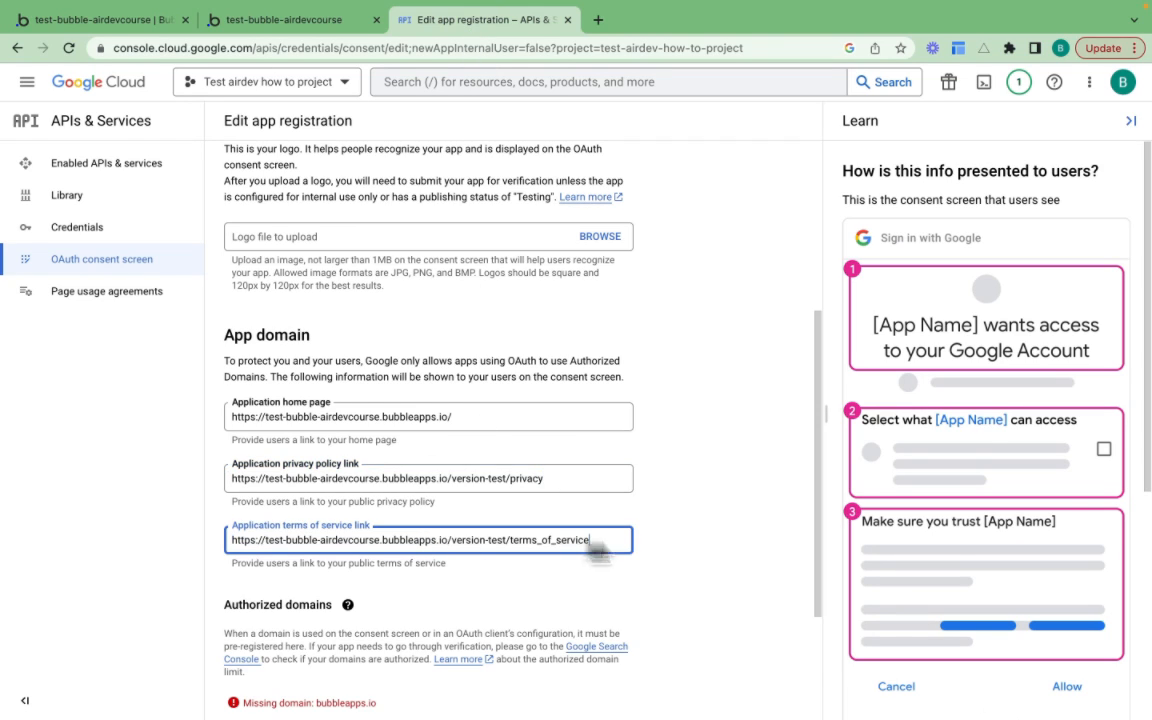
scroll(down, 3)
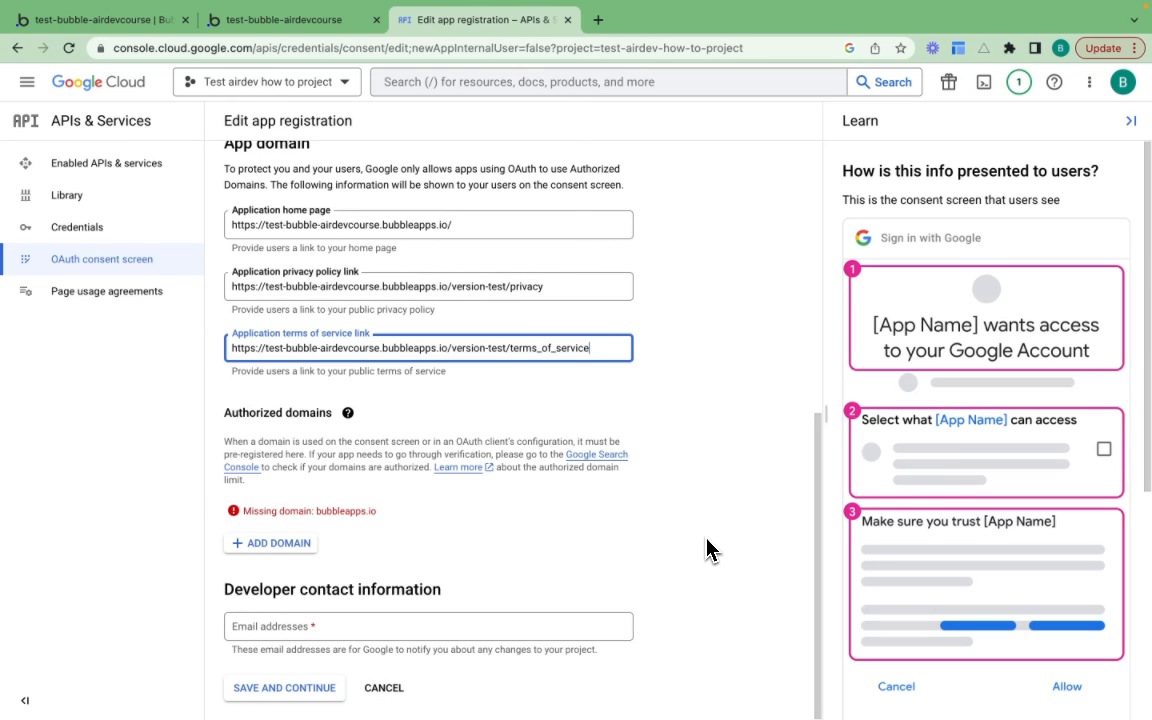
mouse_move(700, 548)
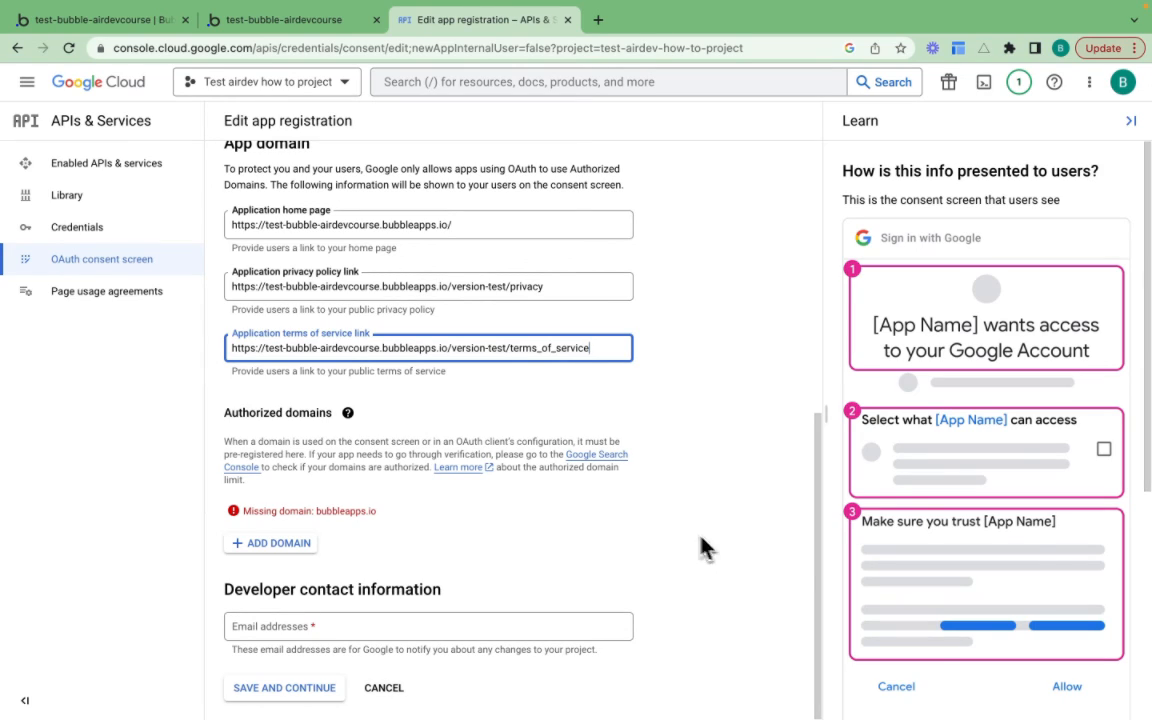
Step: Authorize the bubbleapps.io domain, enter the airdev developer contact email, and save to continue
click(270, 544)
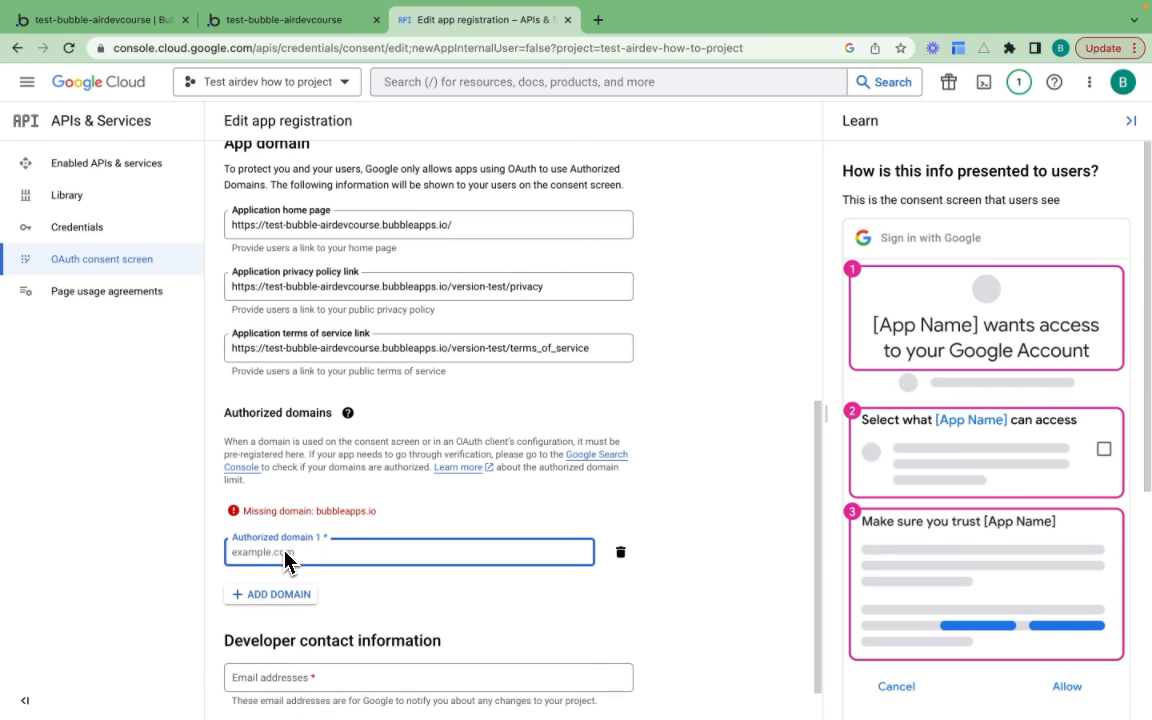
text(bubbleapps.io)
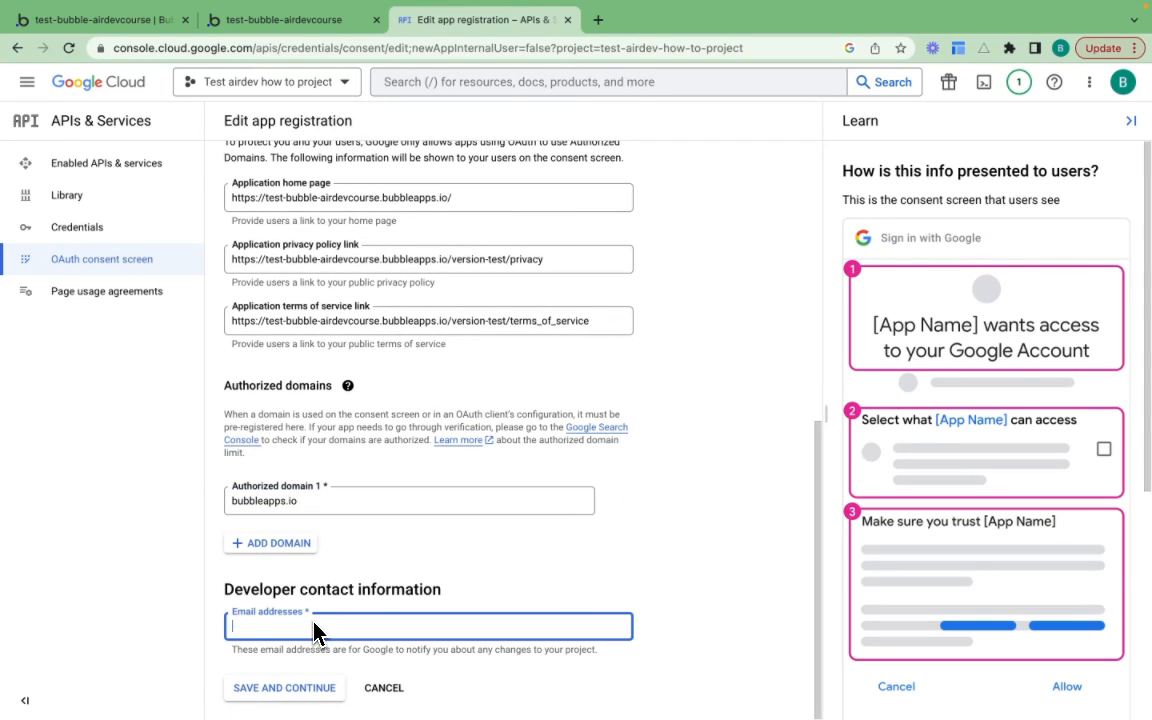
mouse_move(364, 552)
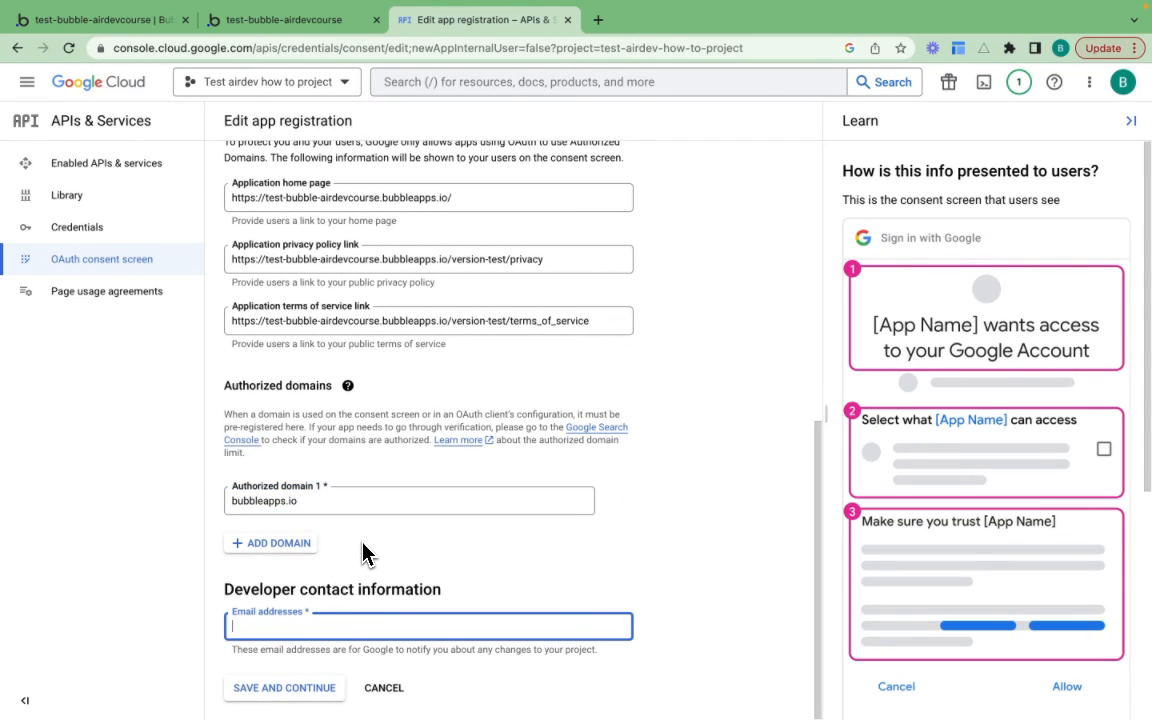
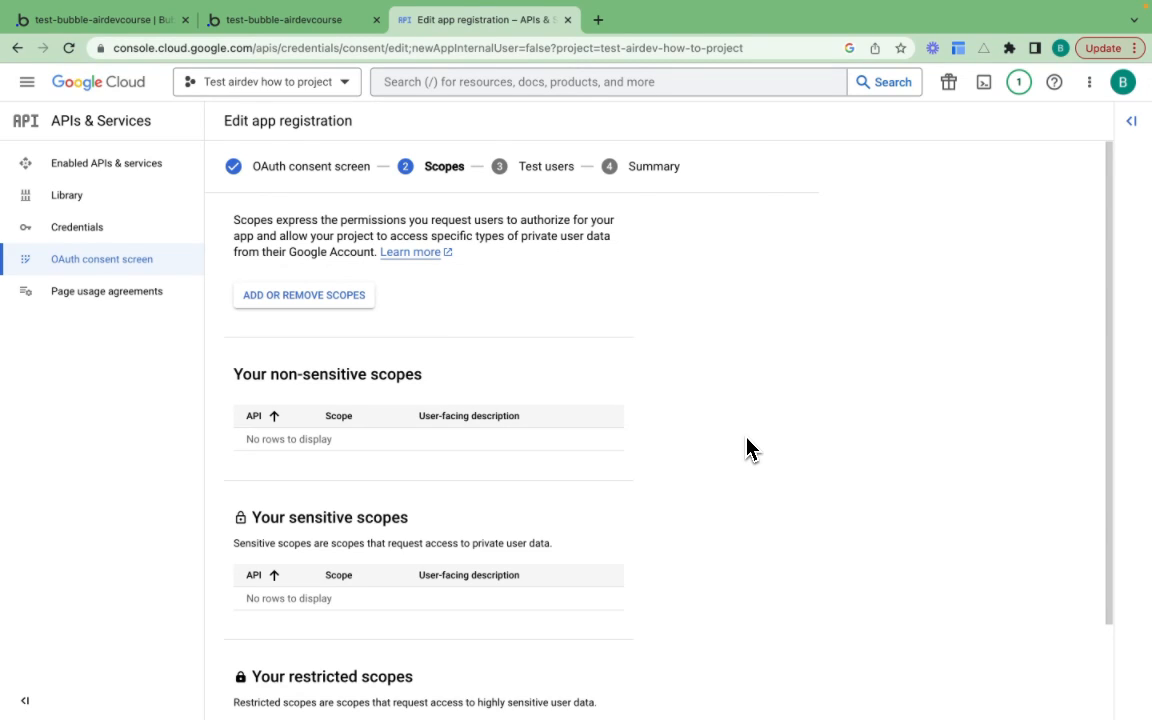
mouse_move(318, 308)
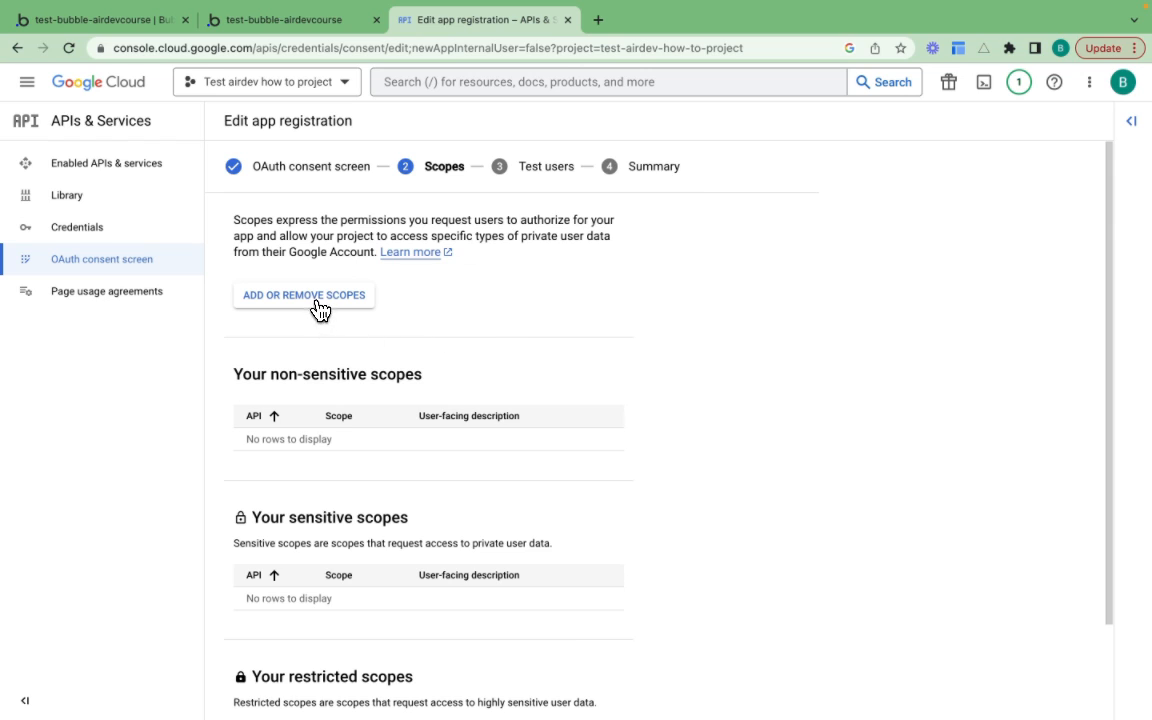
Step: Tick the userinfo.email and userinfo.profile scopes in the Update selected scopes panel
click(304, 294)
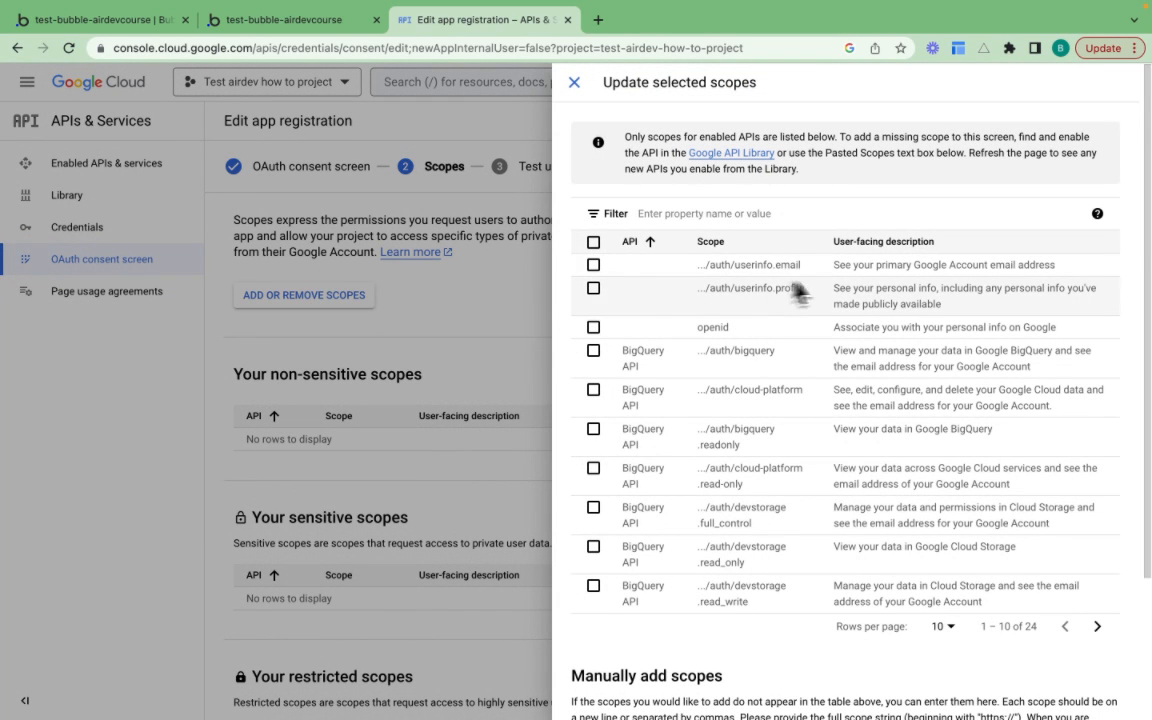
scroll(down, 3)
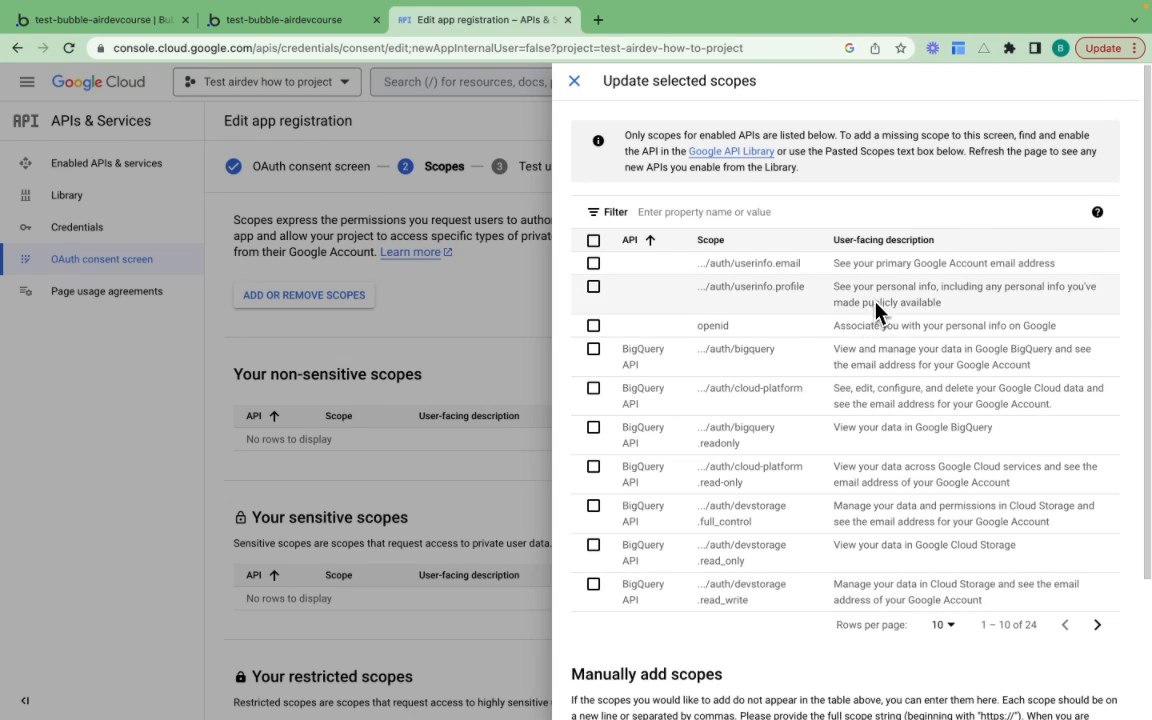
mouse_move(866, 278)
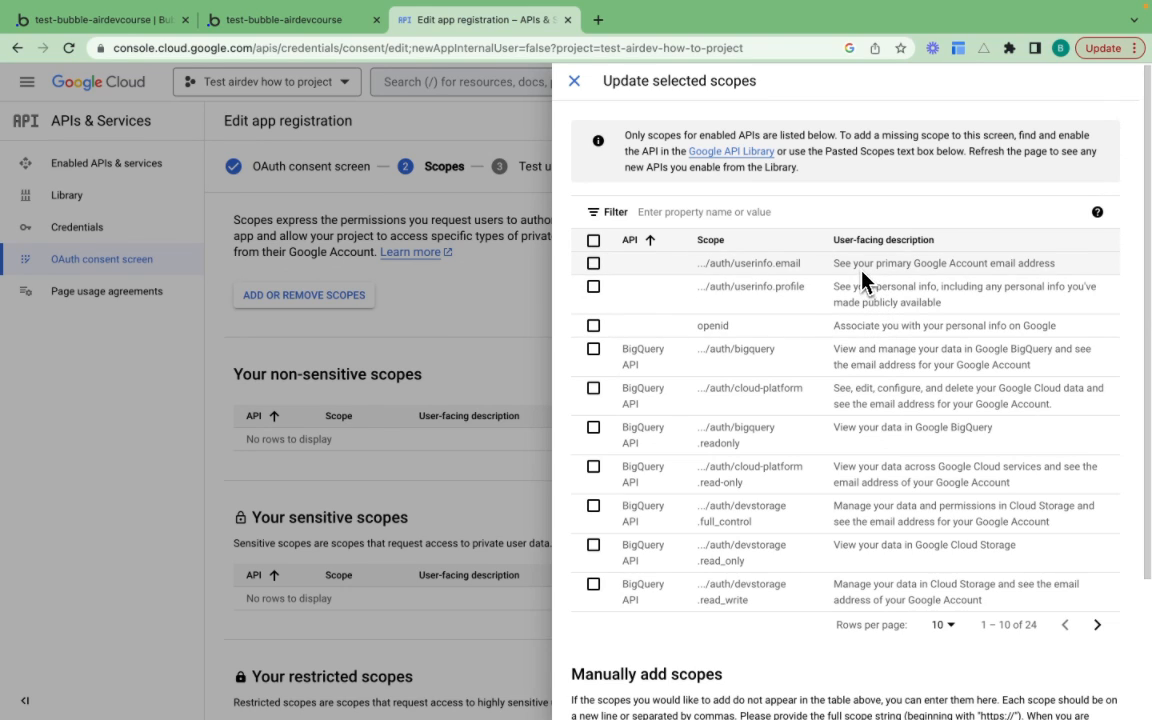
mouse_move(616, 274)
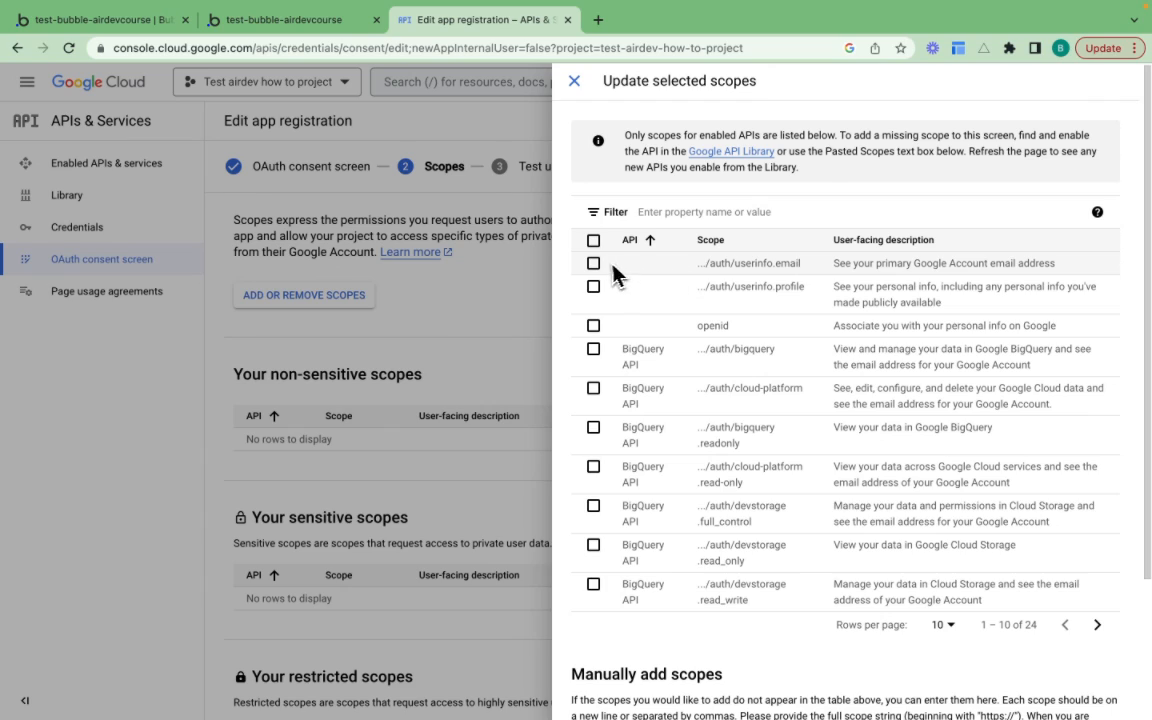
click(592, 264)
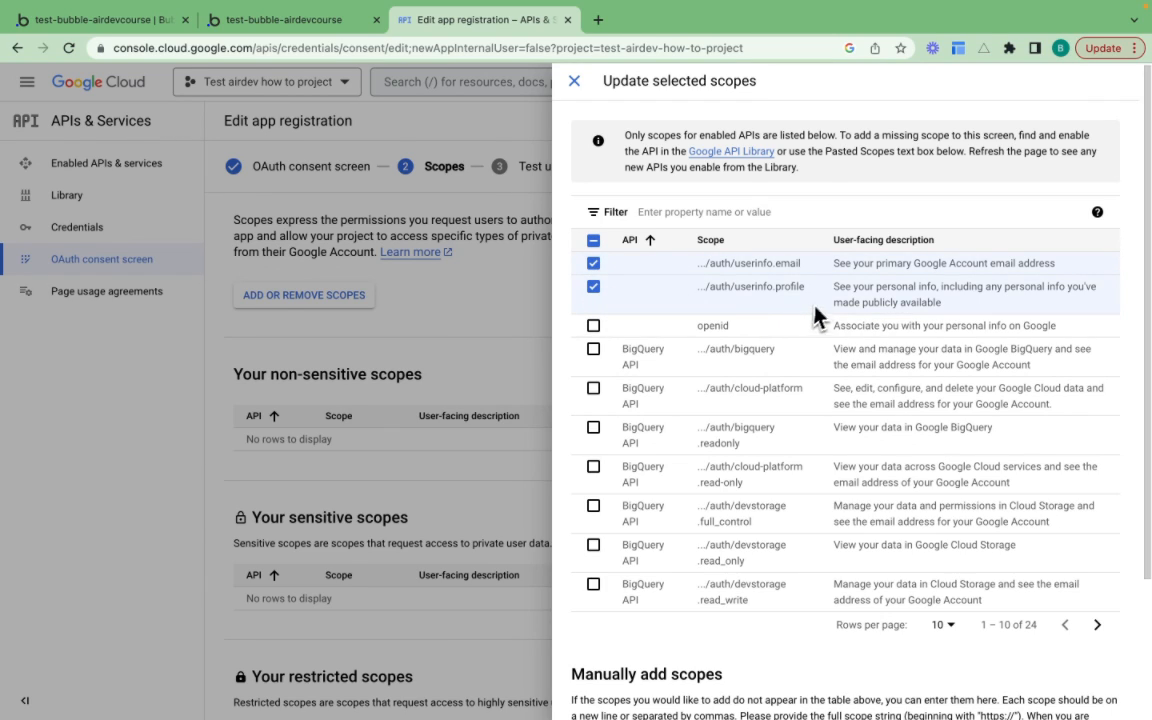
mouse_move(840, 290)
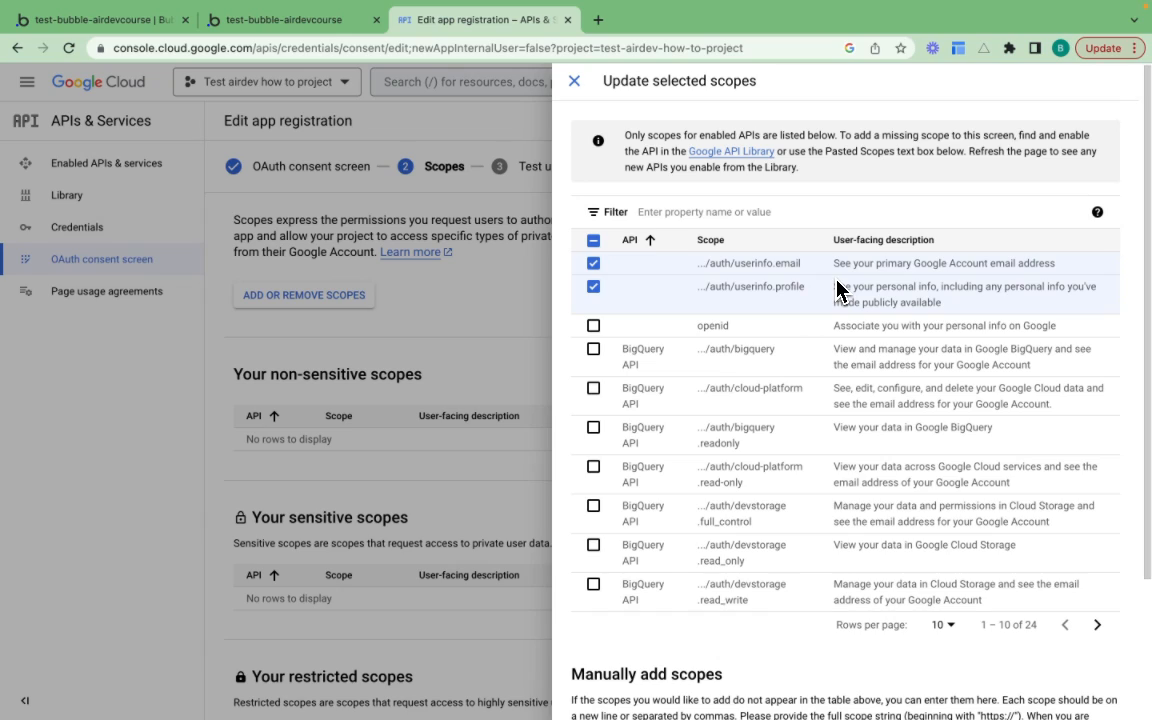
mouse_move(884, 272)
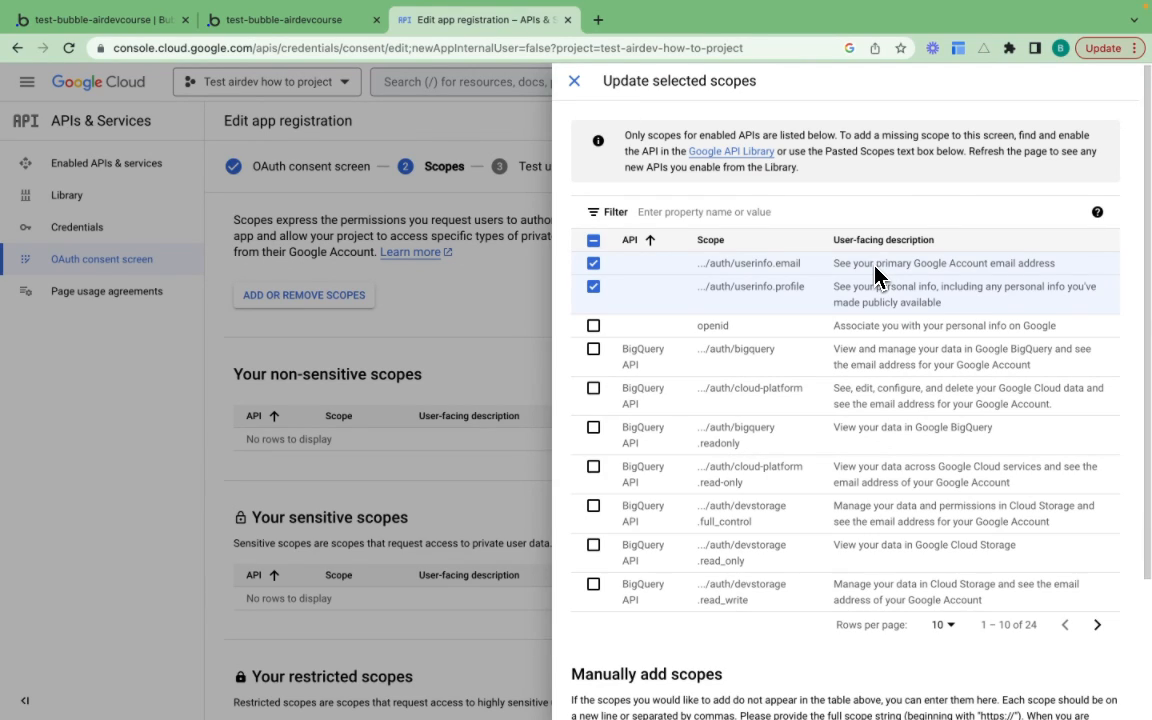
mouse_move(844, 290)
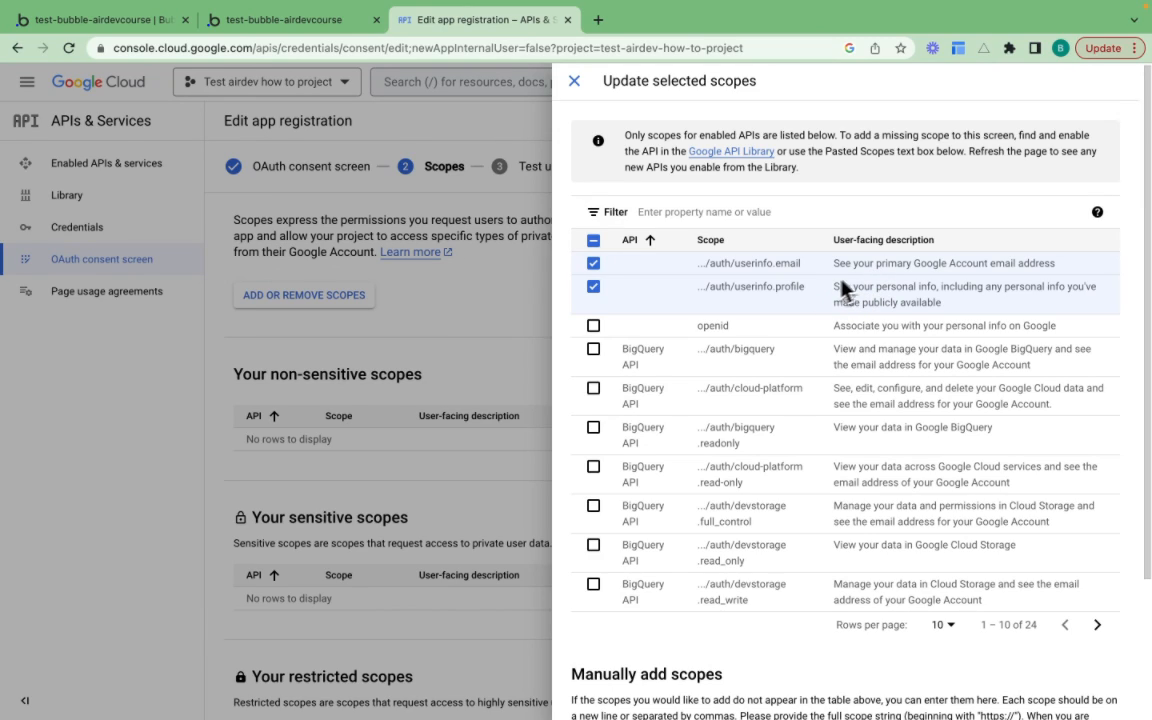
mouse_move(952, 312)
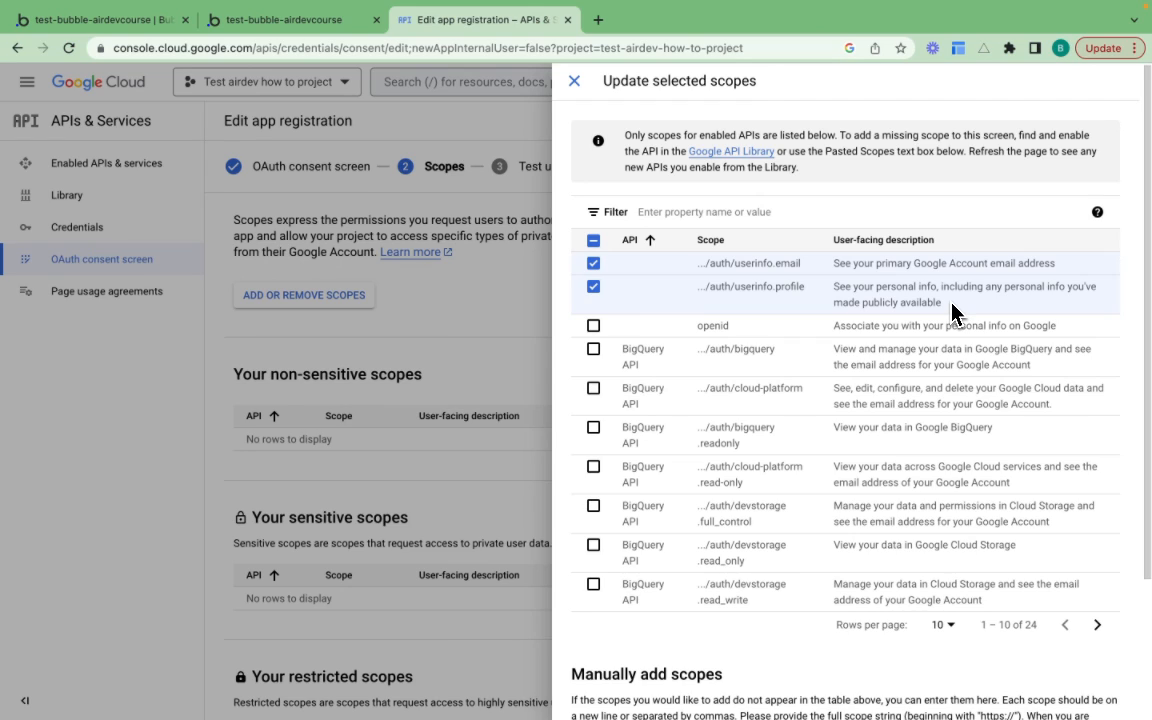
mouse_move(724, 190)
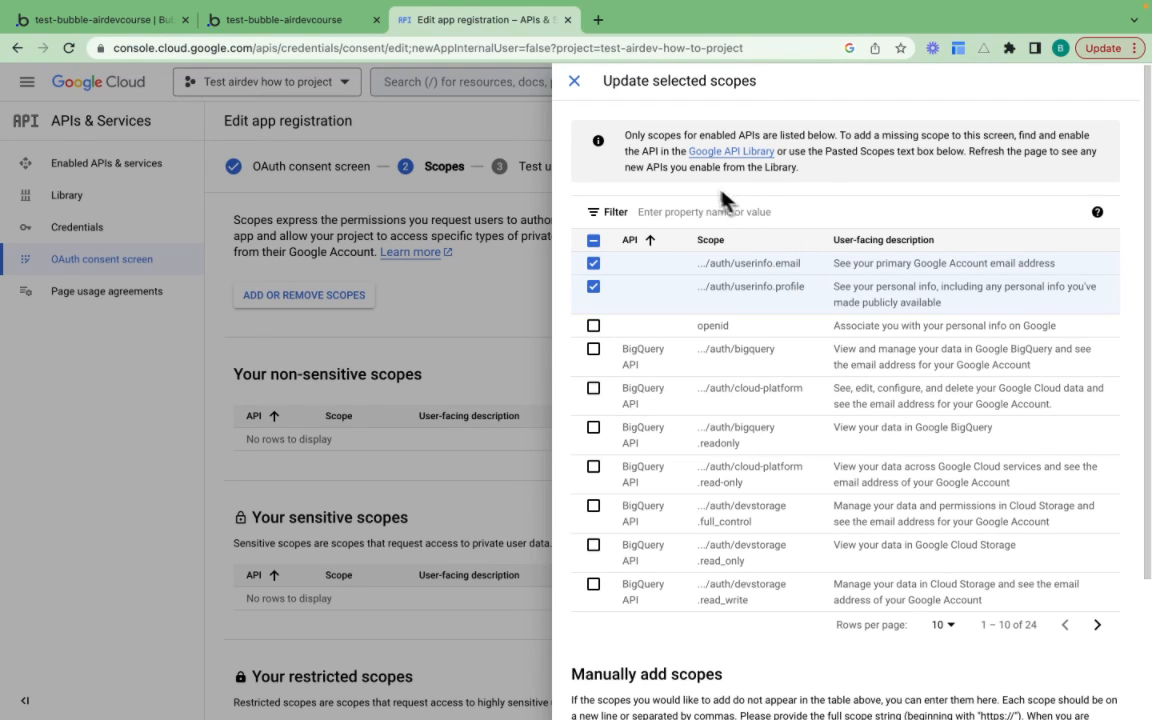
scroll(down, 3)
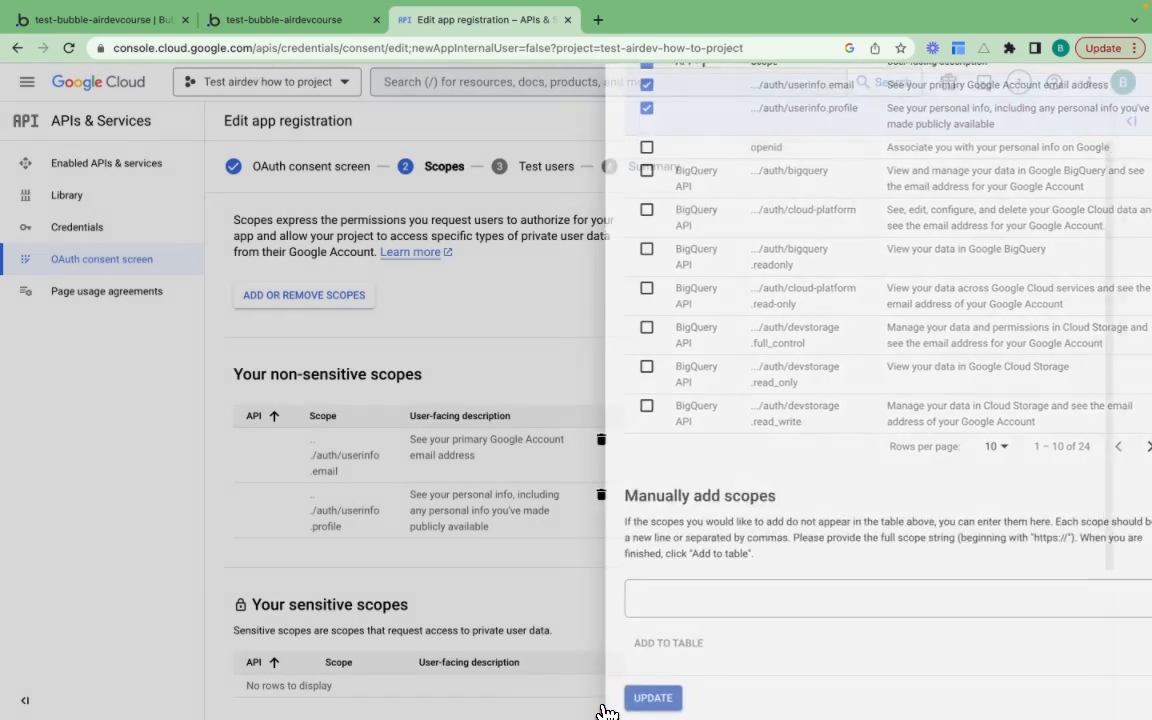
Step: Apply the email and profile scopes as non-sensitive scopes and review down to Save and Continue
click(652, 698)
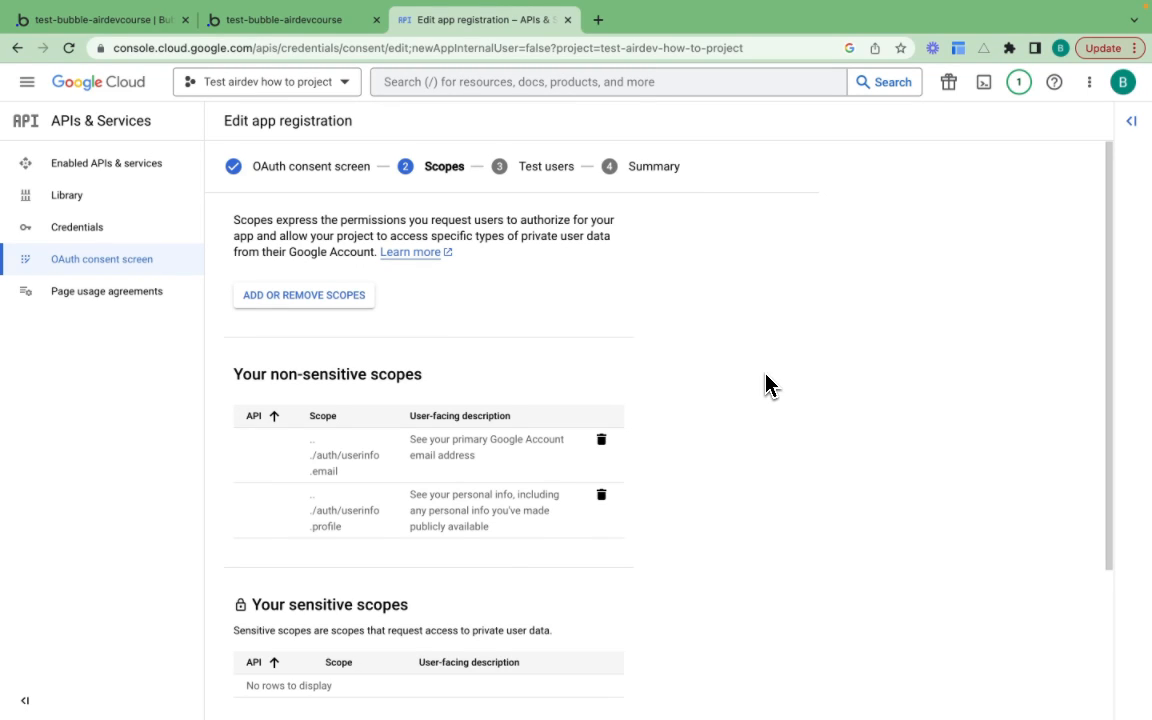
mouse_move(716, 488)
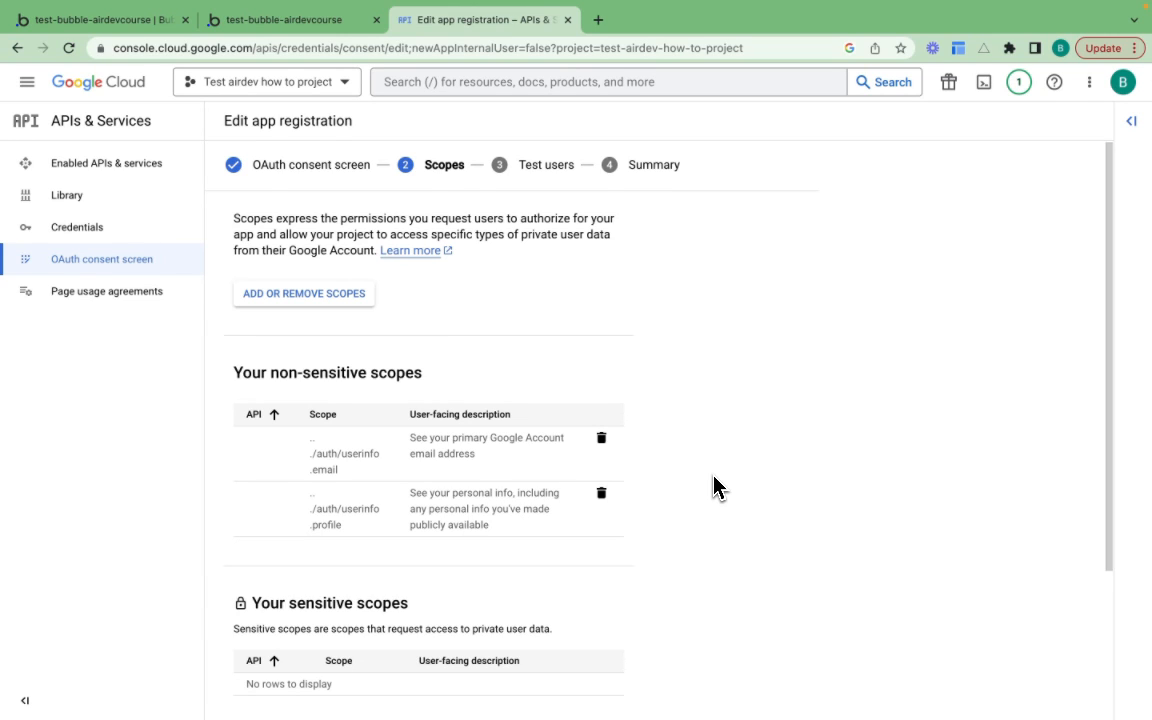
scroll(down, 3)
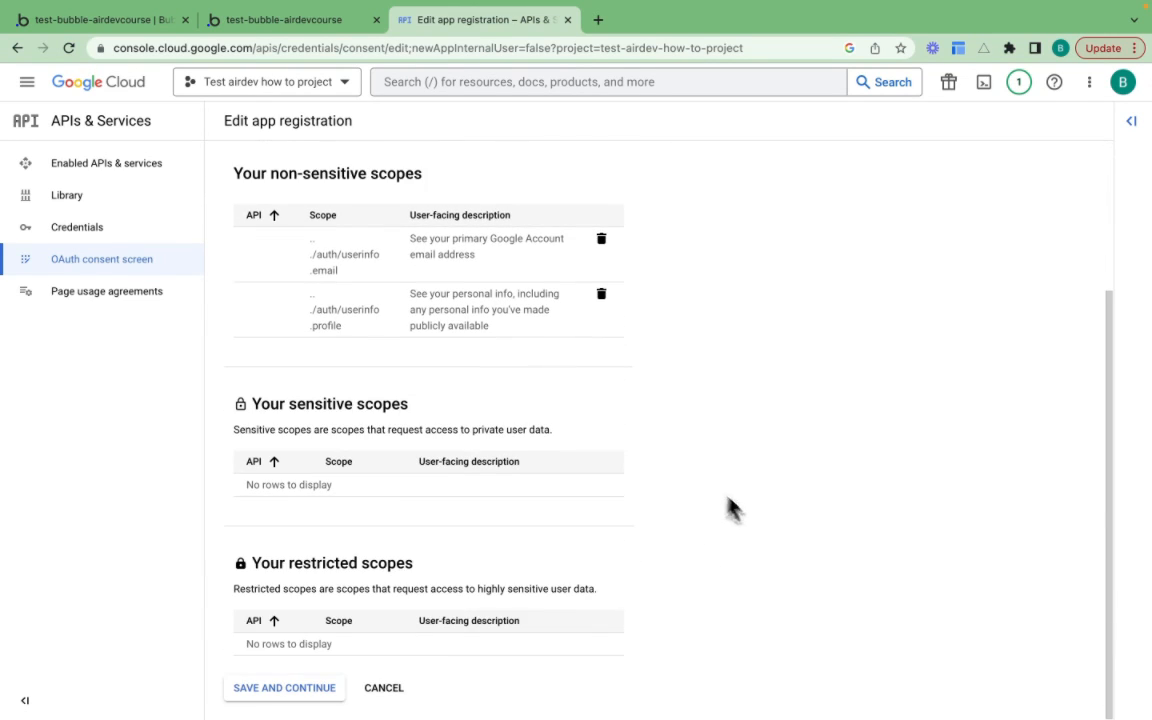
mouse_move(708, 600)
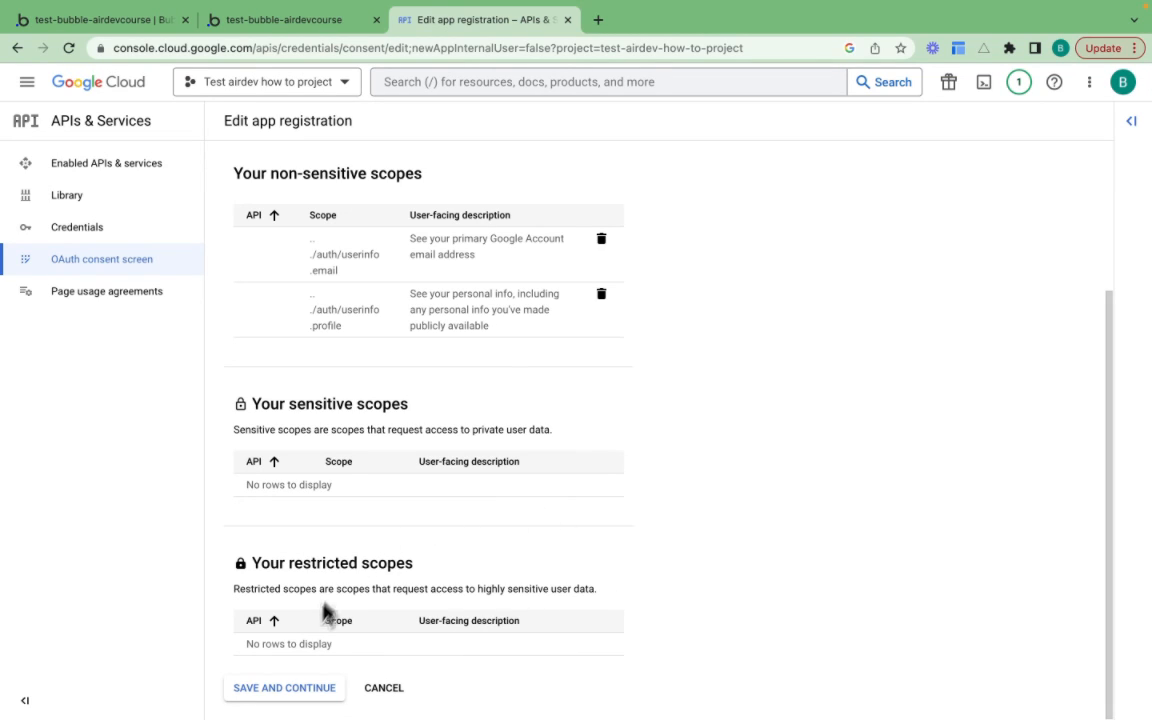
mouse_move(392, 314)
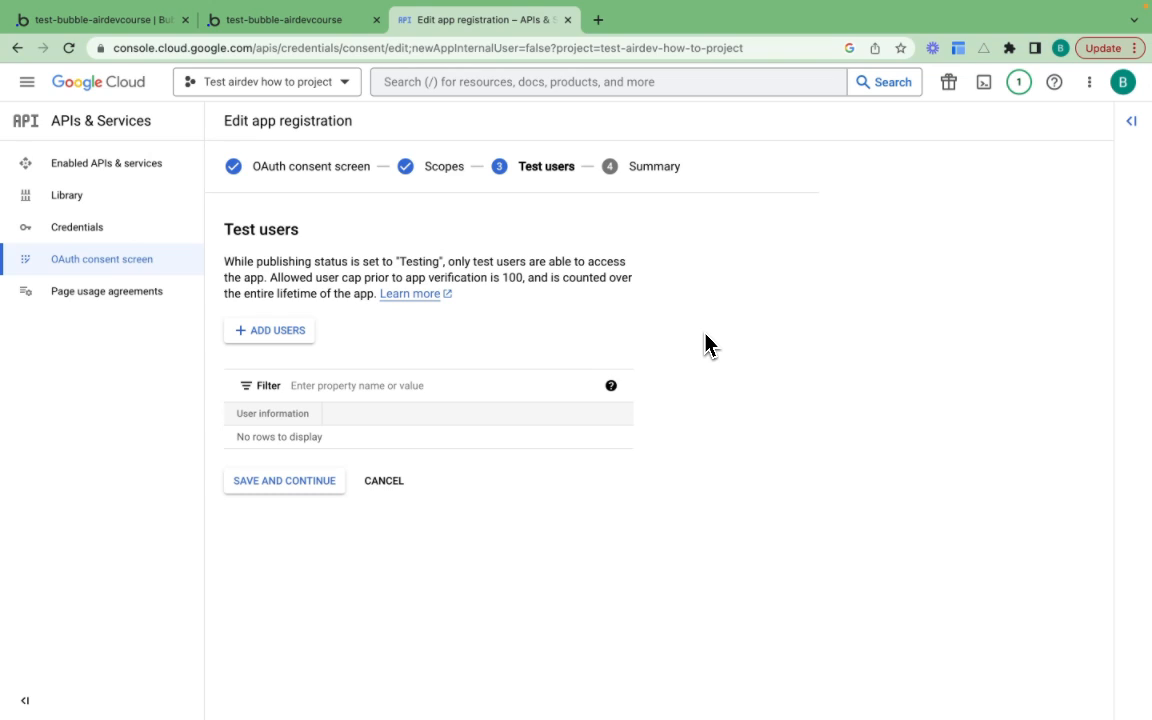
mouse_move(646, 358)
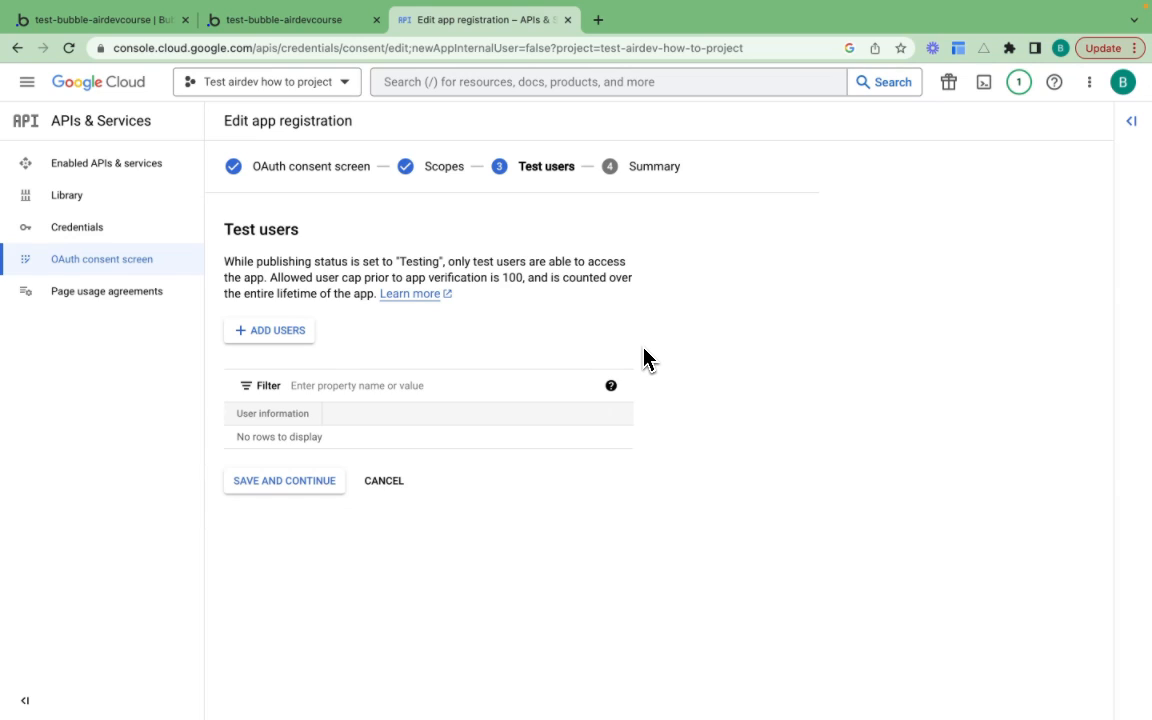
mouse_move(1132, 120)
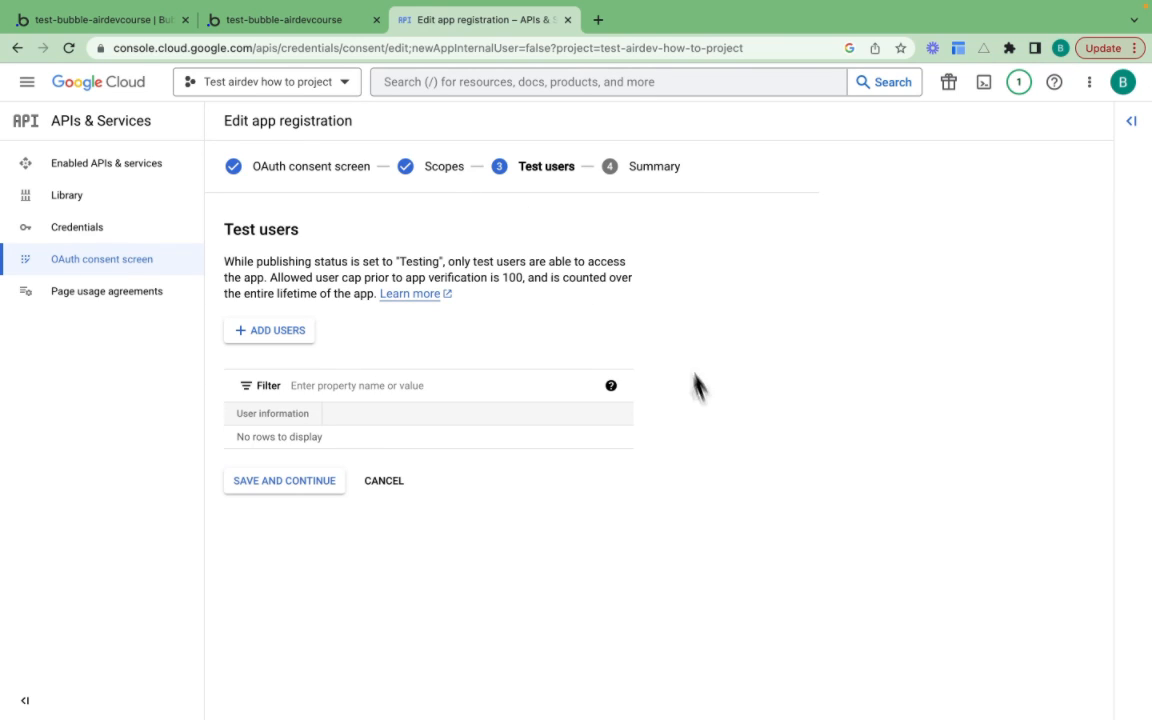
mouse_move(852, 438)
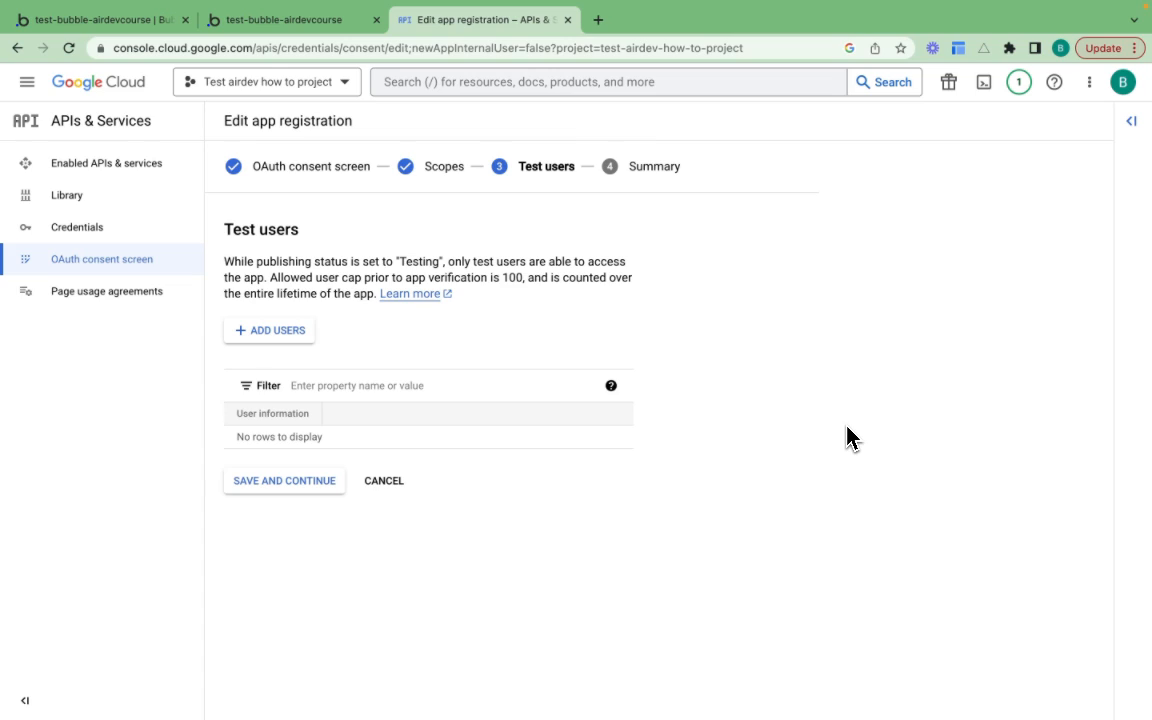
mouse_move(796, 448)
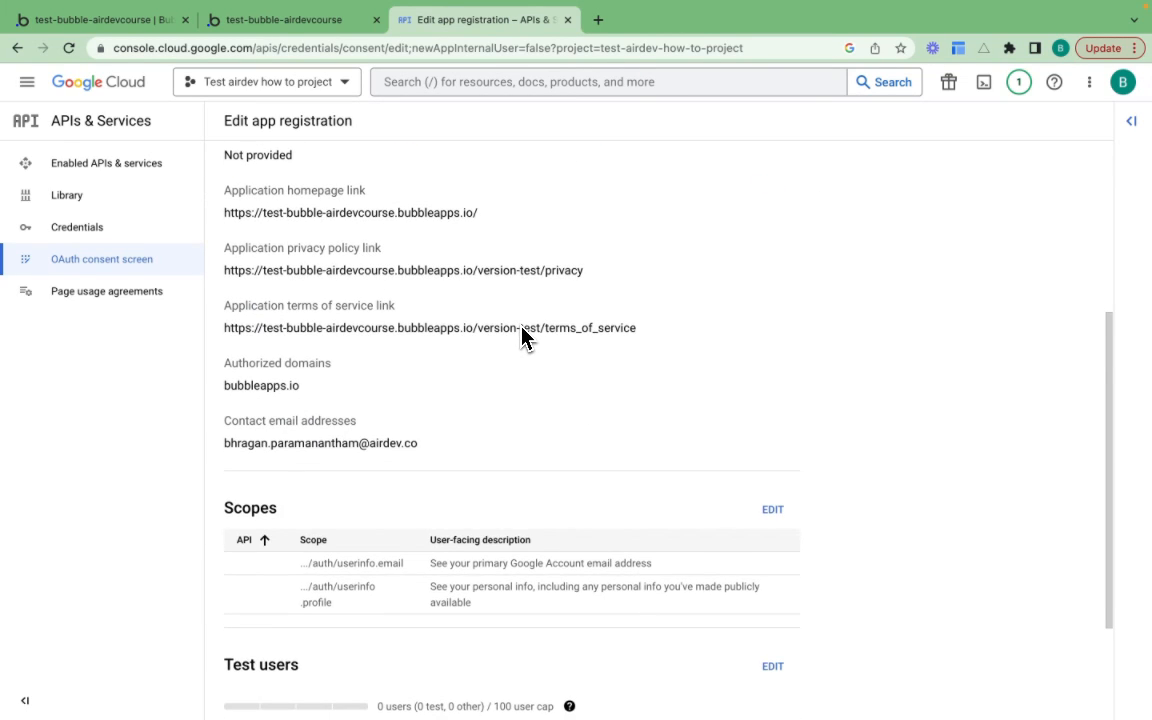
Step: Return from the Summary to the consent screen dashboard, then switch to the Bubble editor tab
scroll(down, 3)
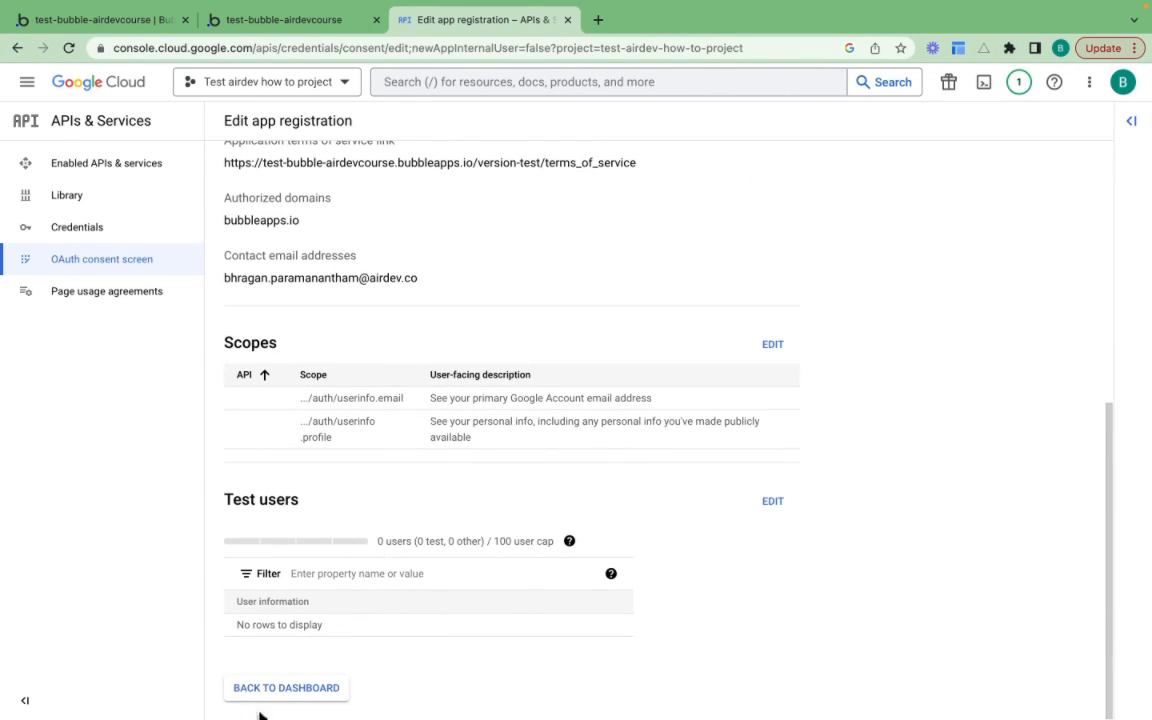
click(286, 688)
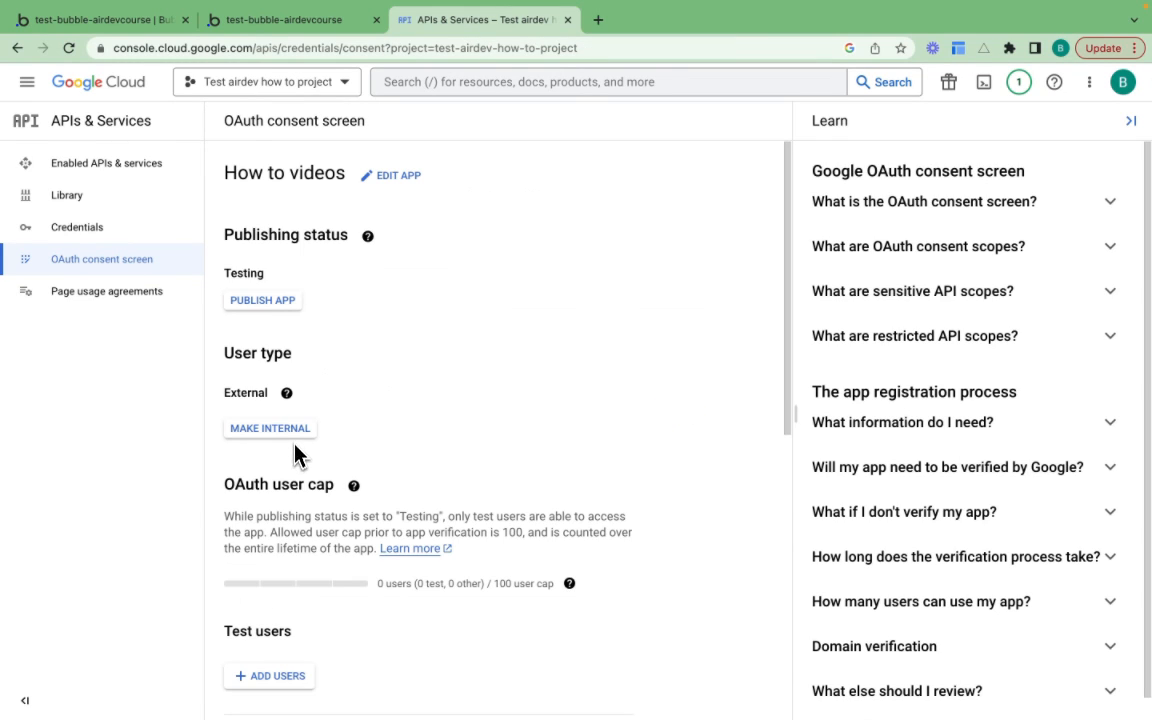
mouse_move(540, 318)
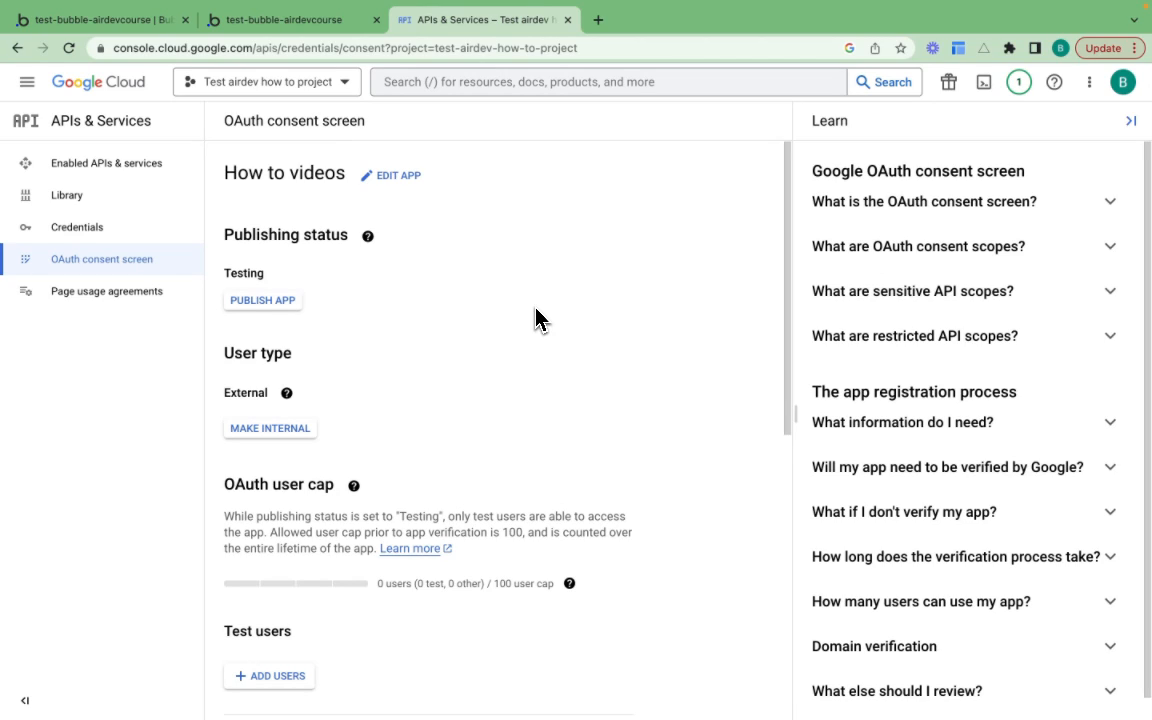
mouse_move(244, 272)
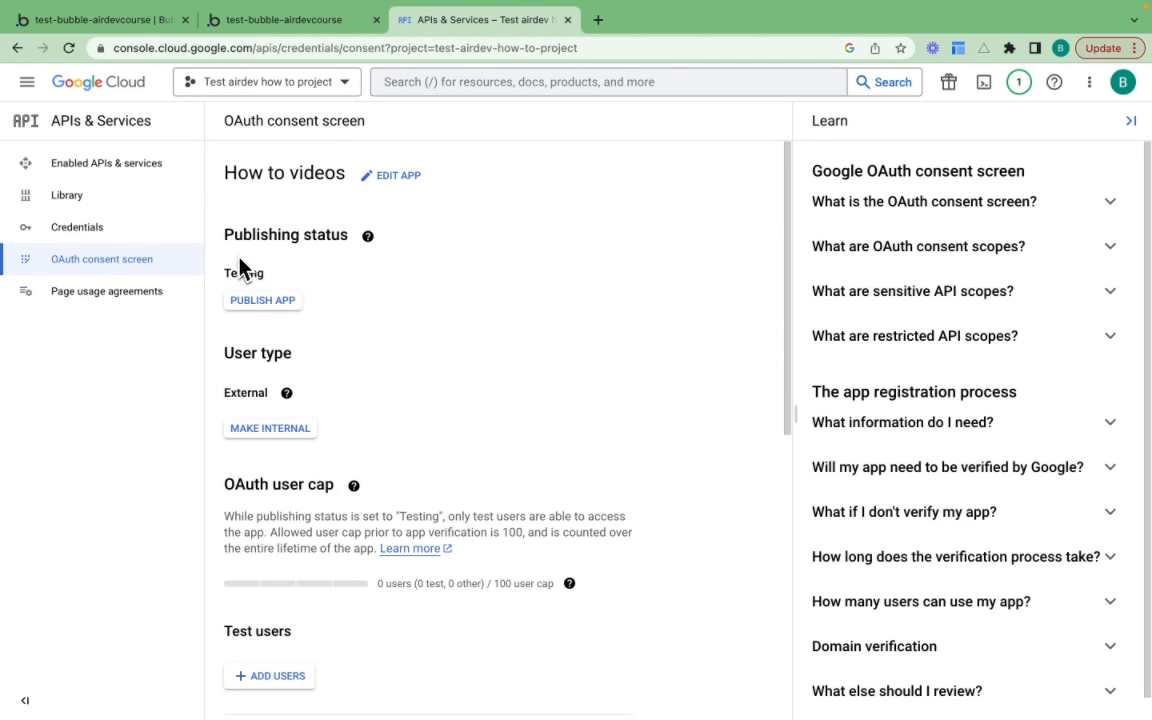
mouse_move(278, 320)
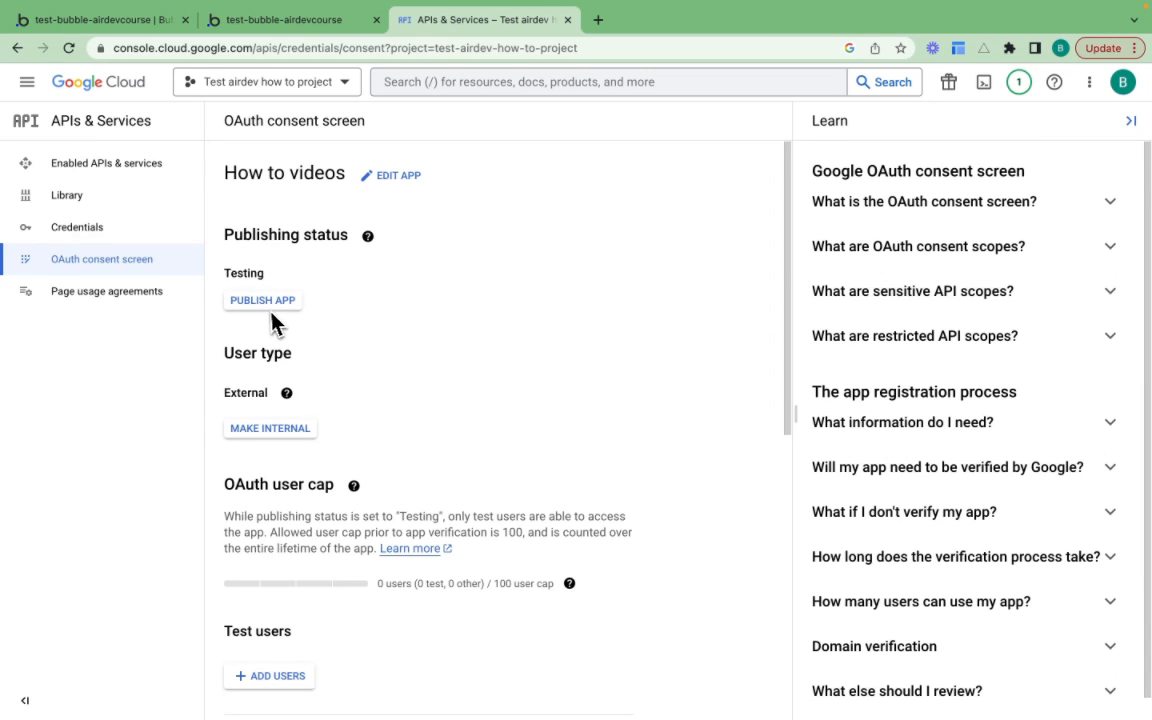
mouse_move(376, 294)
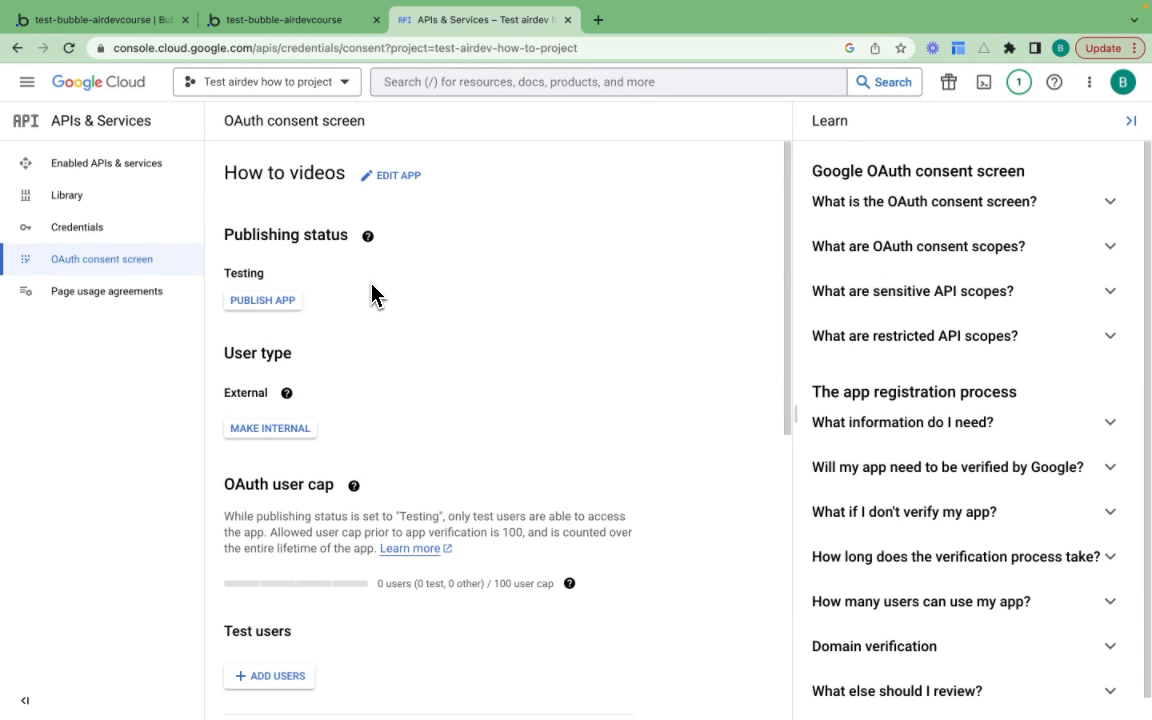
click(100, 20)
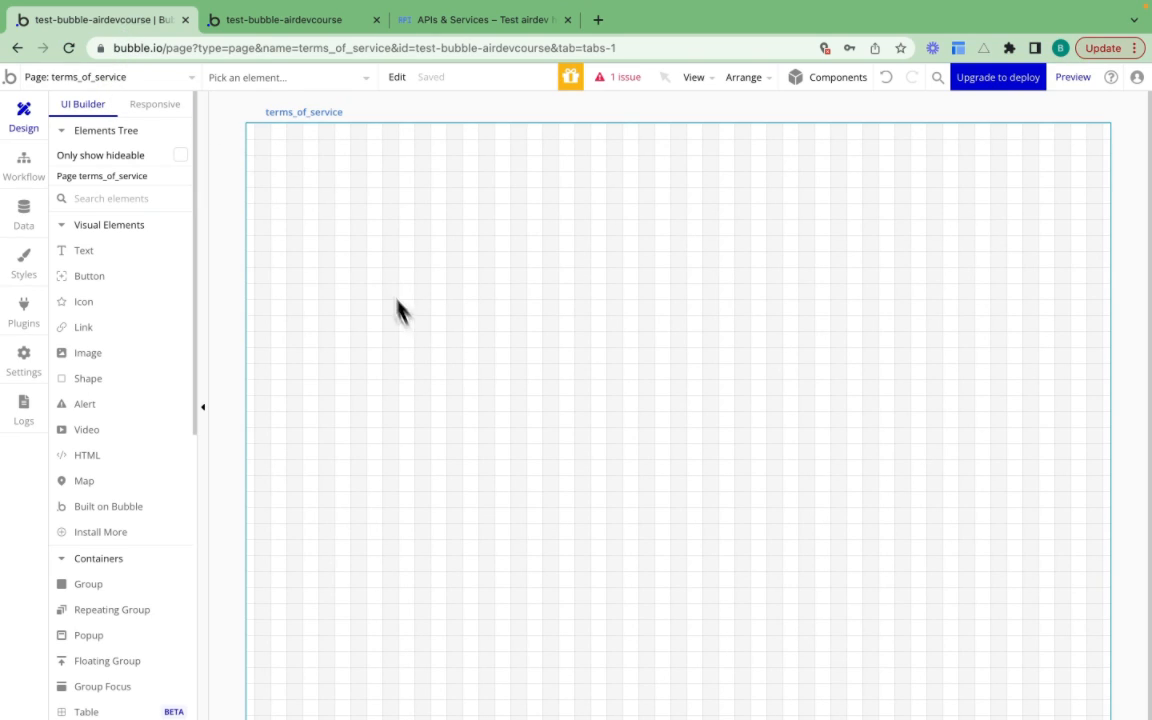
Step: View the Google plugin settings with blank App Secret and App ID, then go back to Google Cloud
click(24, 310)
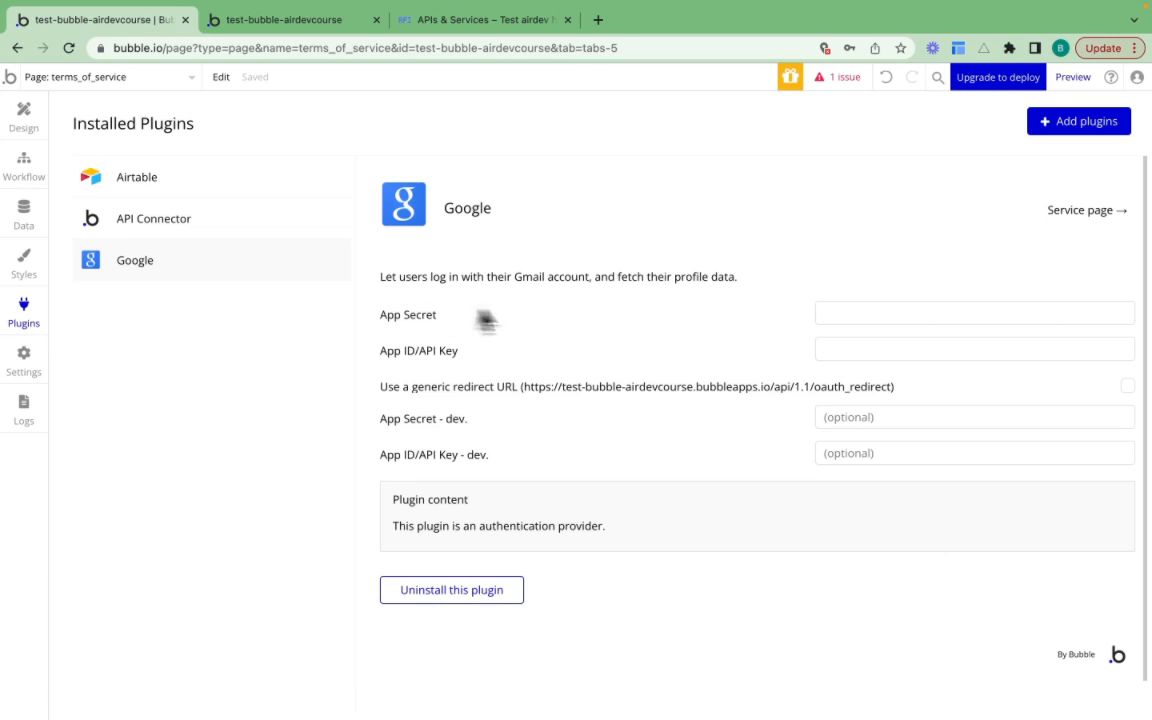
mouse_move(768, 316)
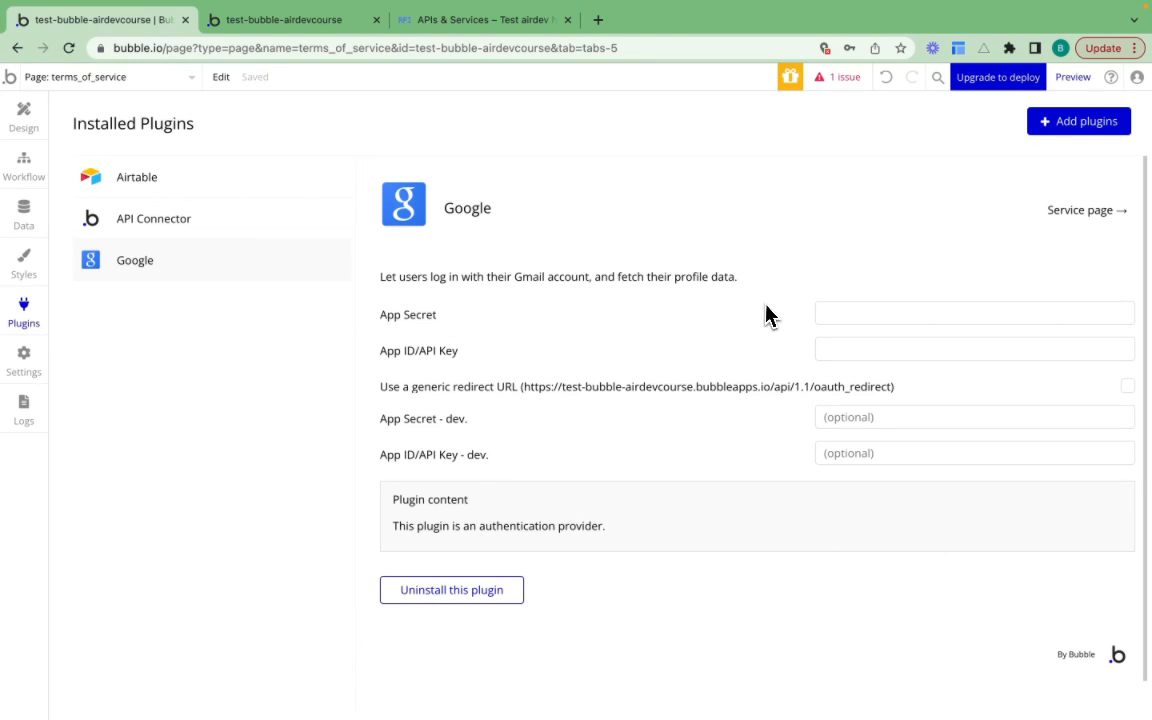
mouse_move(776, 352)
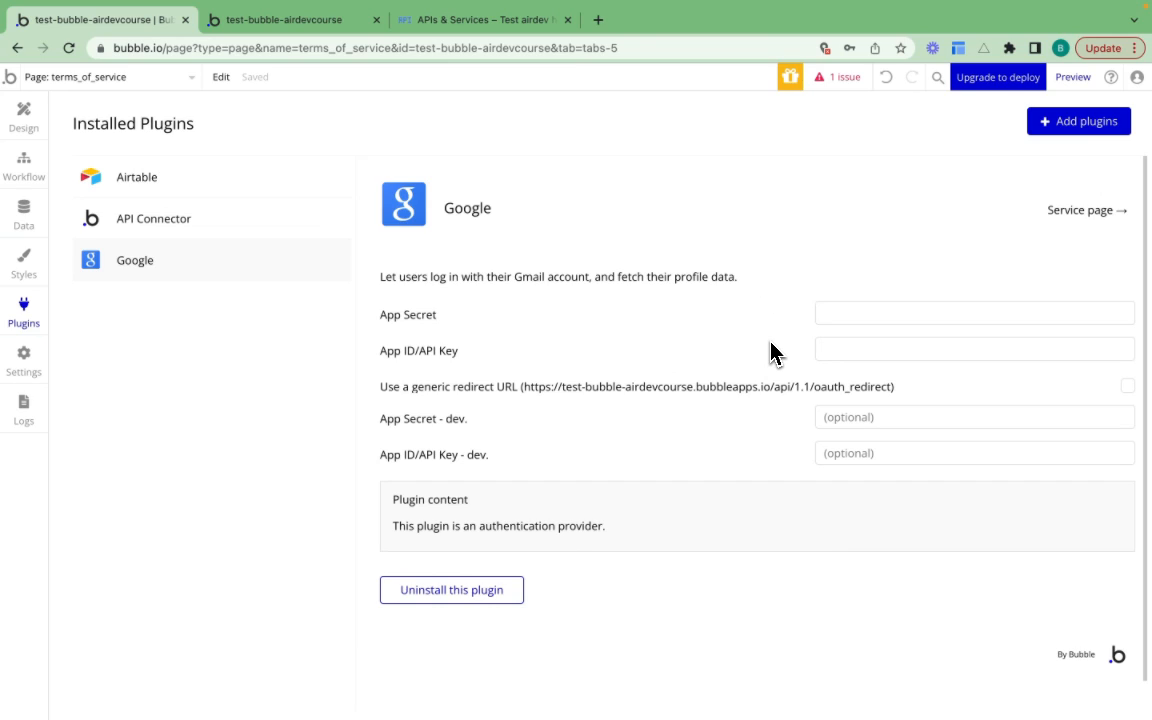
mouse_move(636, 290)
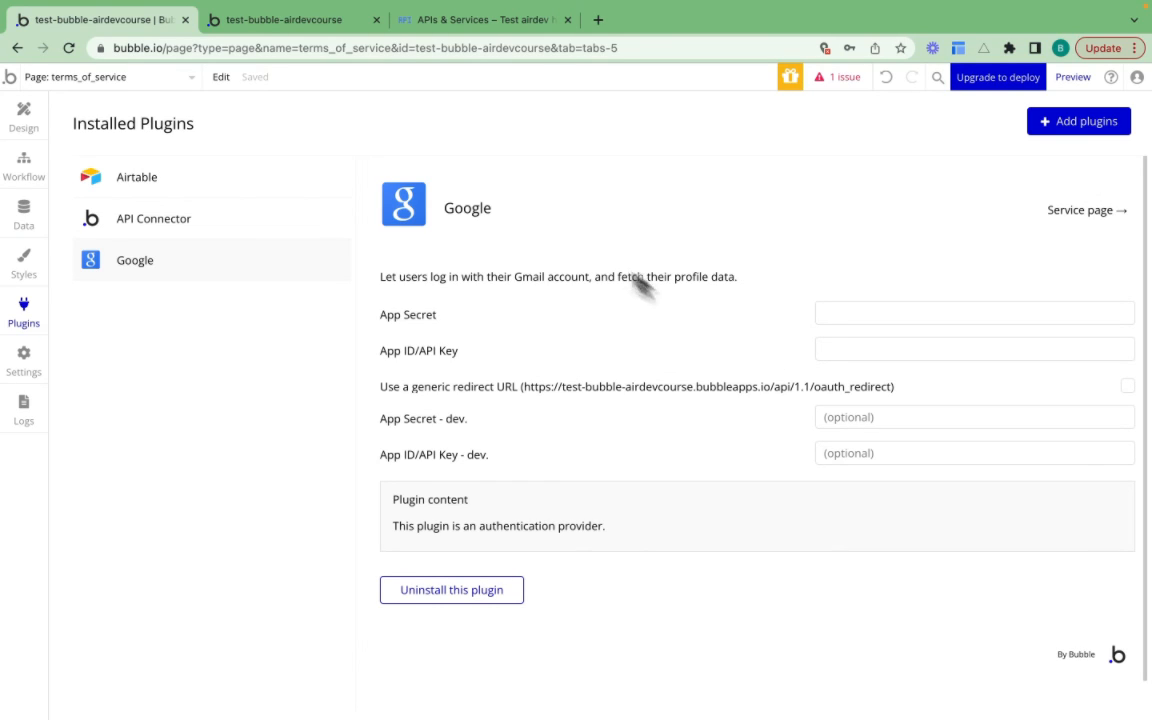
click(496, 20)
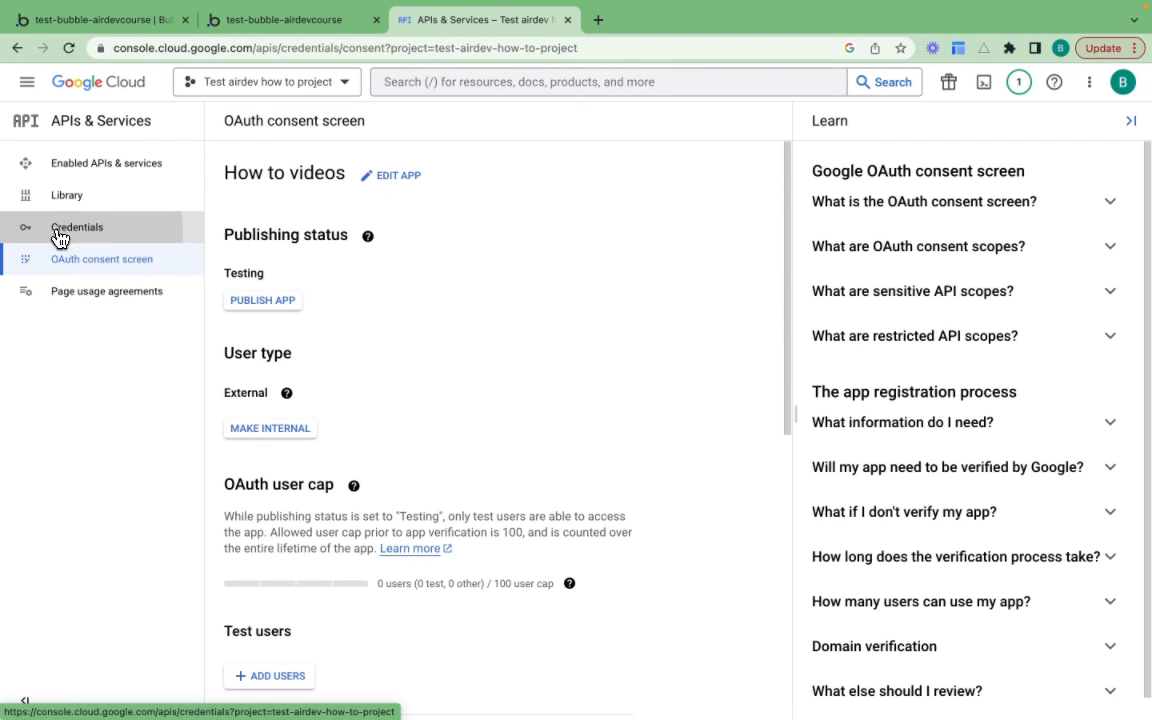
Step: From Credentials, draft an OAuth client of type Web application named Web client 1
click(76, 228)
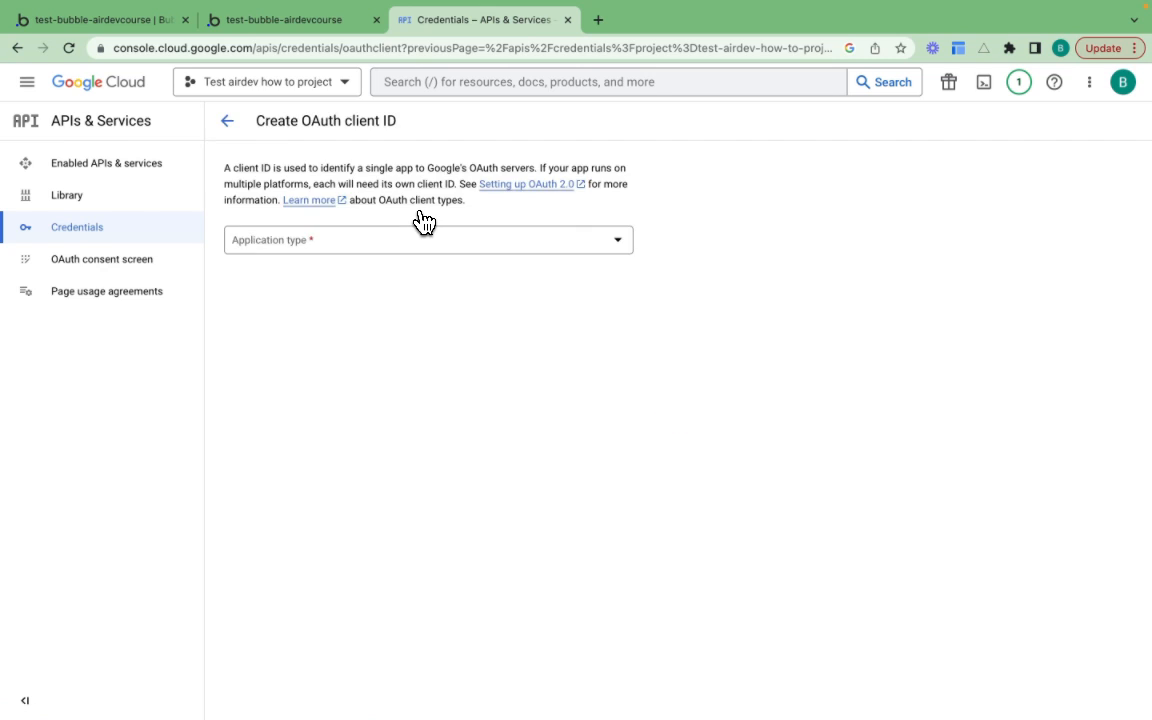
click(428, 240)
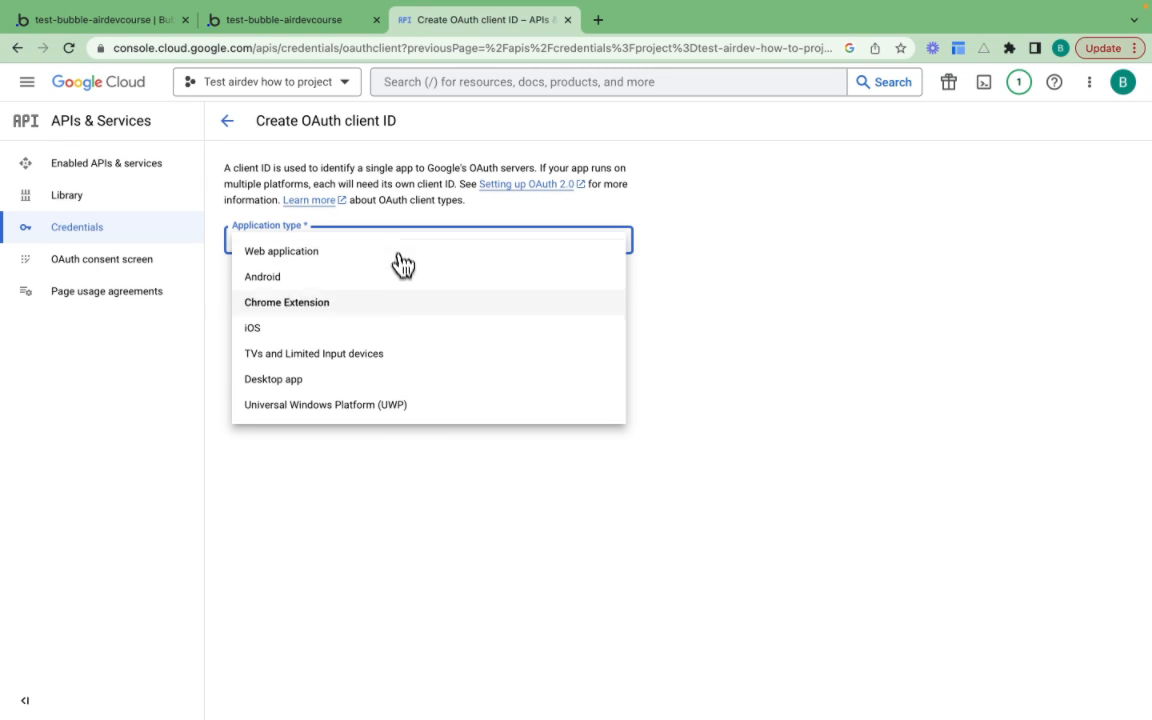
click(280, 252)
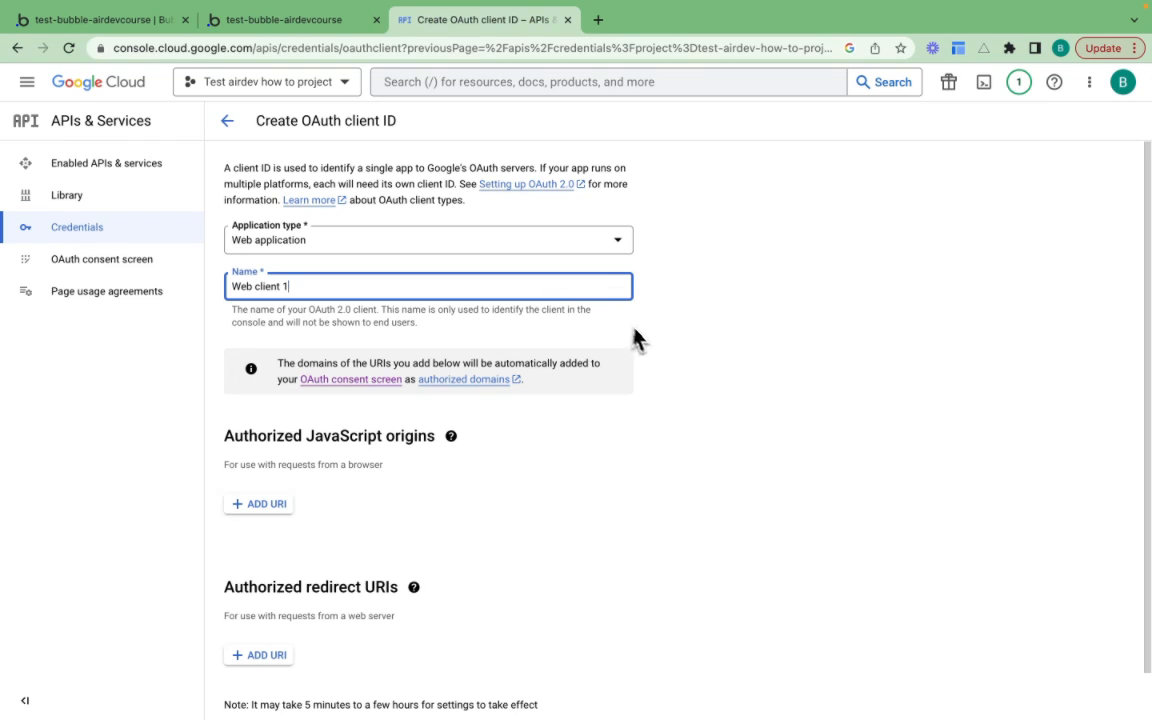
mouse_move(660, 336)
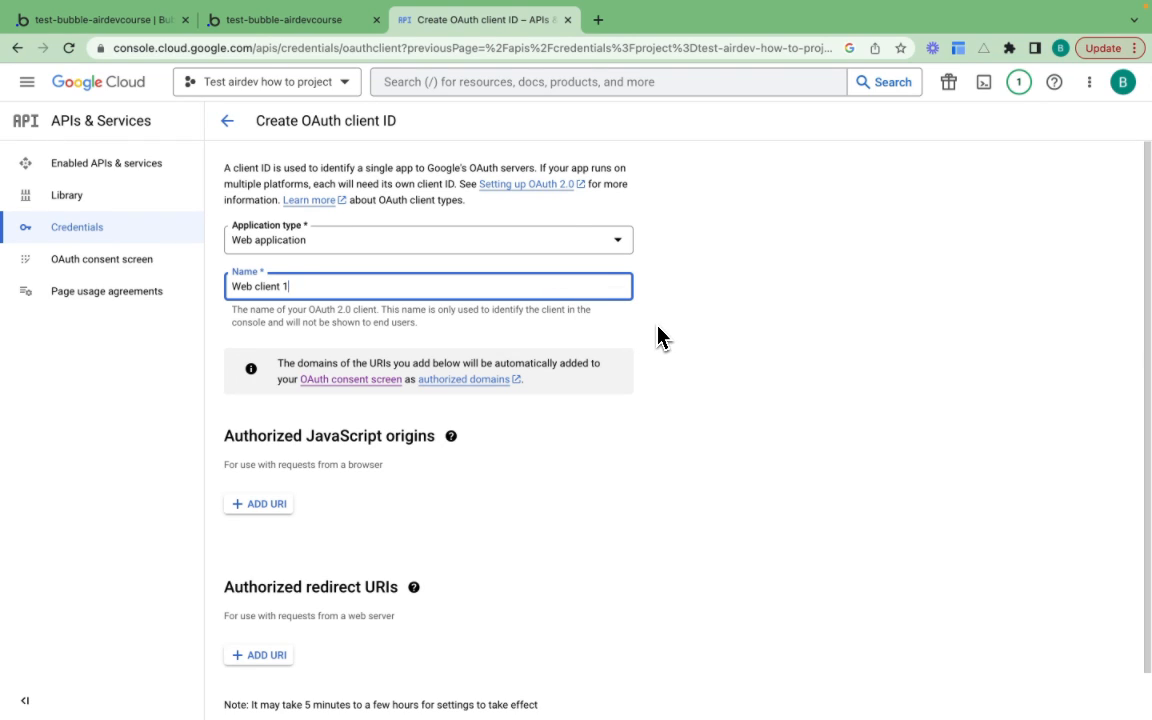
mouse_move(644, 356)
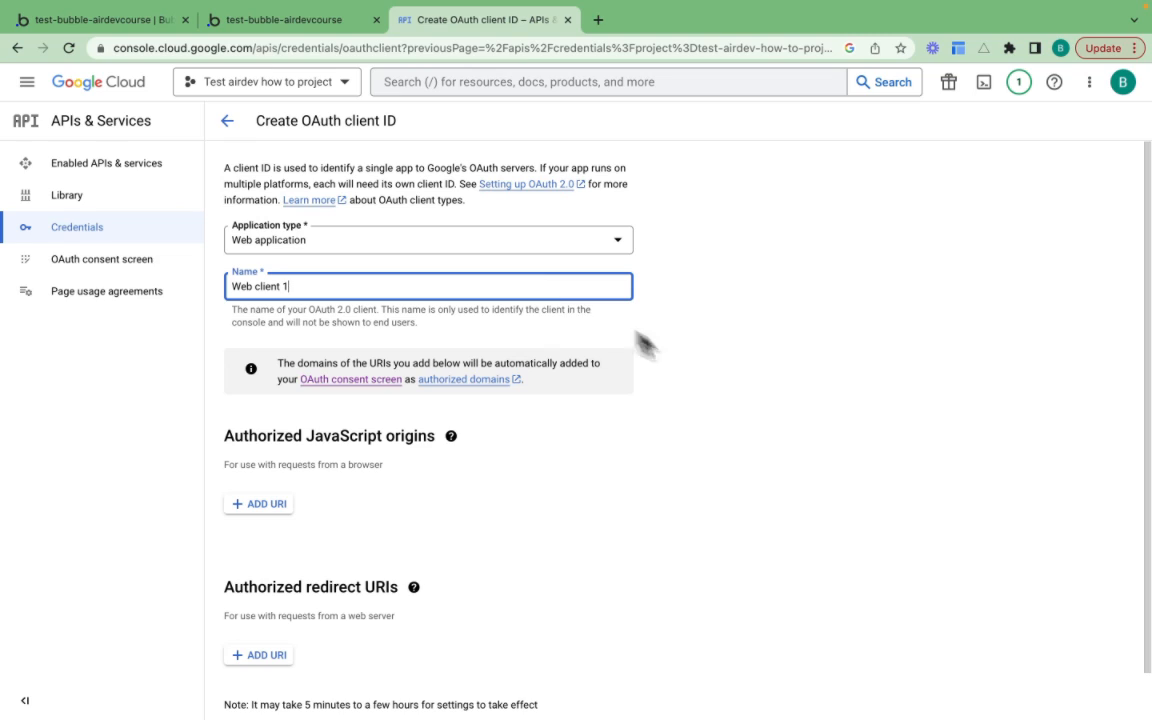
scroll(down, 3)
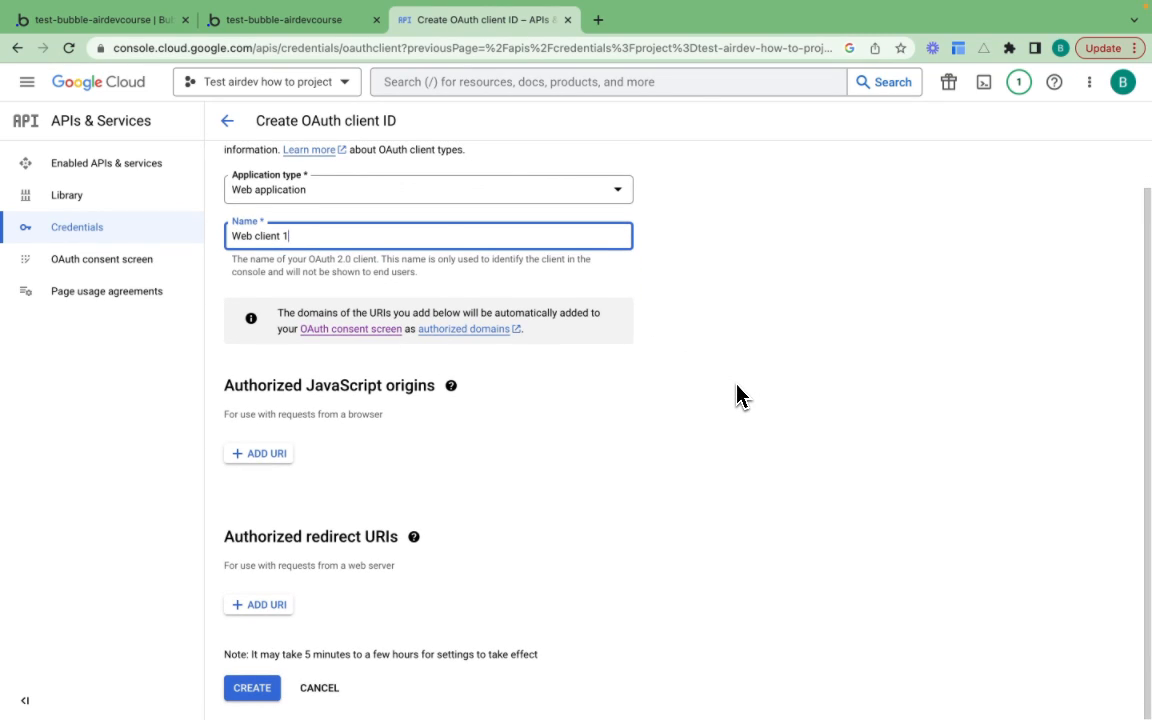
mouse_move(576, 500)
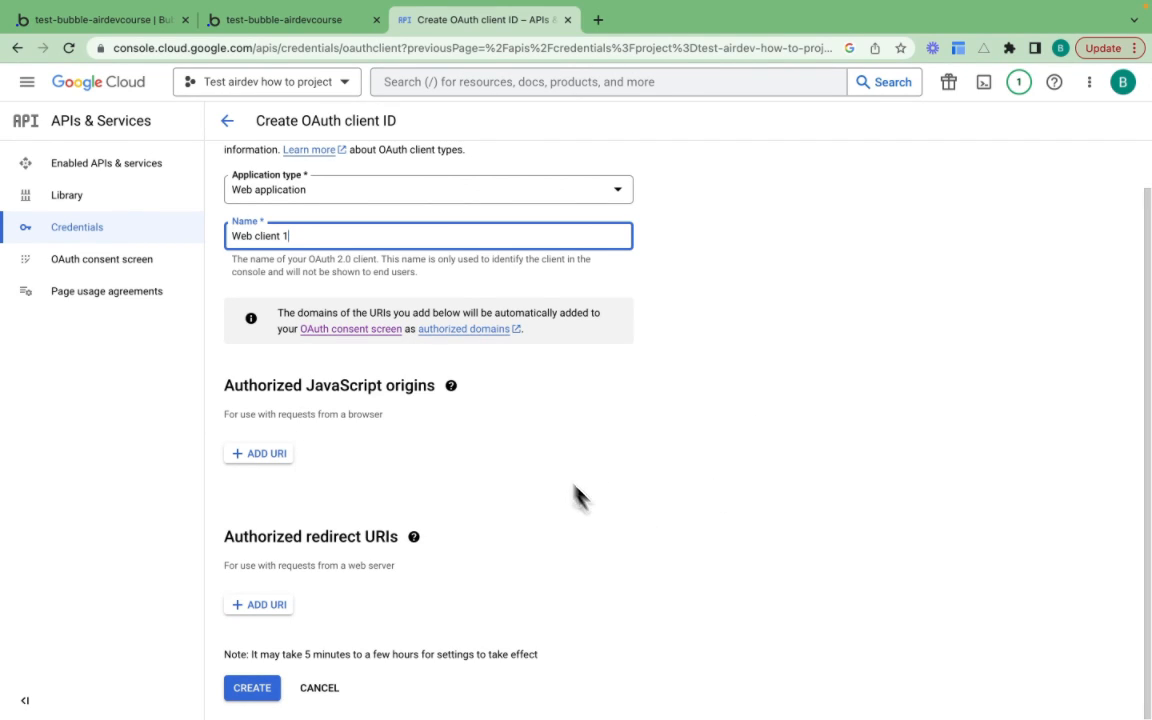
mouse_move(344, 548)
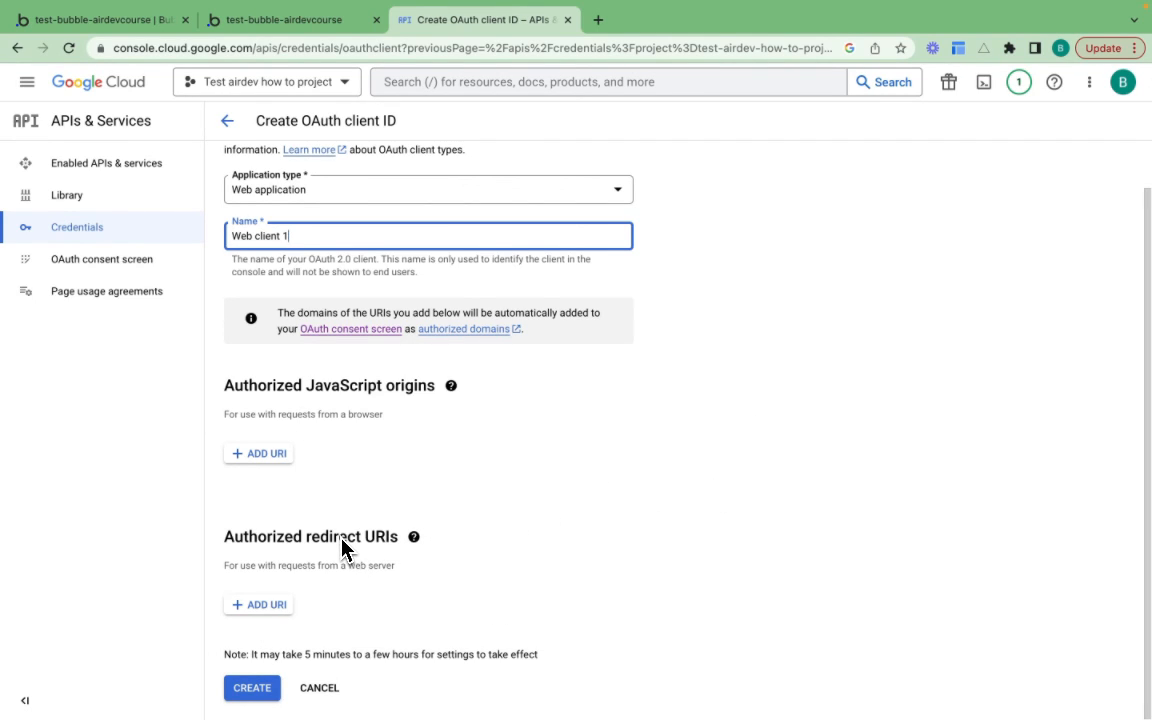
click(258, 604)
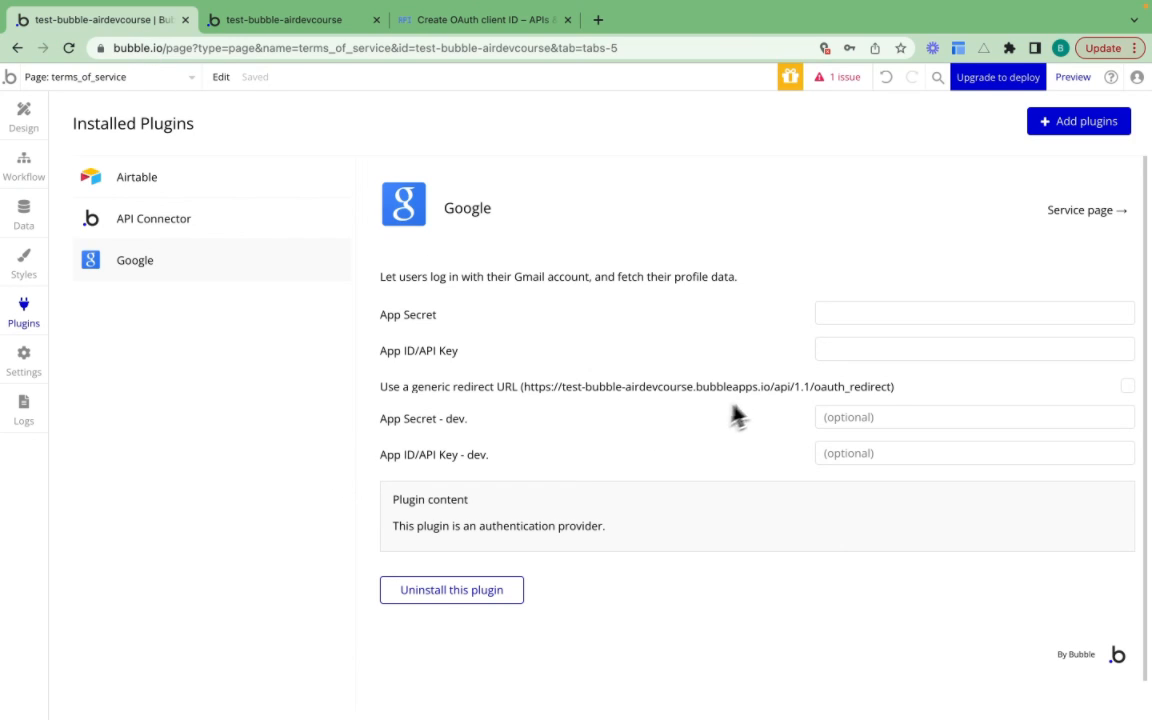
mouse_move(1132, 400)
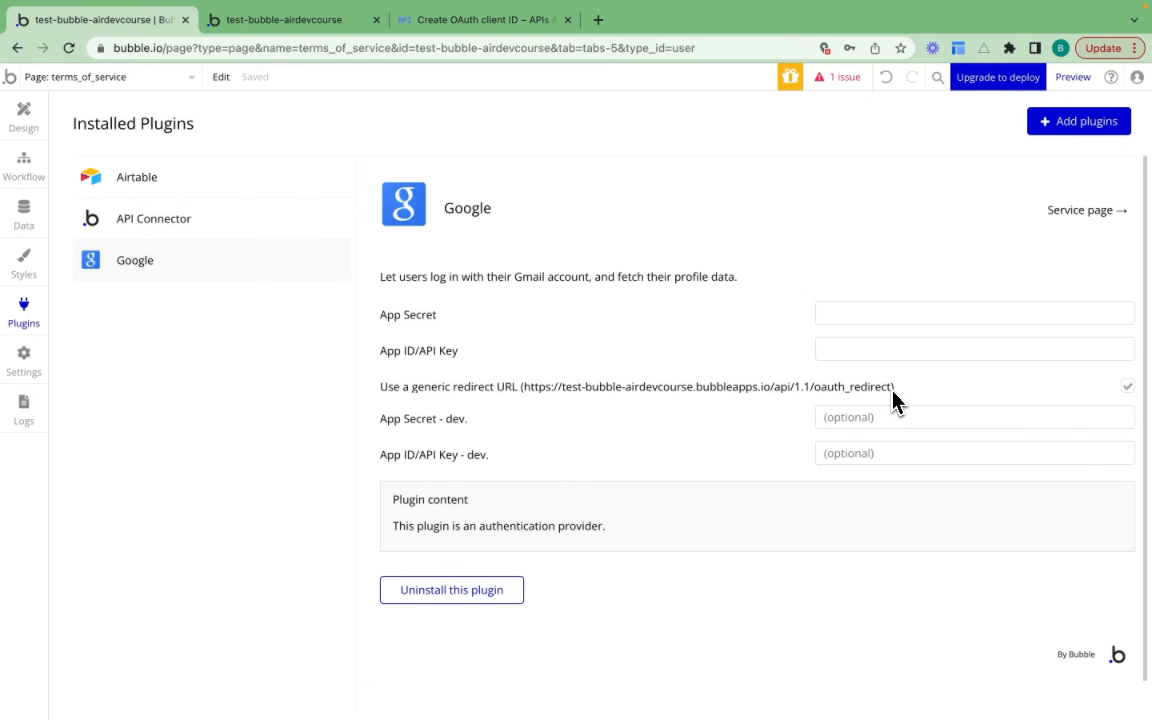
mouse_move(778, 392)
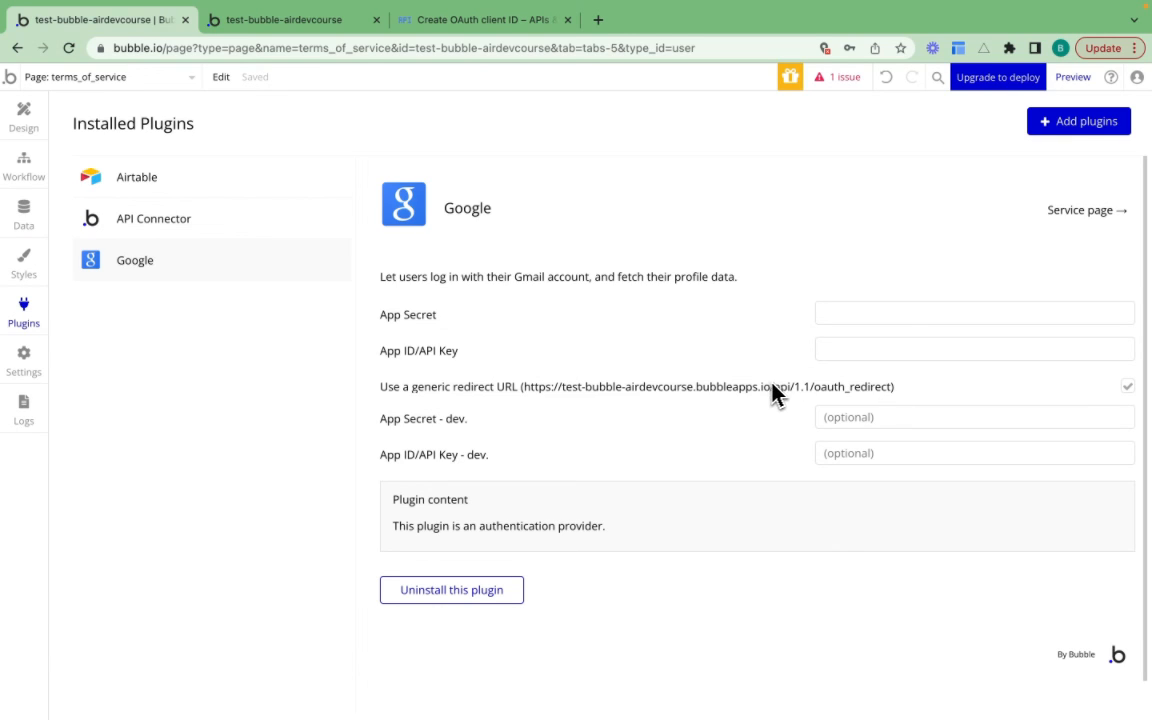
mouse_move(542, 410)
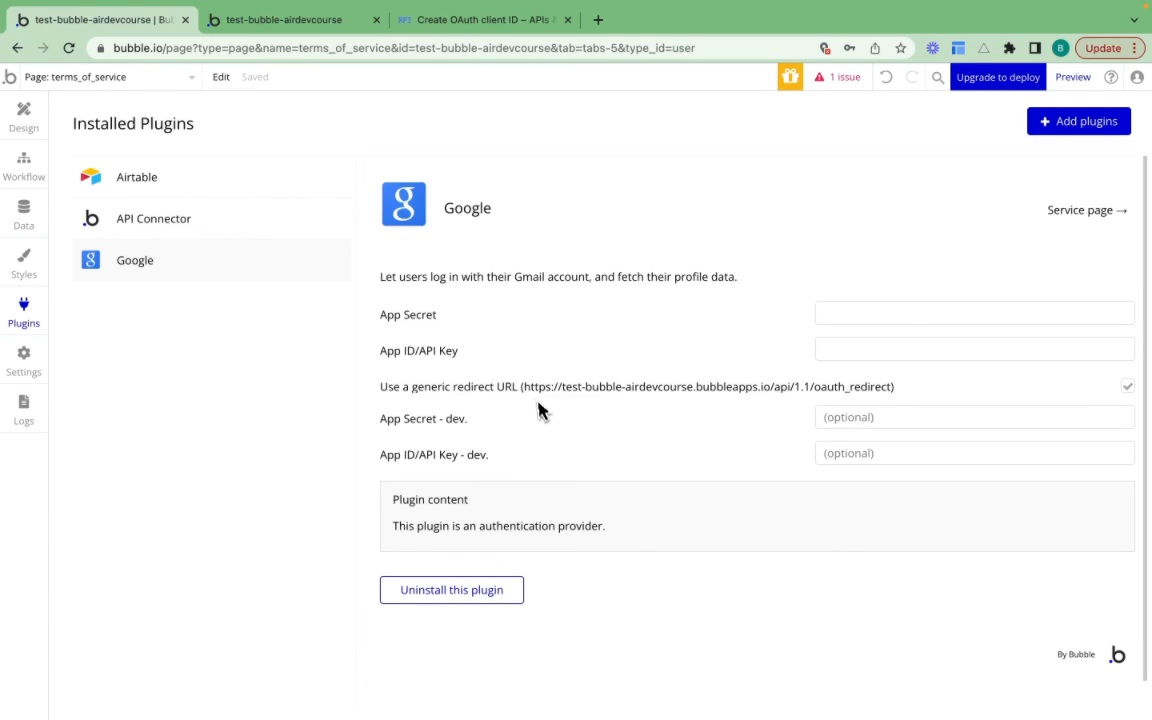
mouse_move(490, 112)
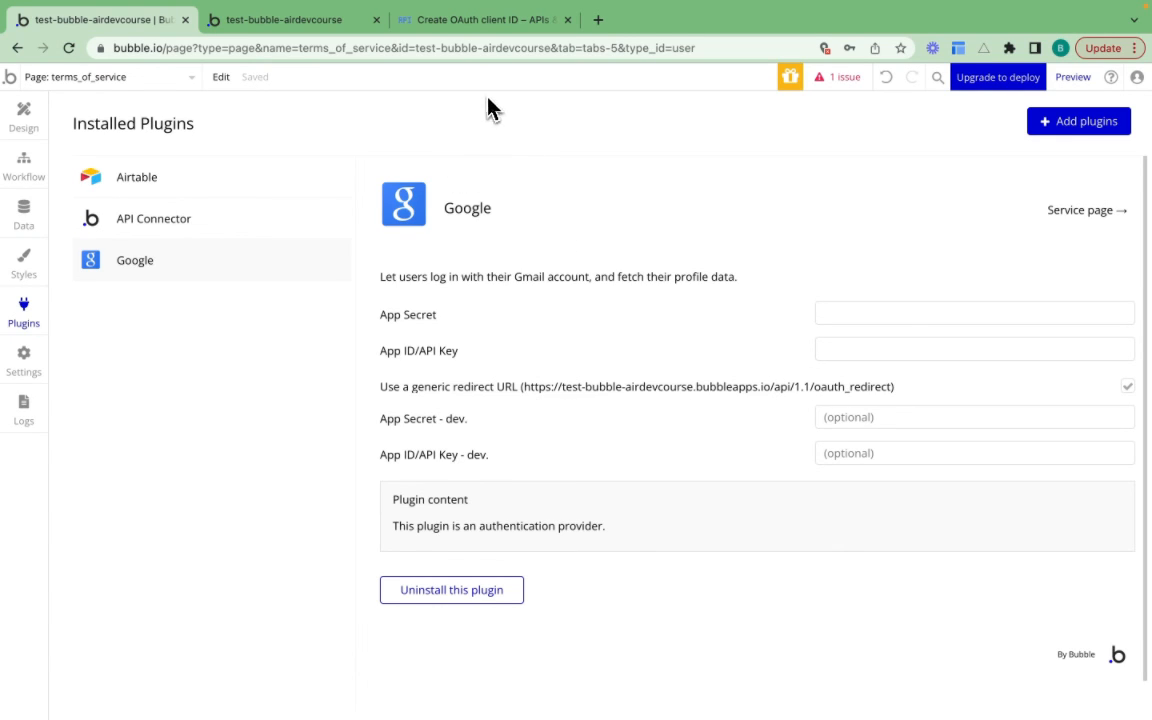
Step: Enter the app's api/1.1/oauth_redirect address into the browser's address bar for copying
click(290, 20)
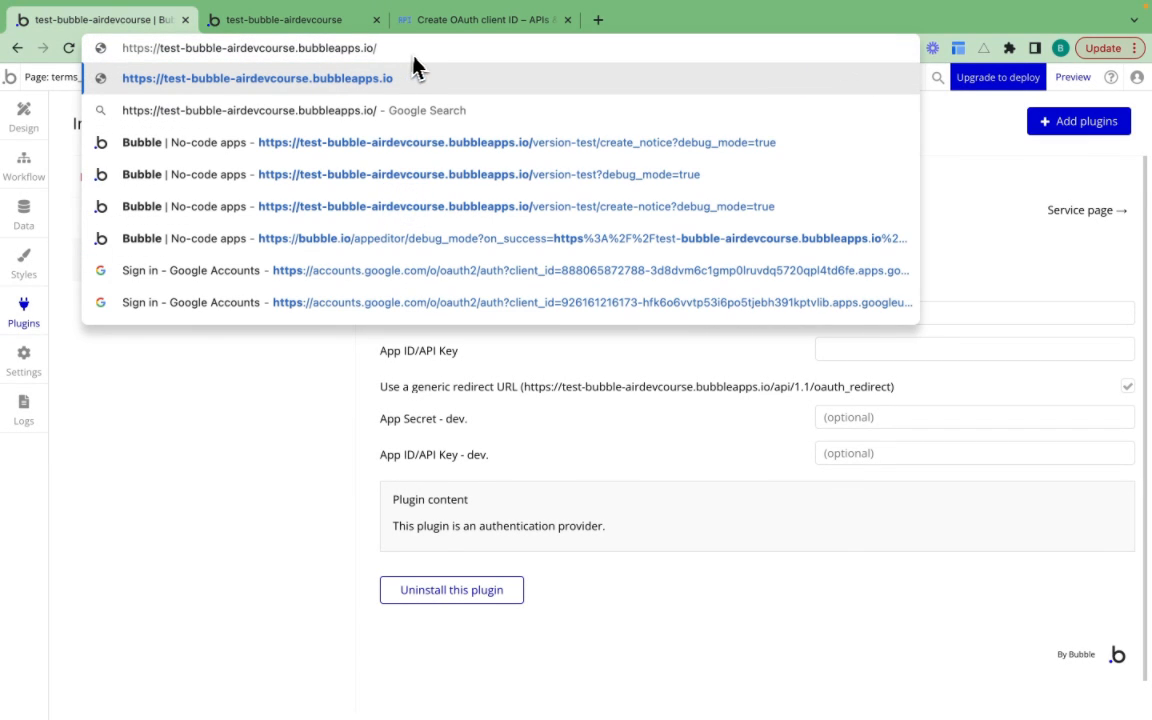
text(a)
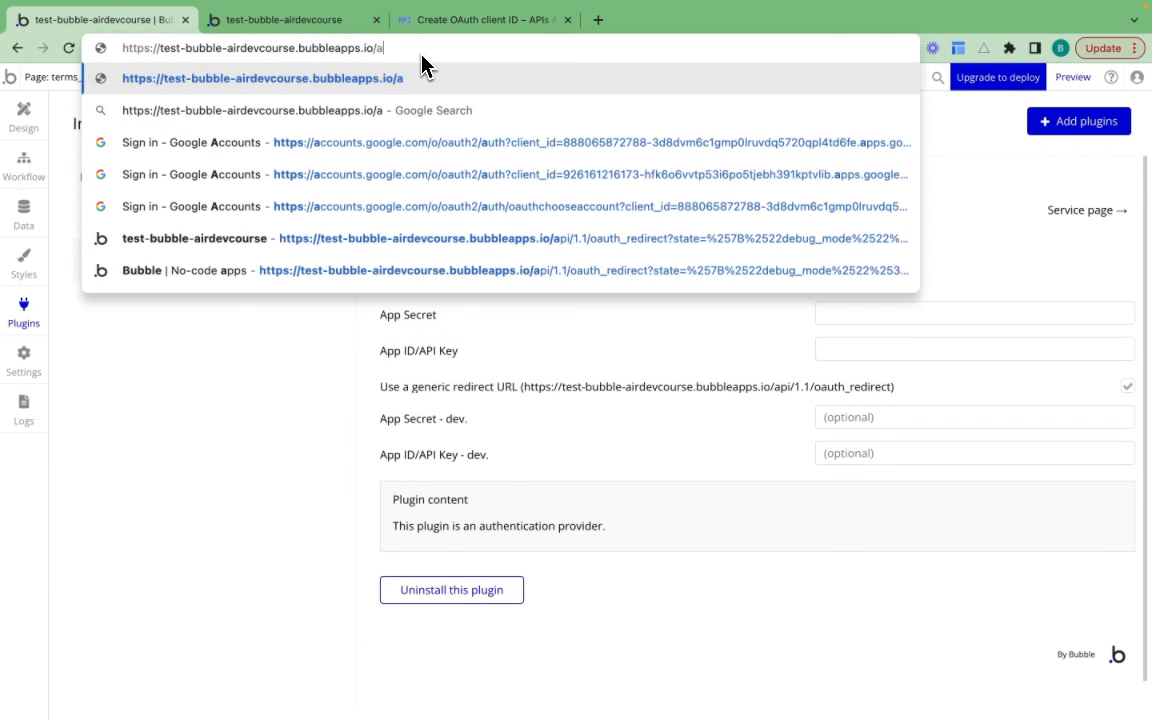
text(pi/1.)
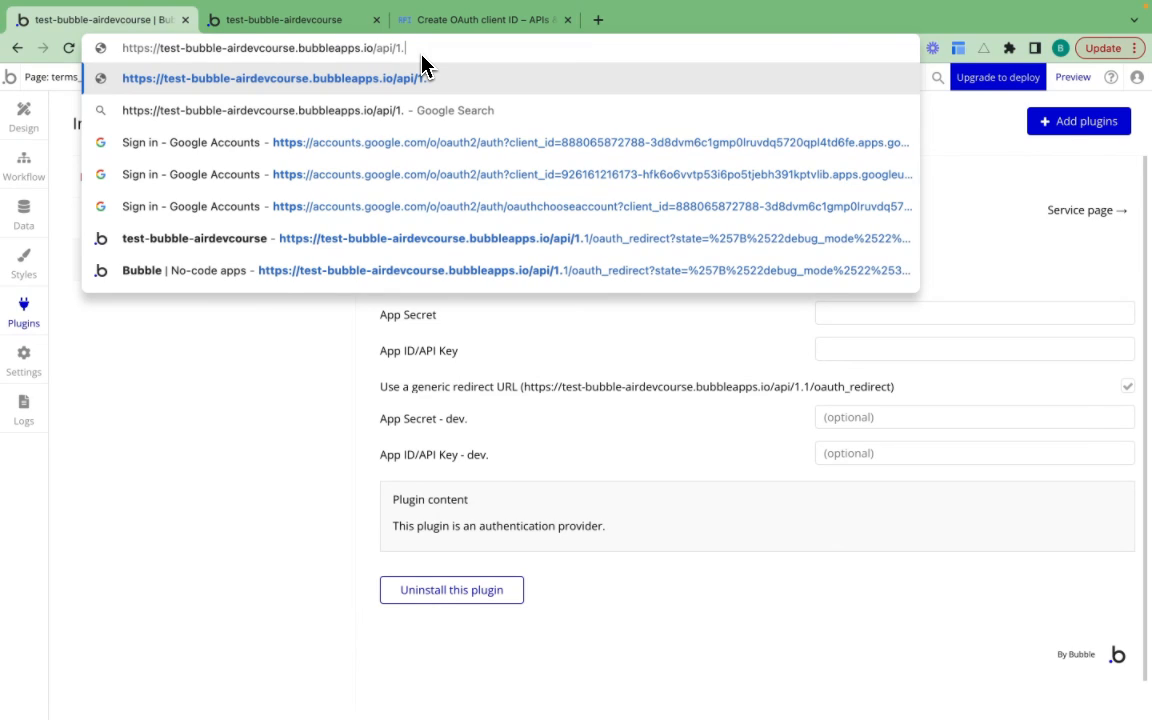
text(oauth_redirect)
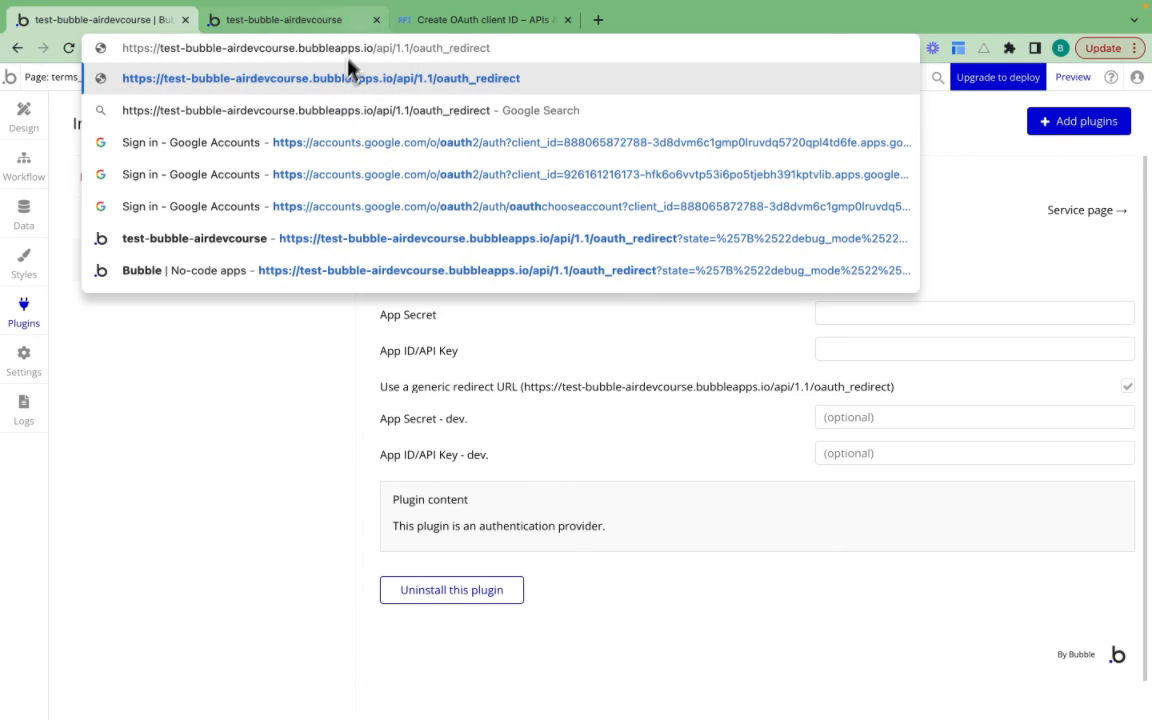
mouse_move(516, 56)
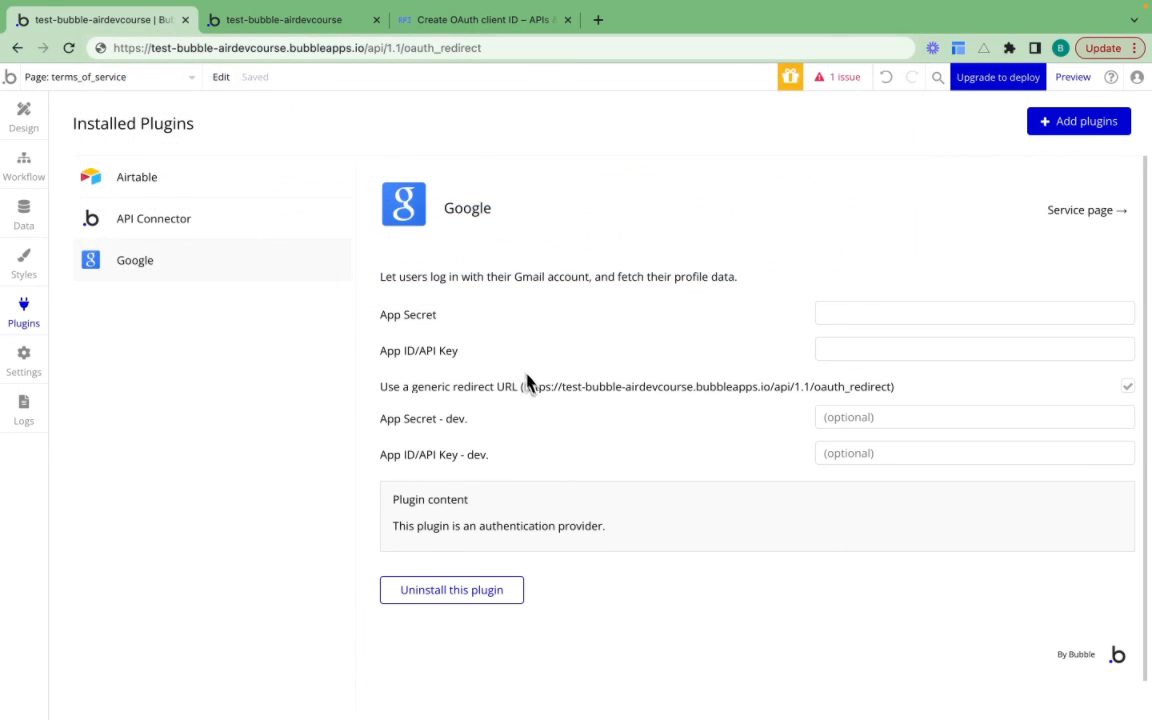
Step: Add Bubble's oauth_redirect URI to the credentials form and create the Web client 1 OAuth client
click(492, 18)
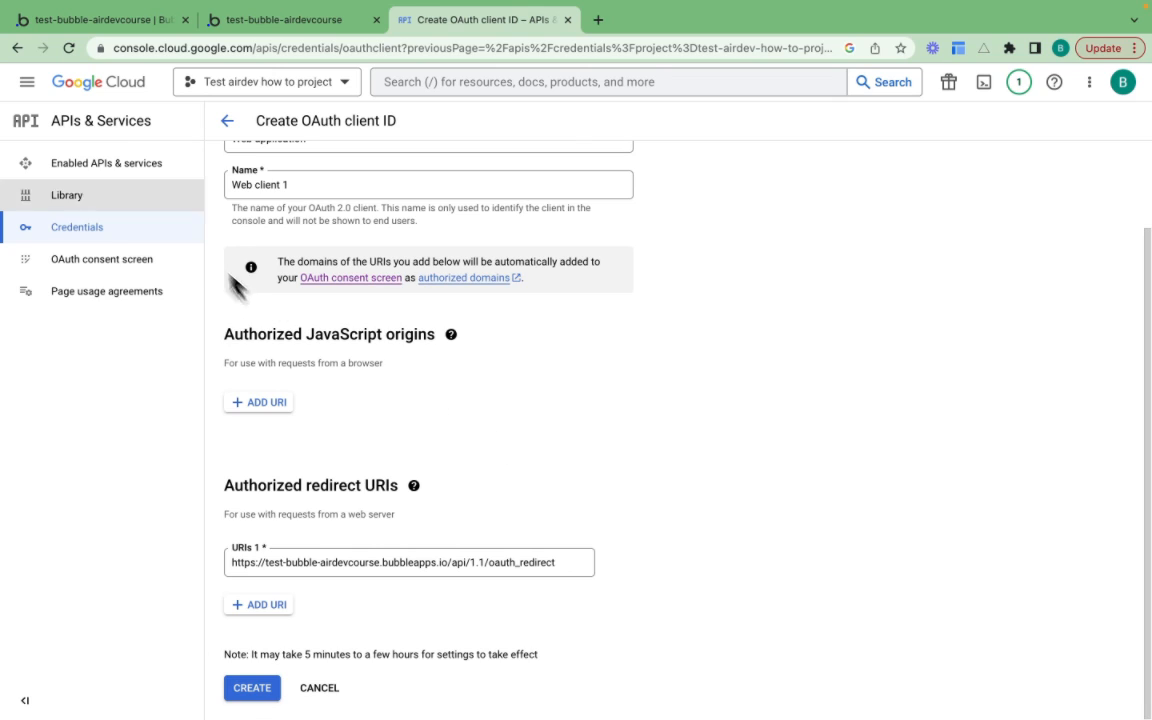
click(252, 688)
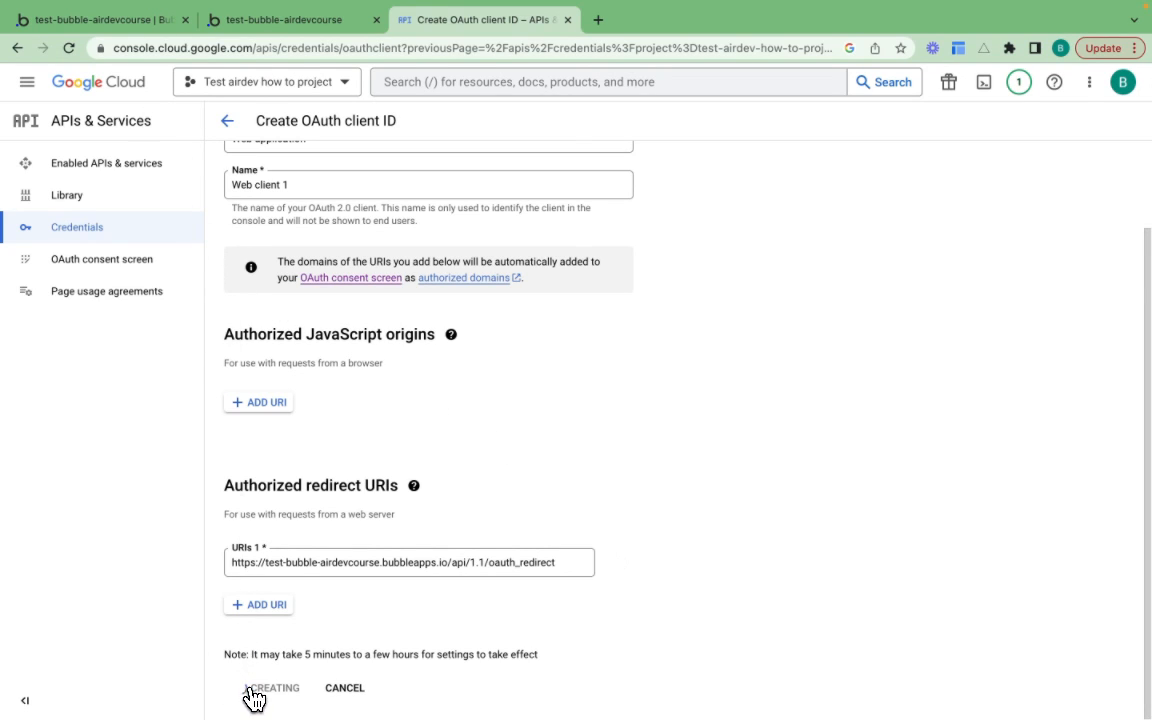
click(272, 688)
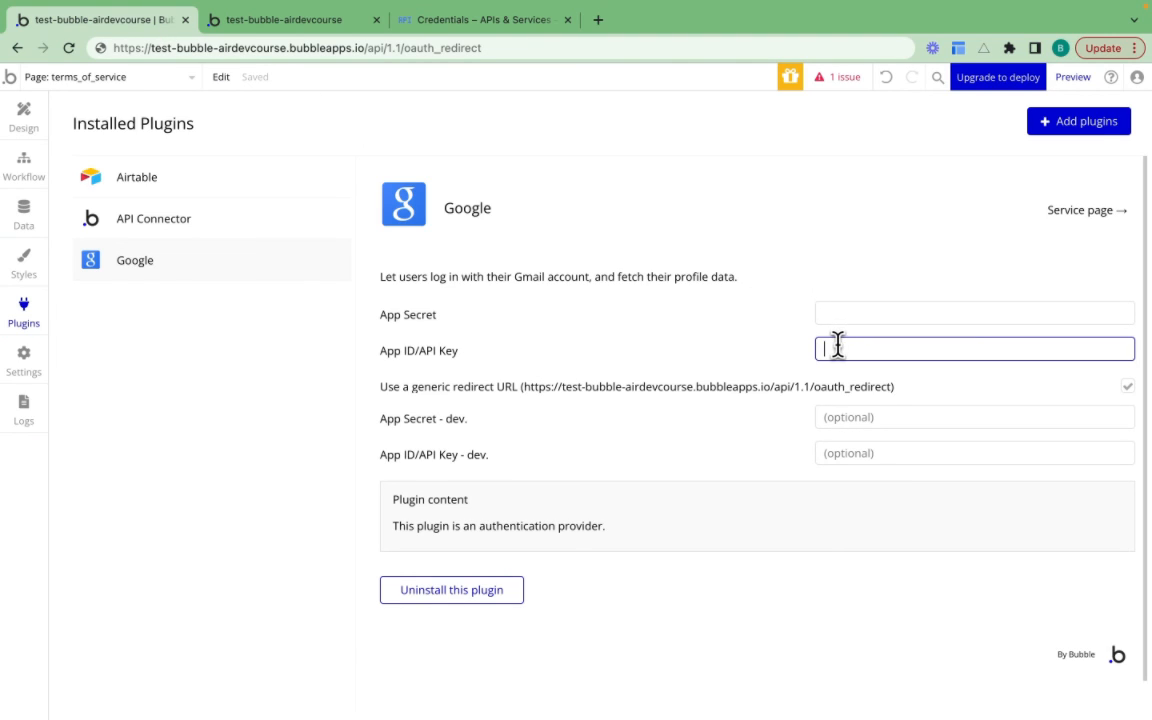
Step: Fill the plugin's App ID fields with the client ID and App Secret fields with the GOCSPX client secret
text(105936122592-ju29itc92mfbisg2og79f1b408tqdm41.apps.googleusercontent.com)
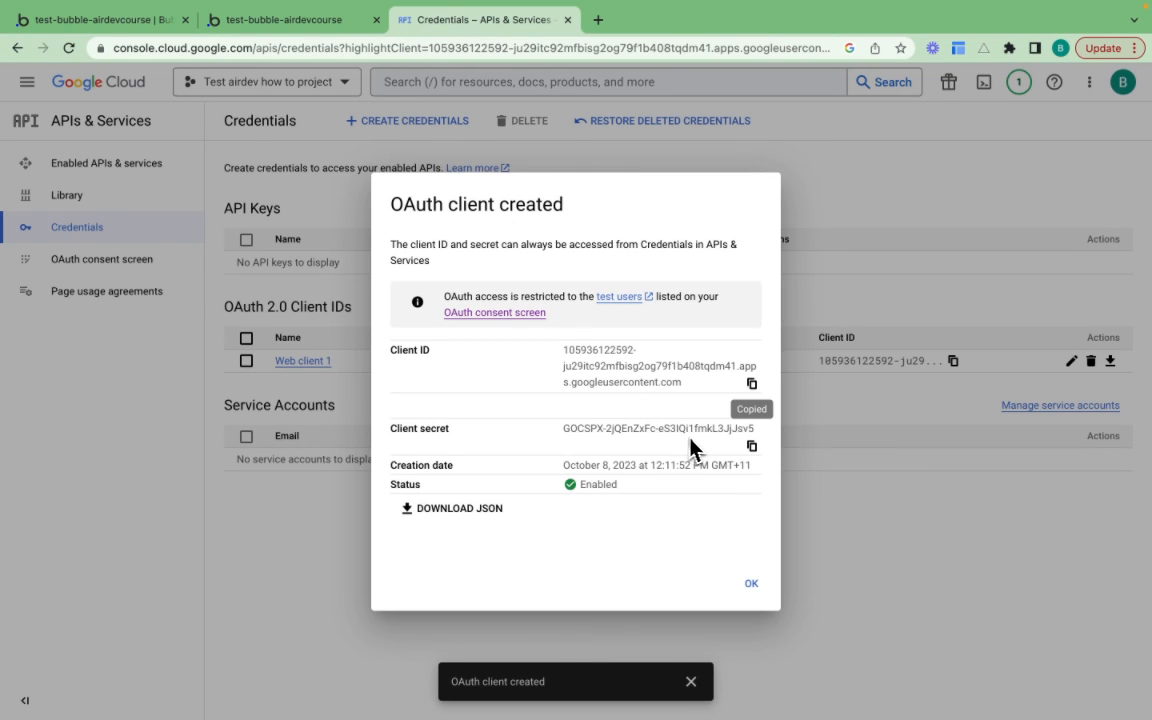
mouse_move(752, 448)
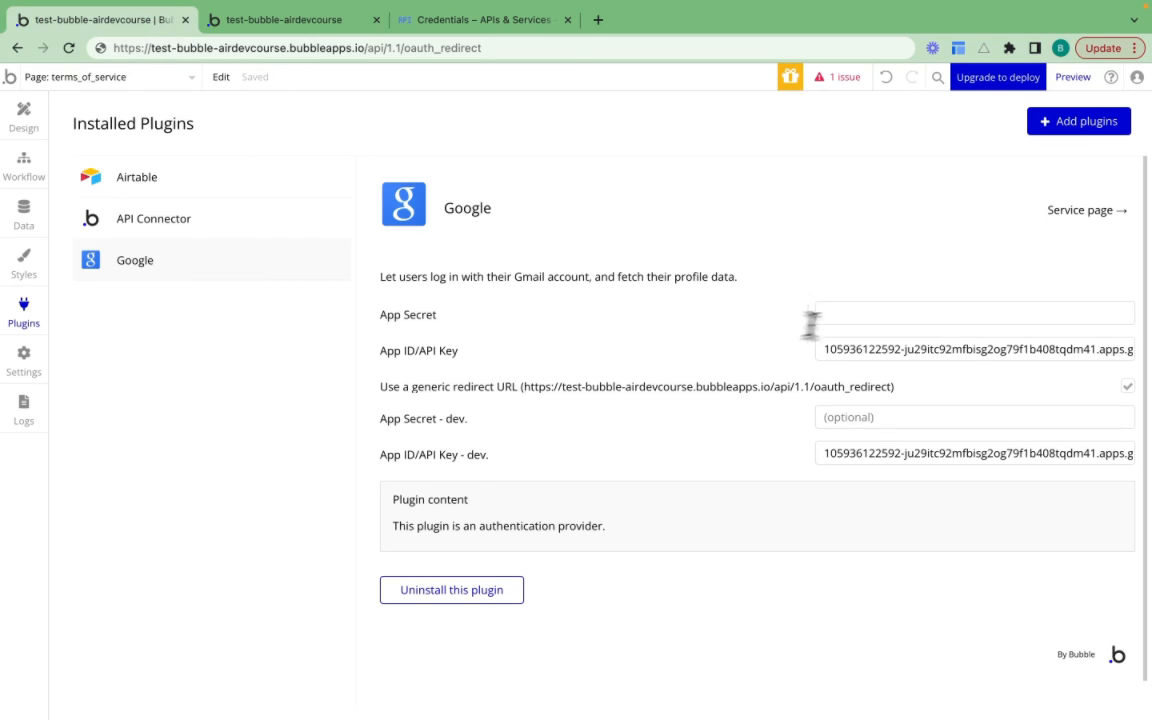
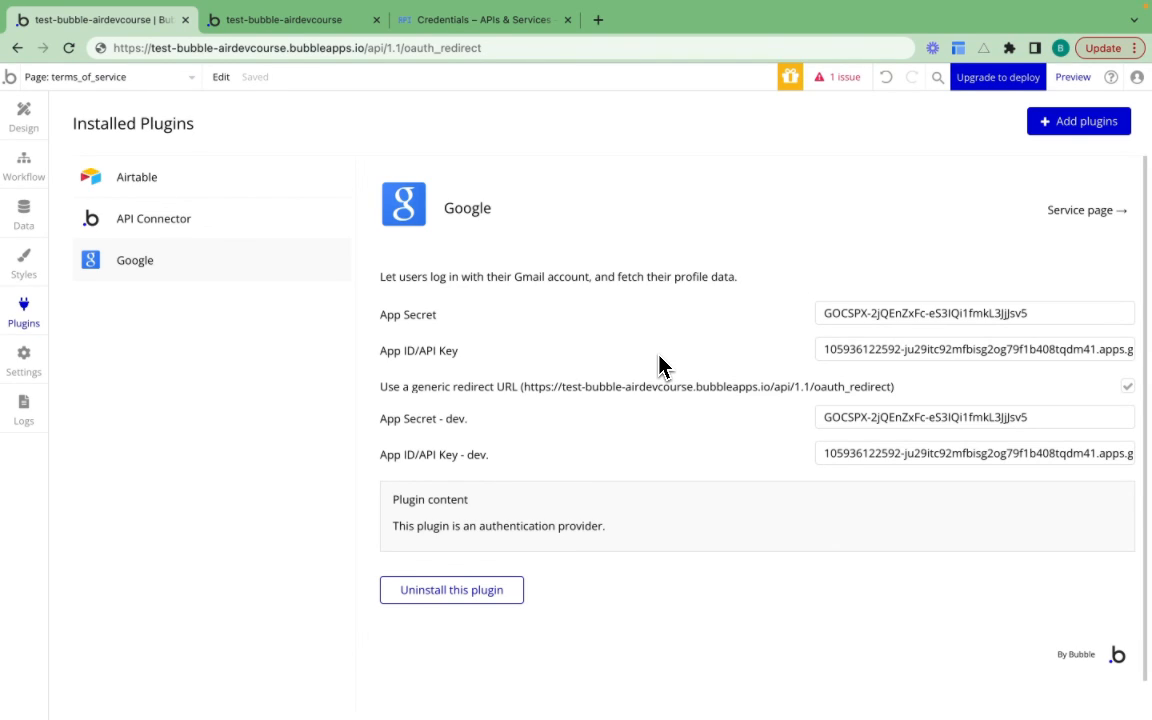
mouse_move(370, 196)
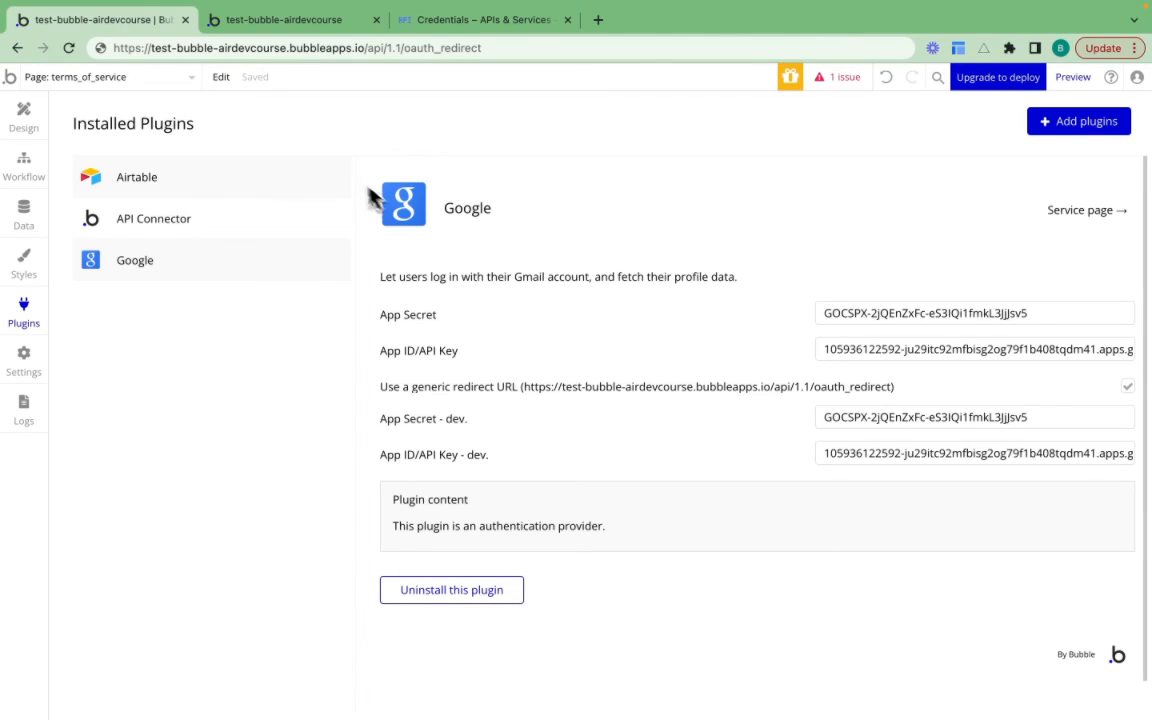
Step: Go to the signup page and bring up the Signup button's click workflow
click(110, 78)
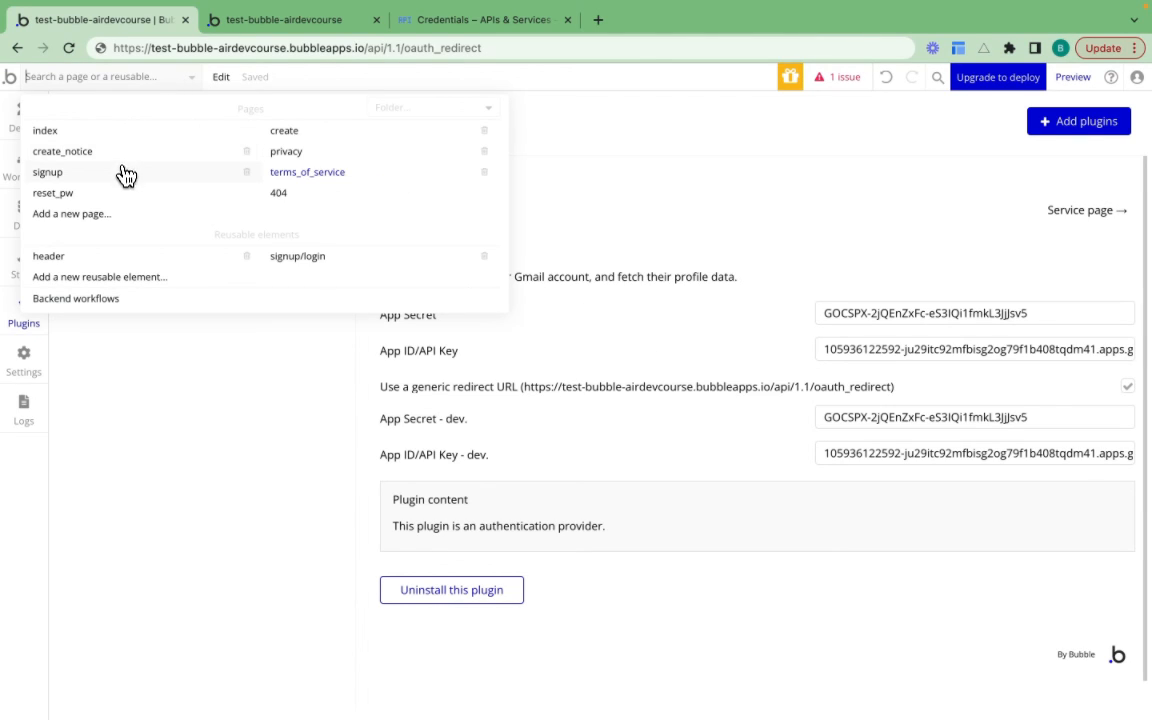
click(48, 172)
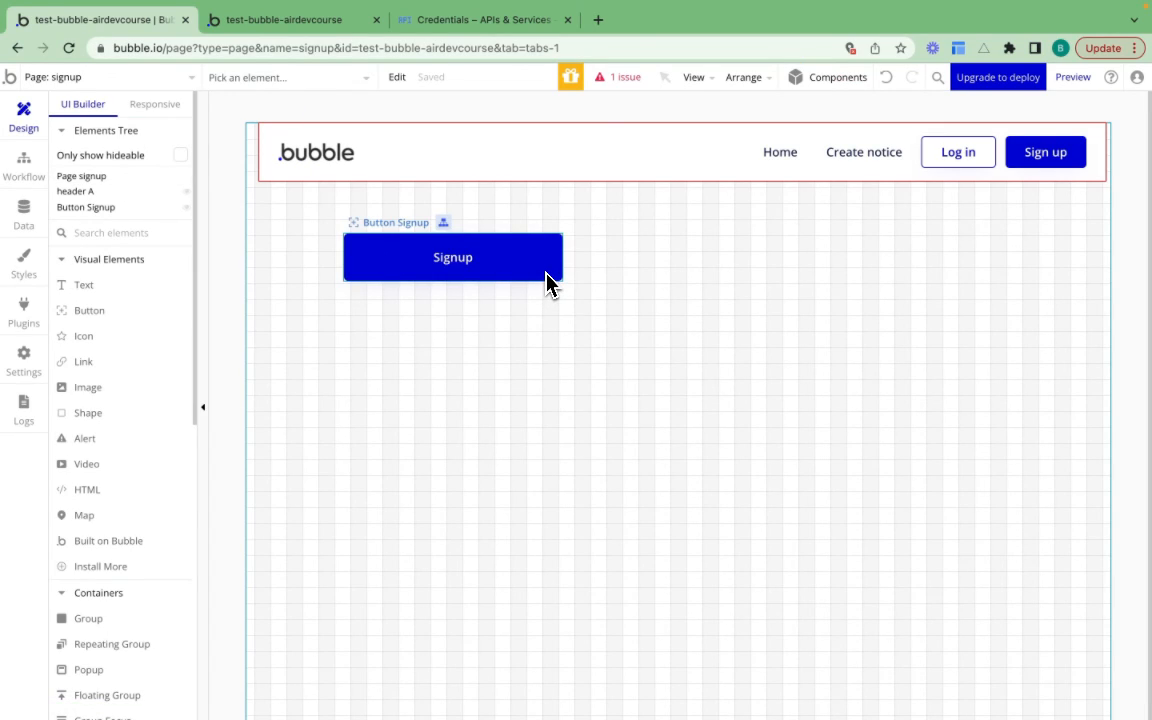
click(452, 256)
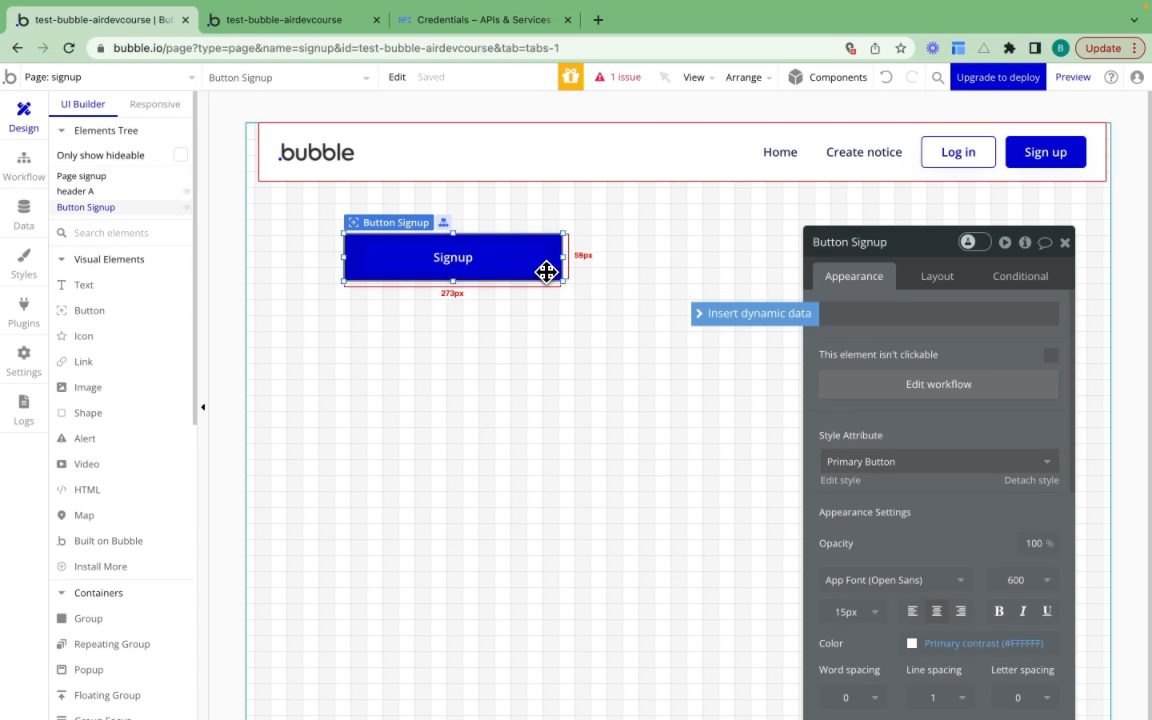
click(24, 164)
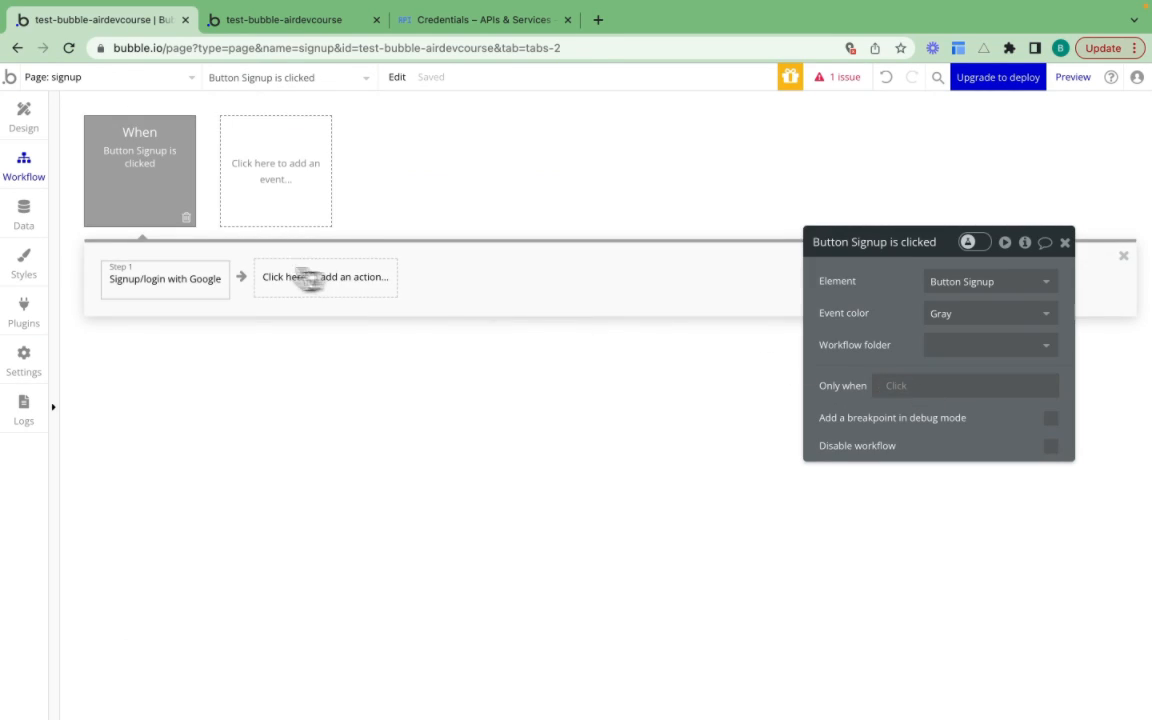
Step: Keep step 1 as Signup/login with Google as OAuth provider, adding no further action
click(164, 280)
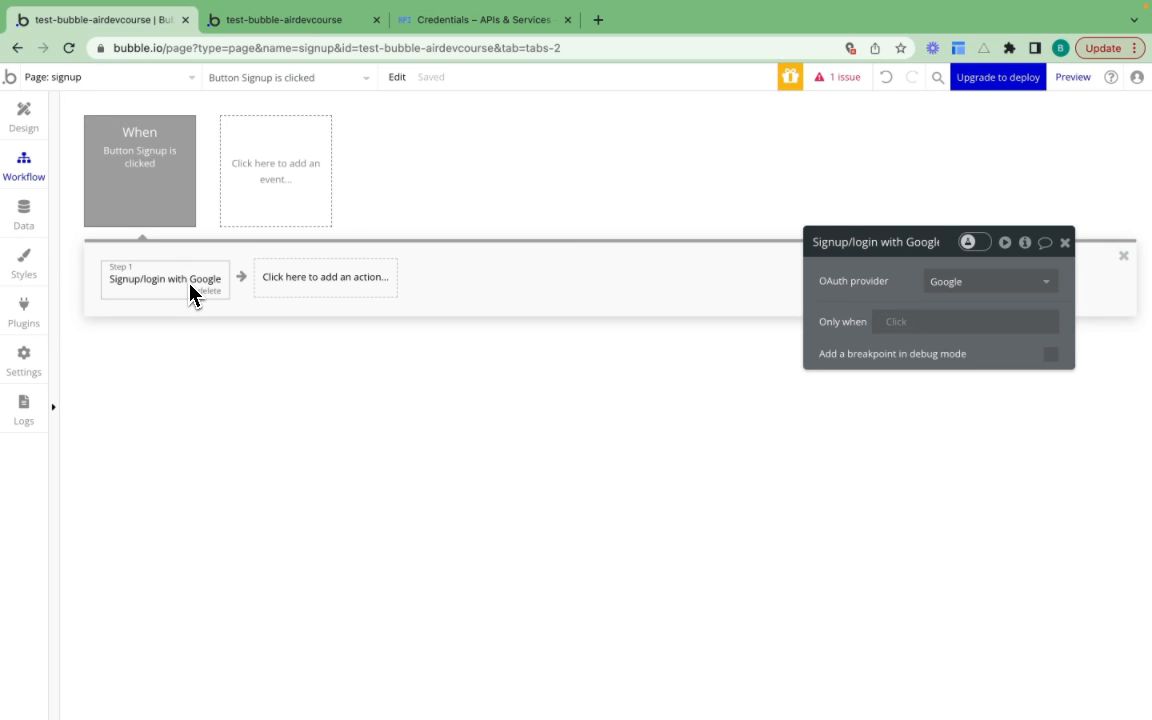
click(324, 276)
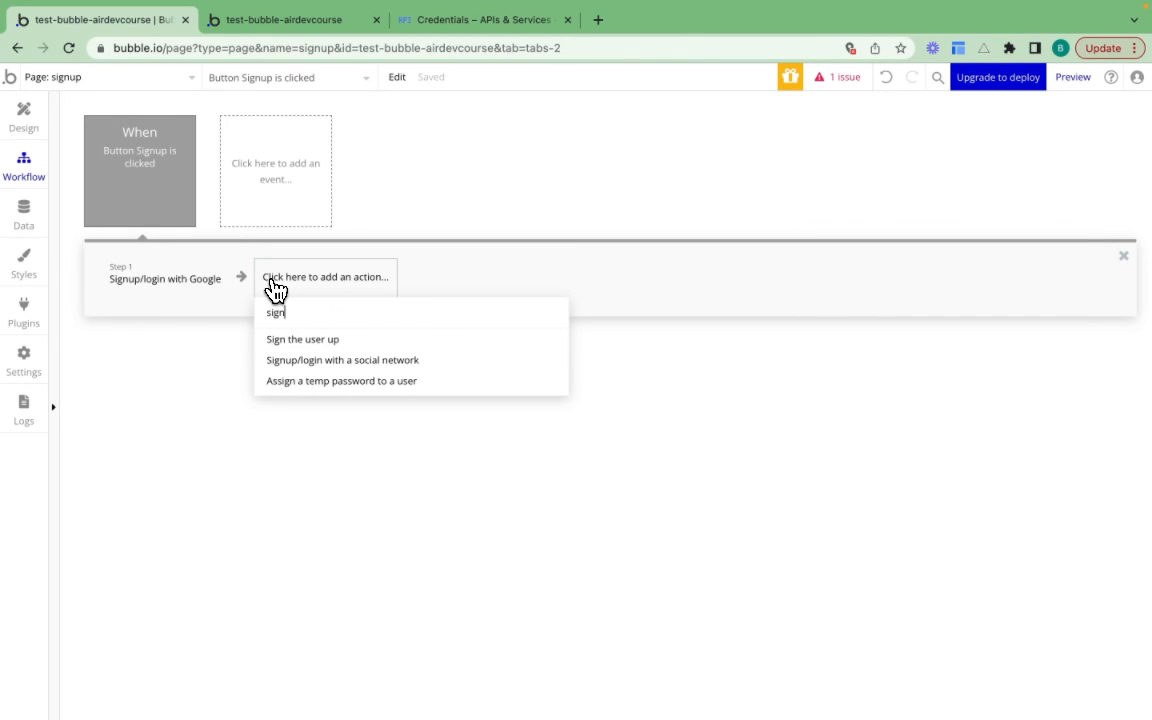
click(342, 360)
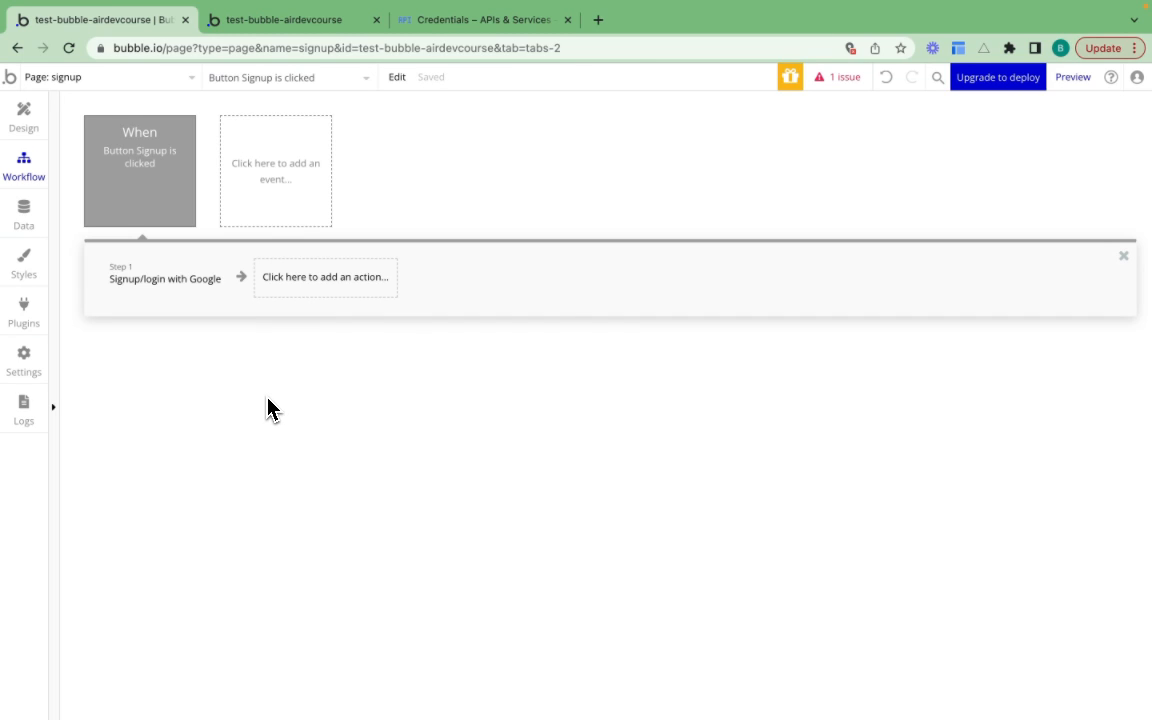
mouse_move(32, 132)
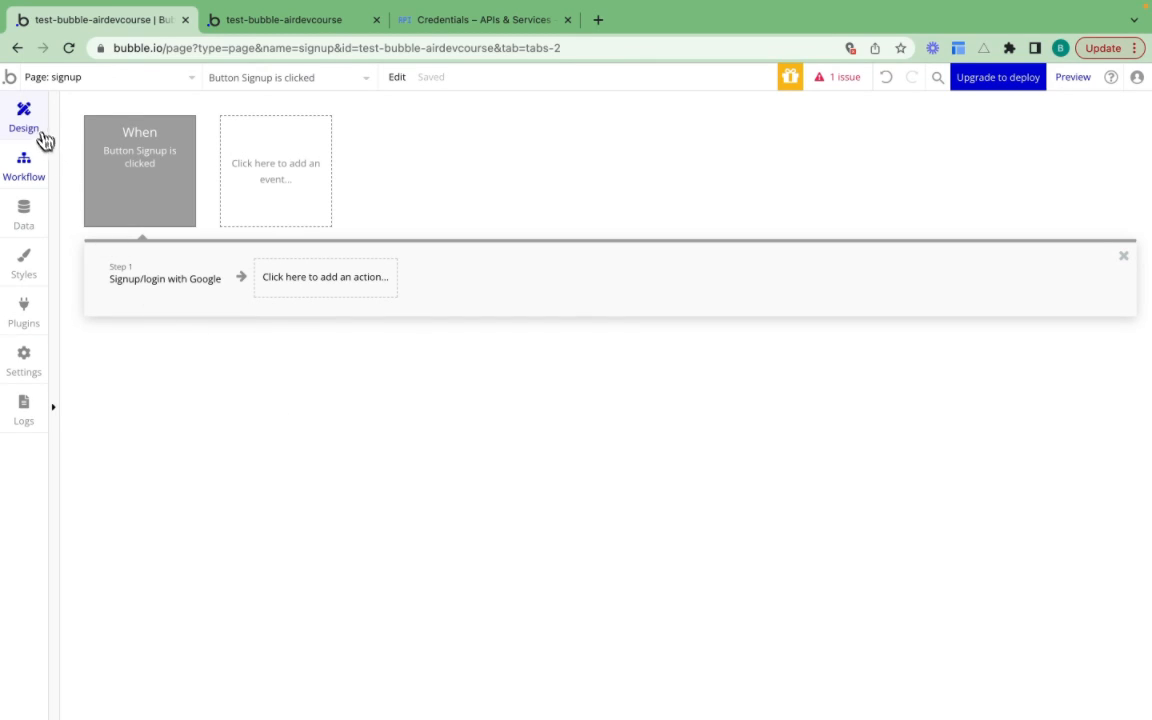
Step: In Design, add a Text element bound to Current User's Google's First name
click(24, 114)
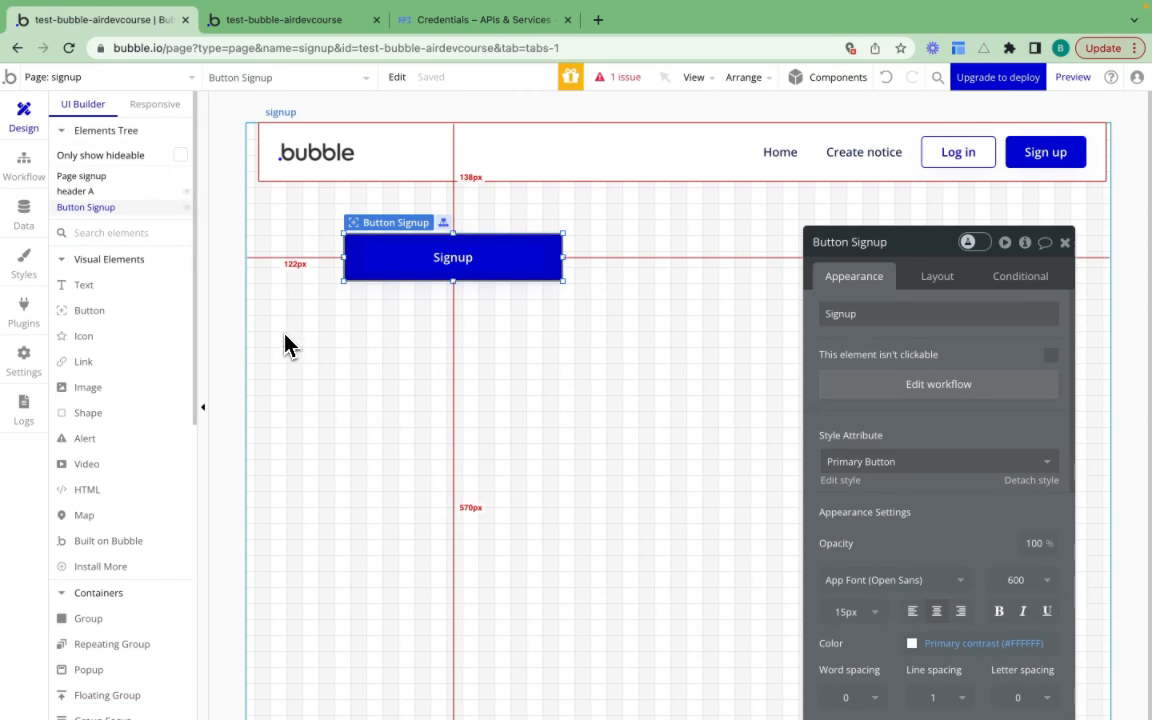
mouse_move(280, 338)
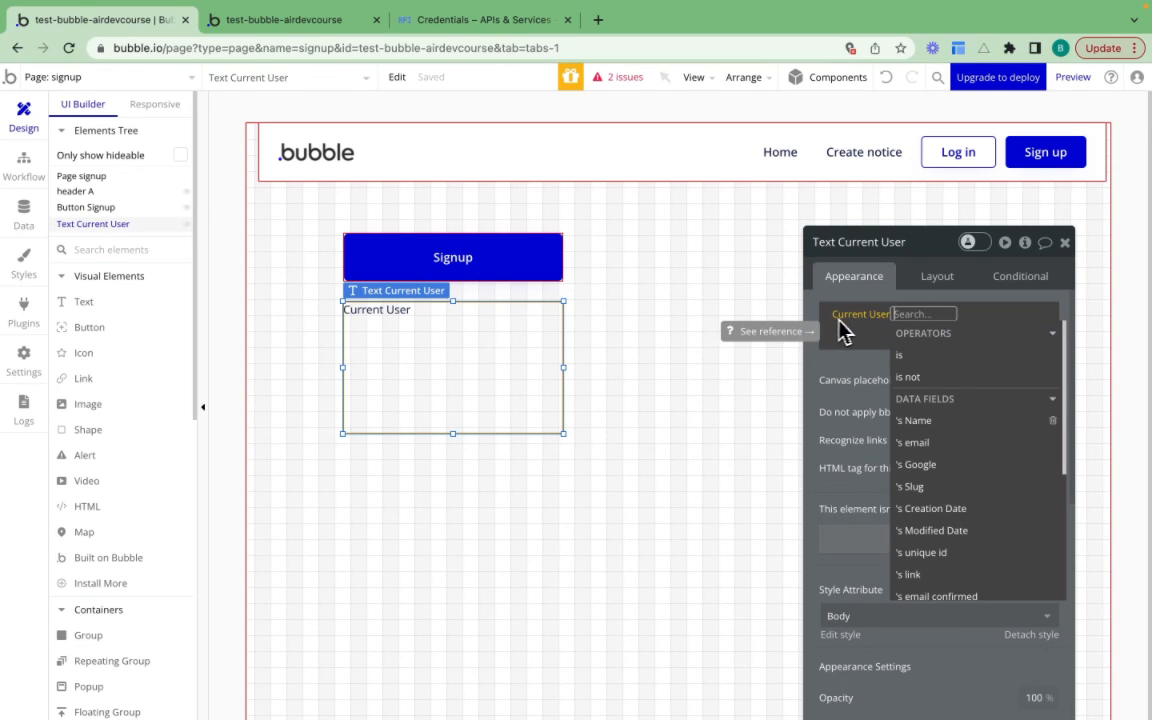
mouse_move(934, 478)
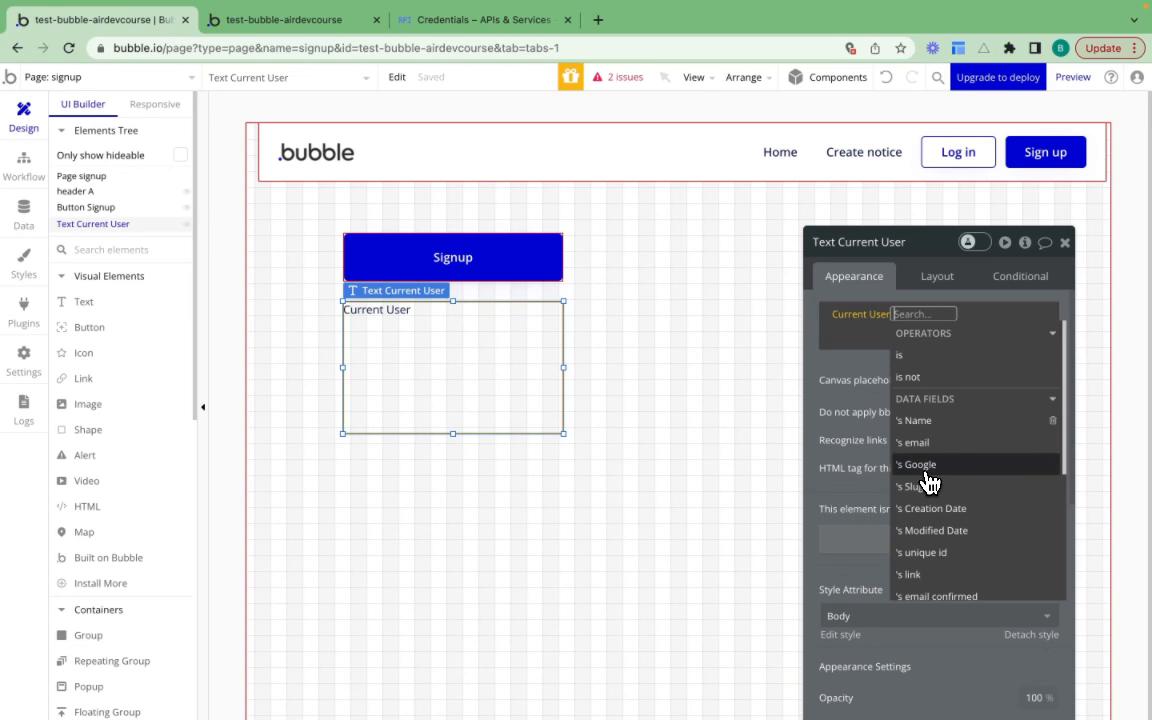
click(918, 464)
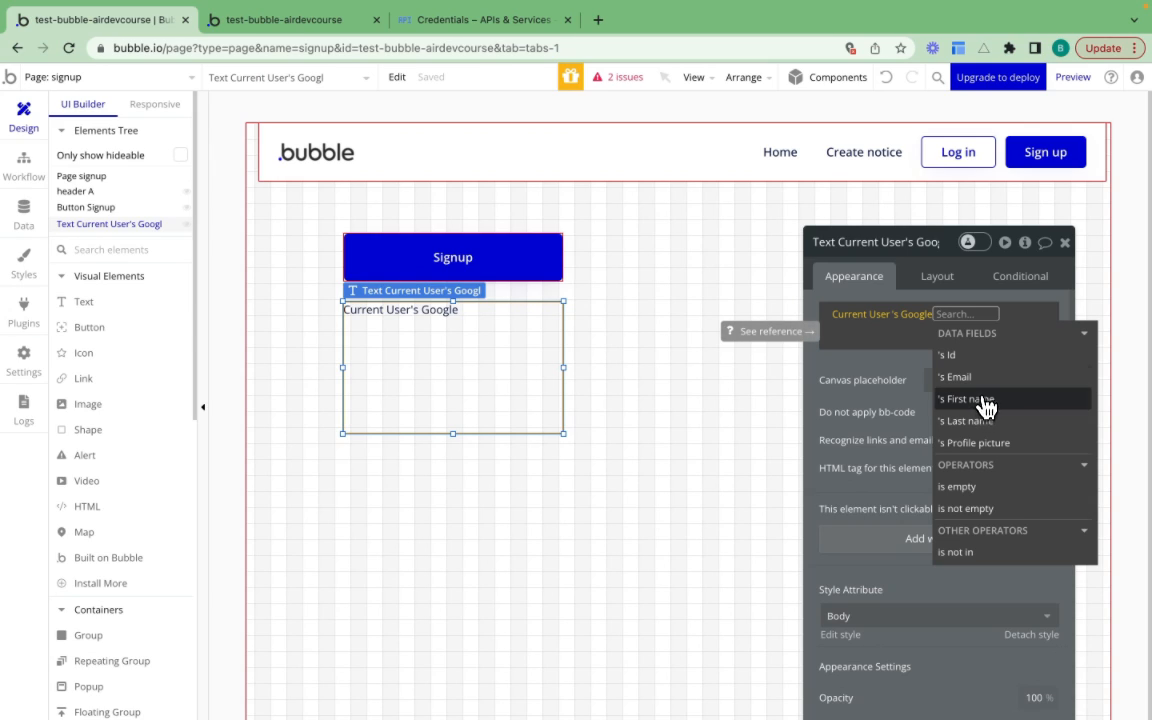
mouse_move(1008, 418)
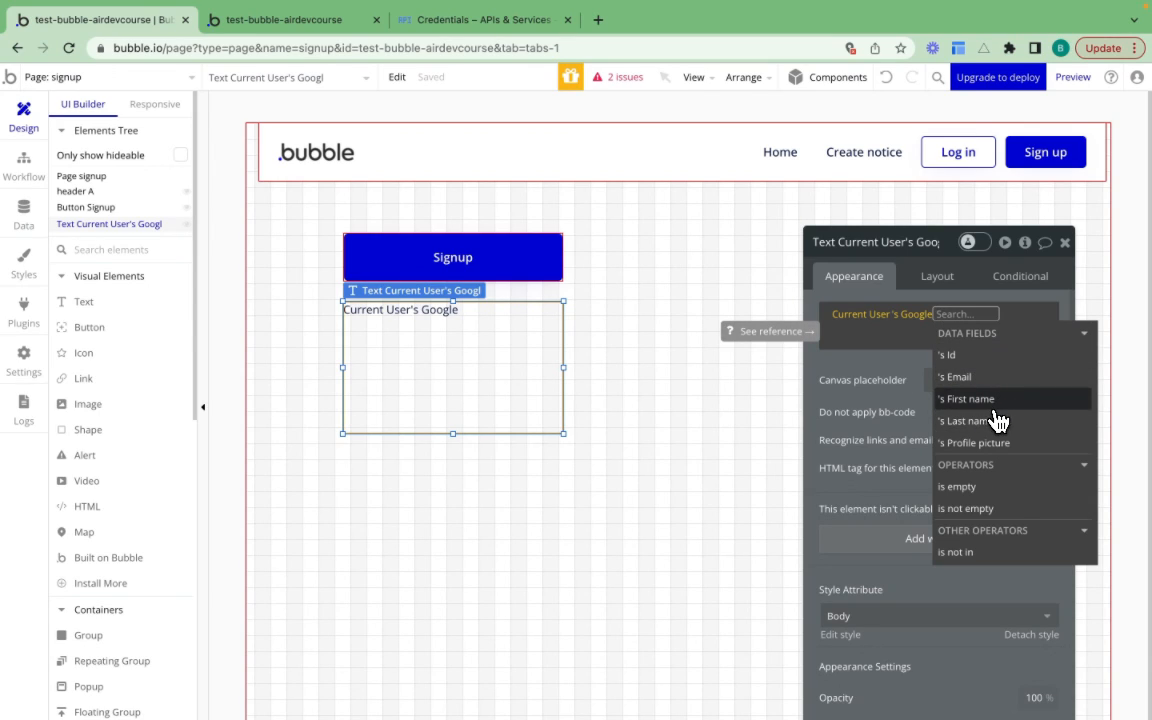
mouse_move(1016, 398)
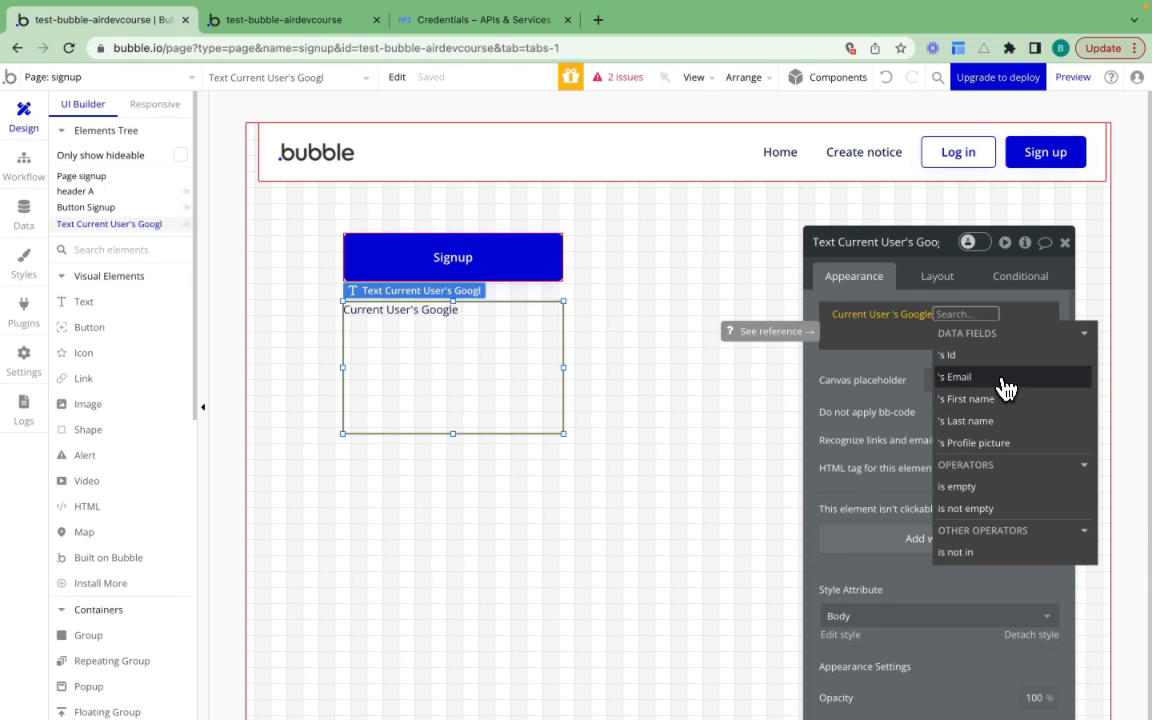
click(966, 398)
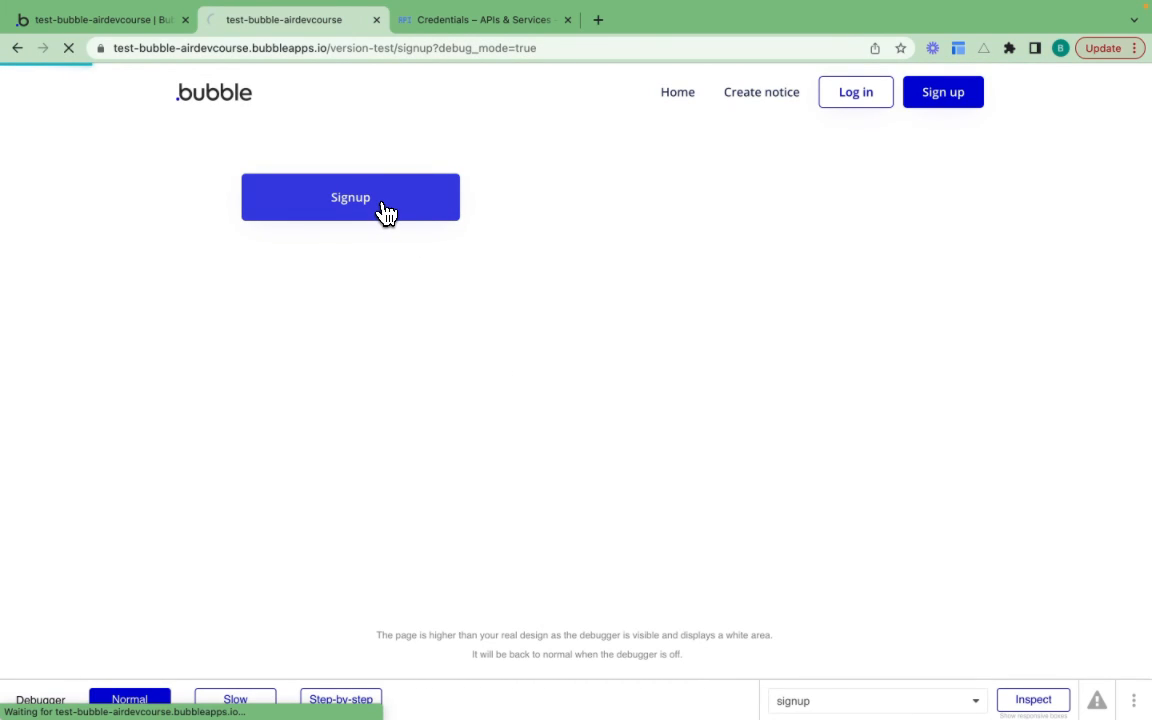
Step: Start Google signup from the preview page and review the consent text on the account chooser
click(350, 198)
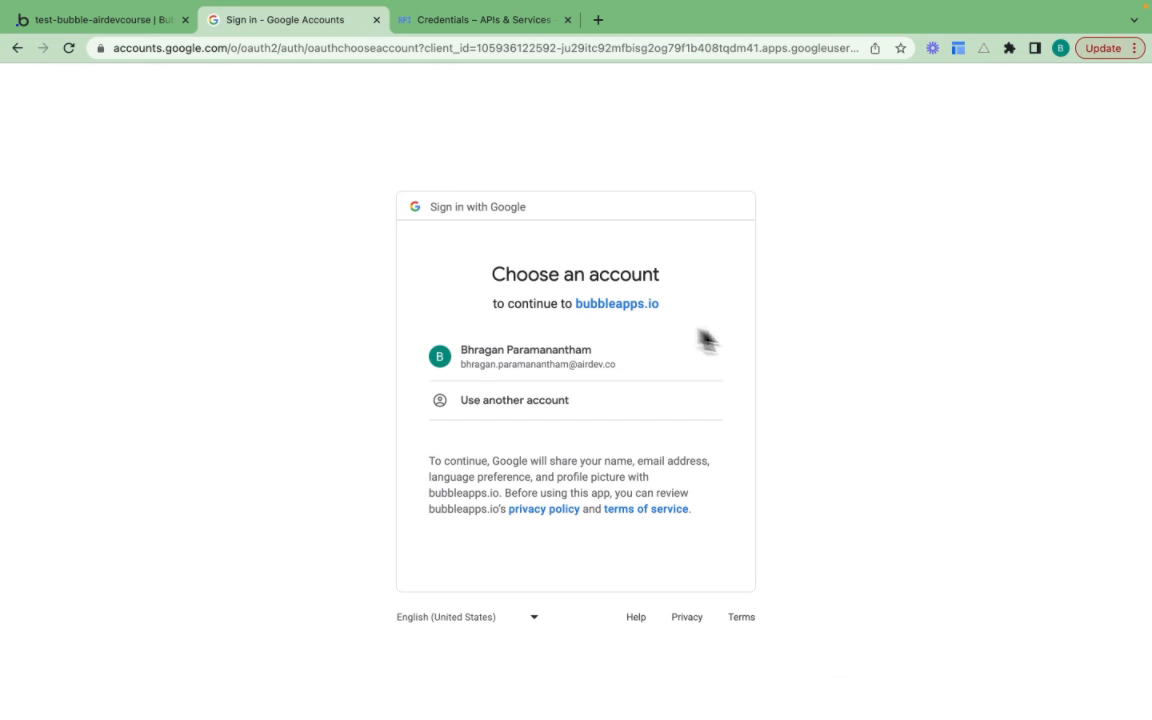
mouse_move(712, 310)
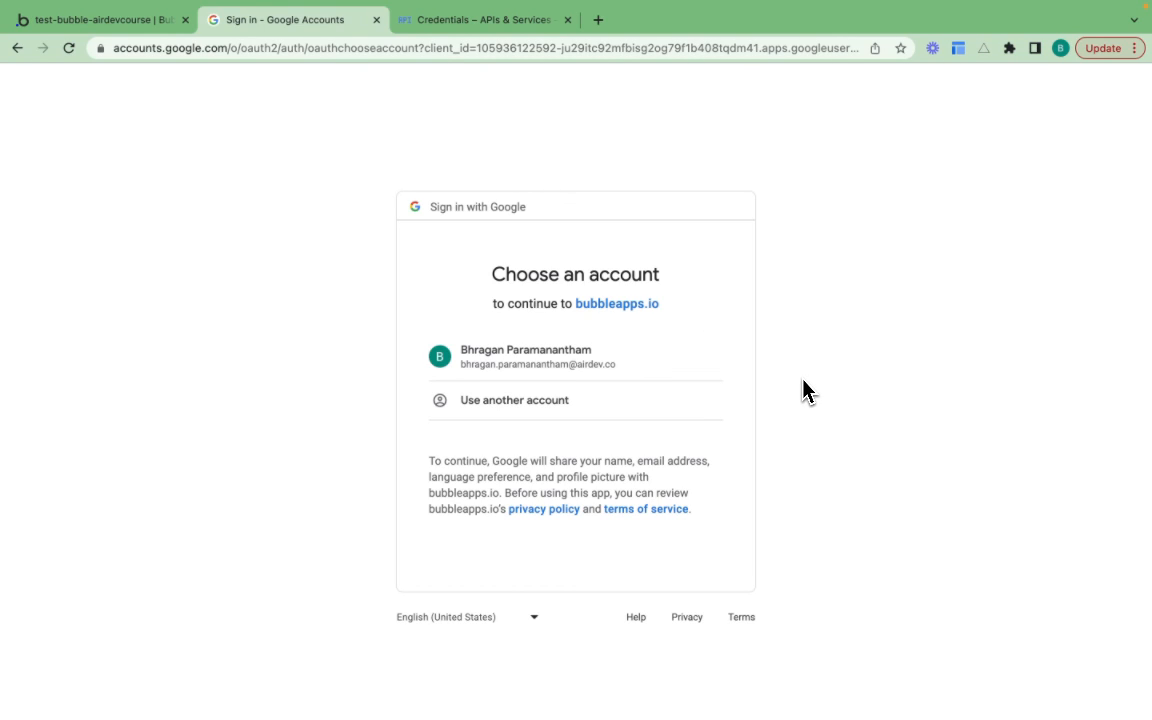
mouse_move(618, 472)
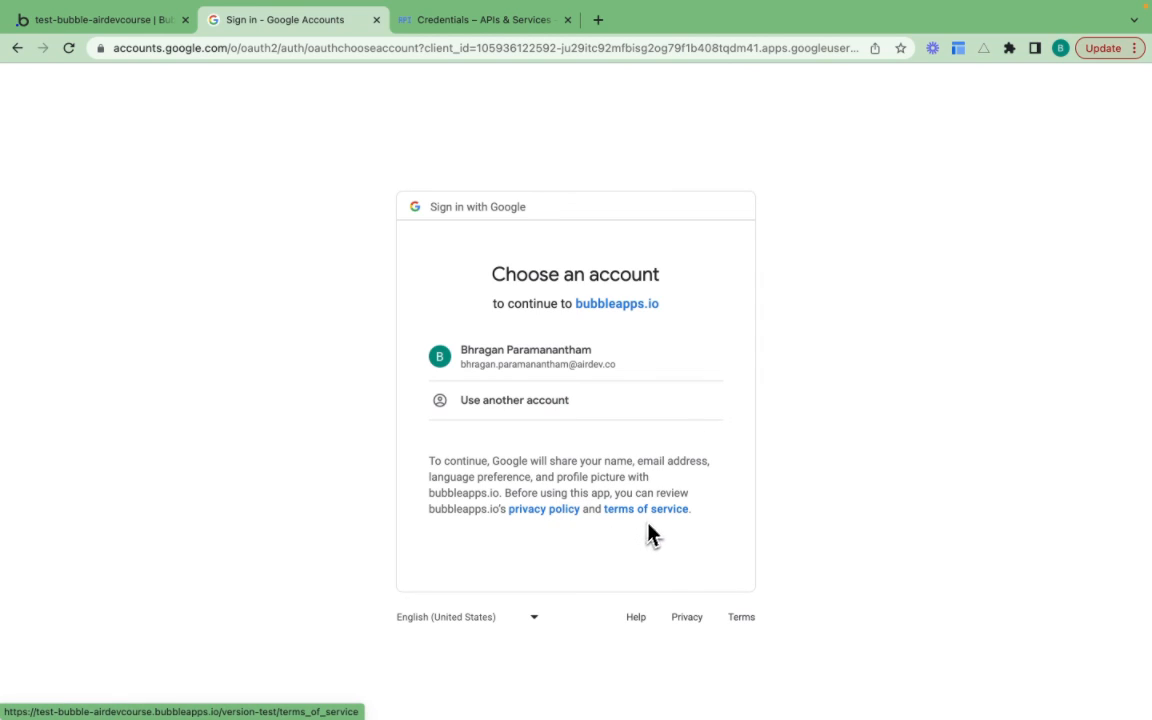
mouse_move(760, 560)
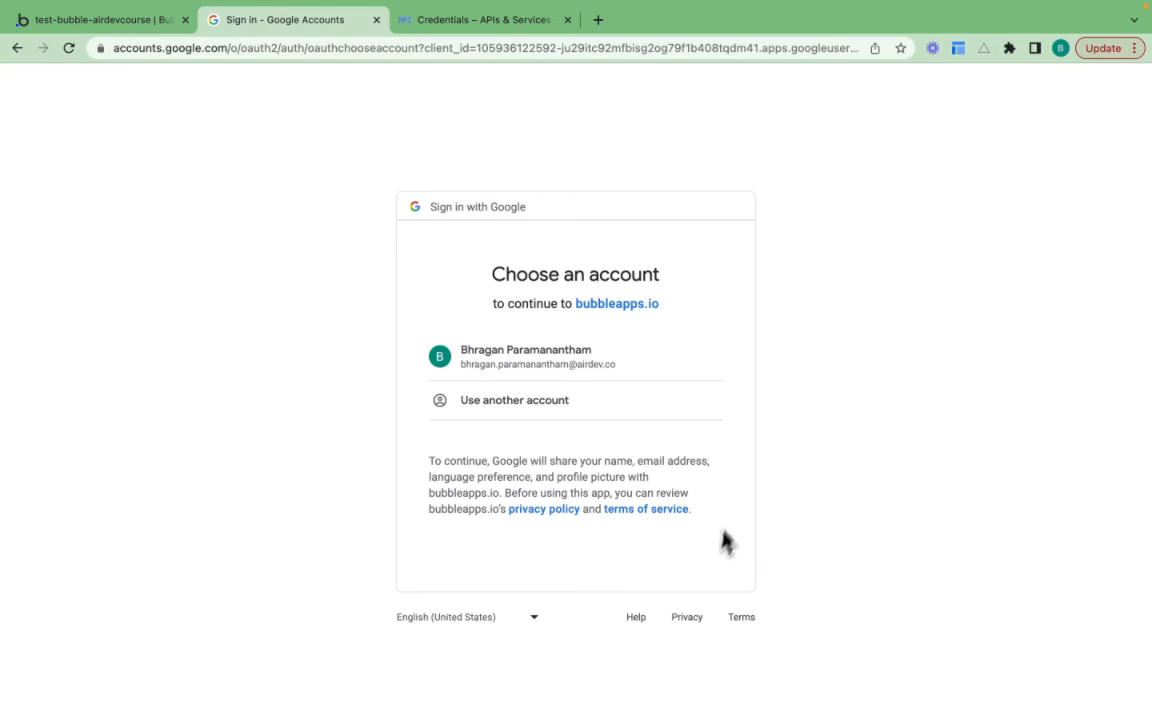
mouse_move(432, 472)
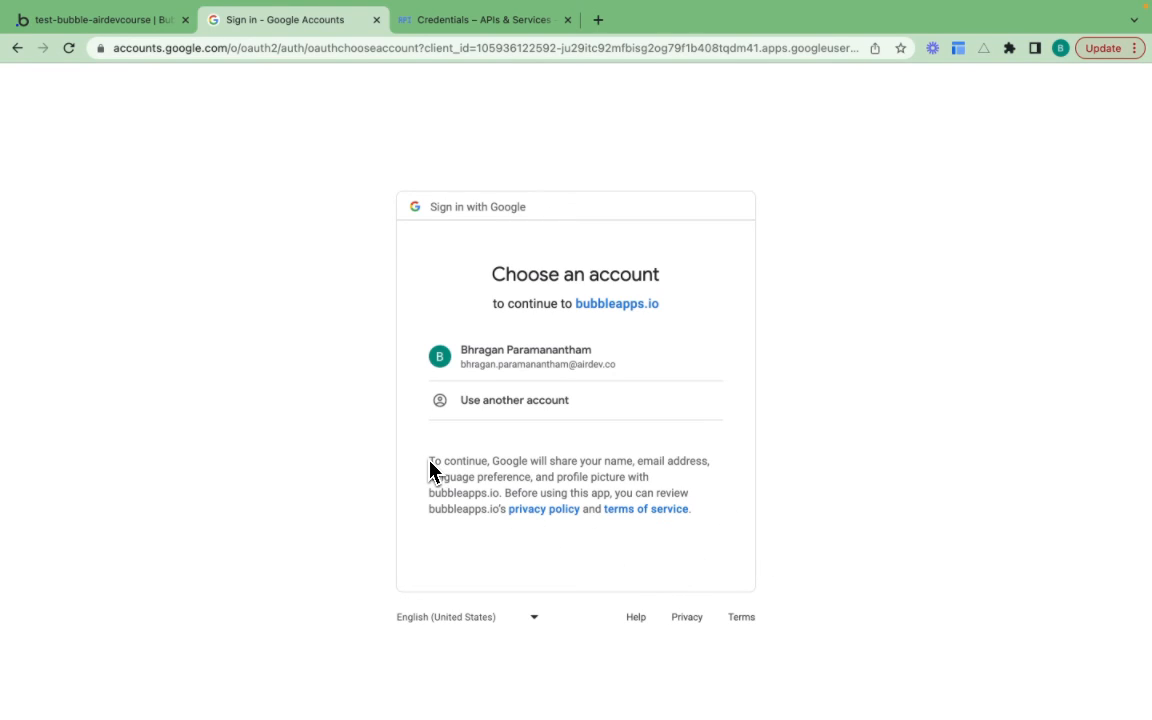
drag(428, 460, 504, 492)
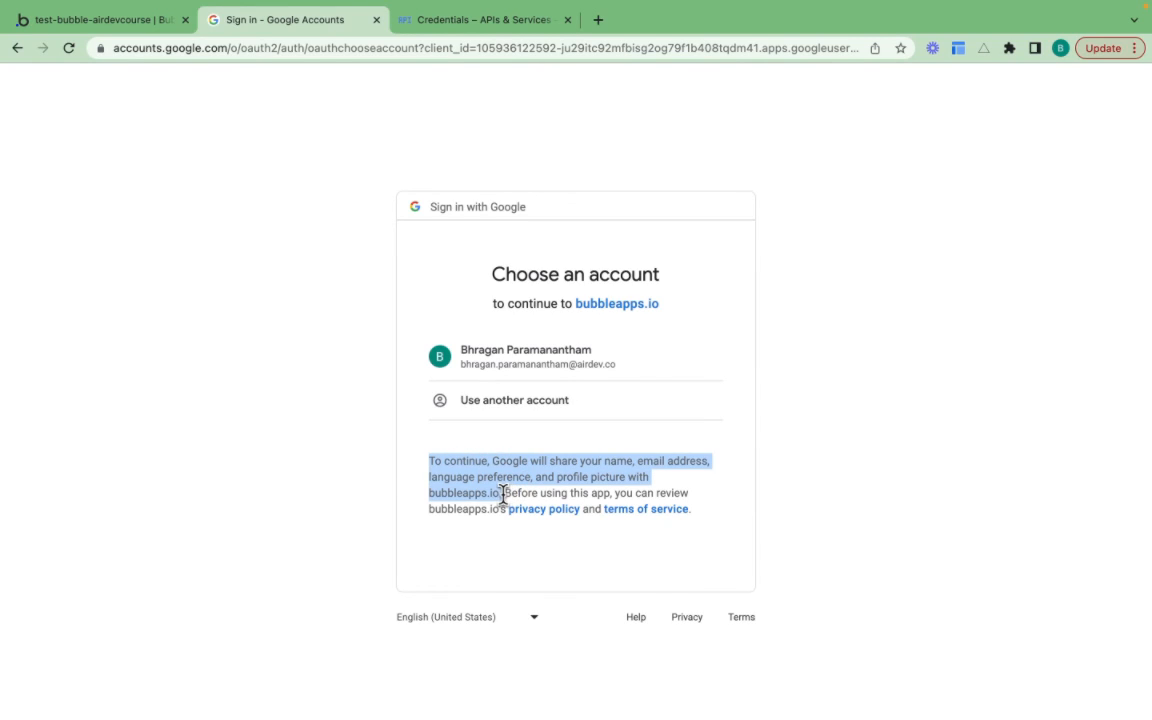
mouse_move(540, 468)
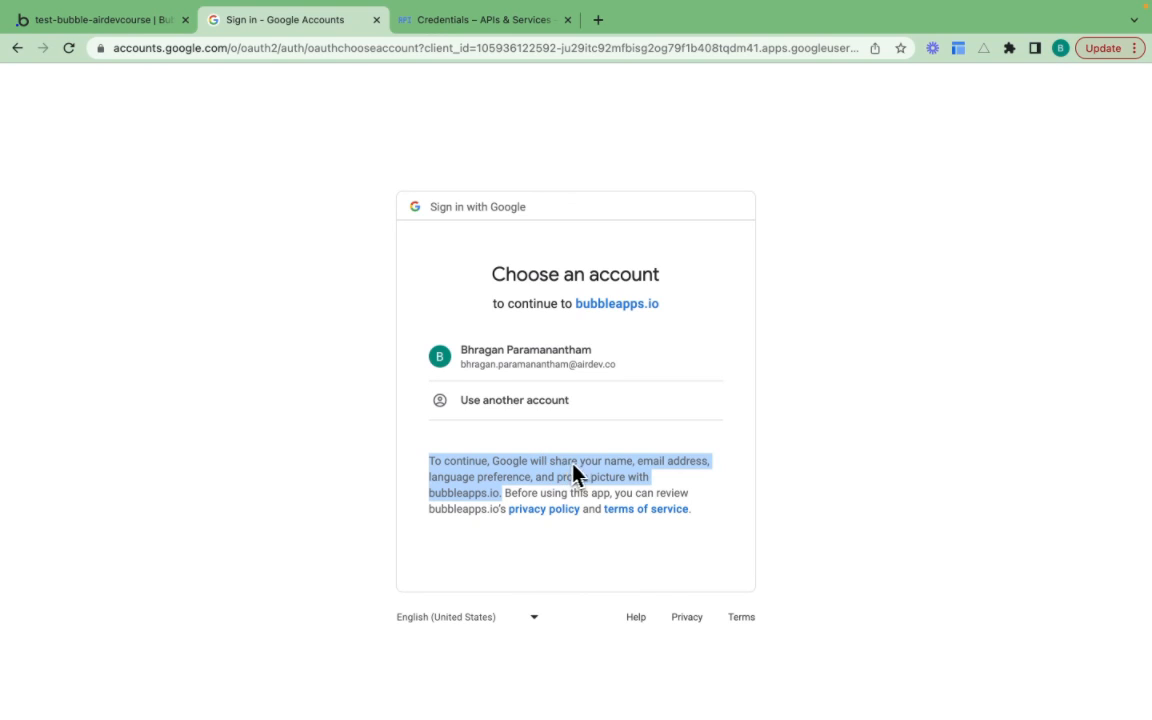
mouse_move(508, 488)
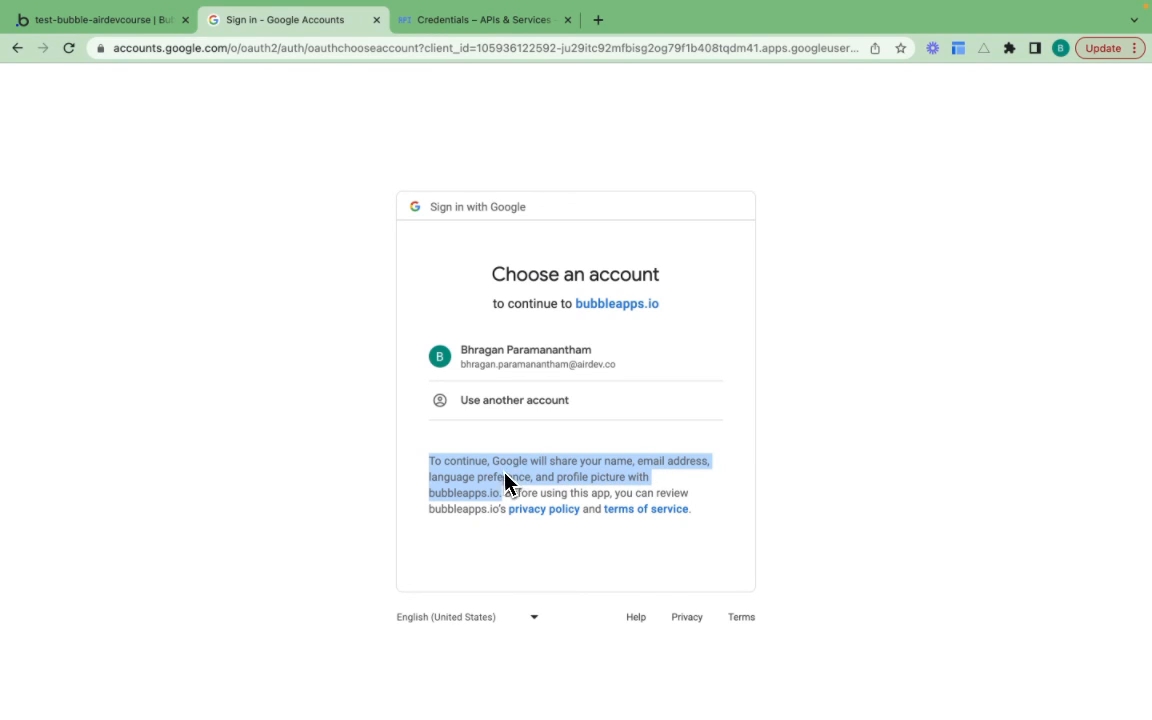
click(592, 486)
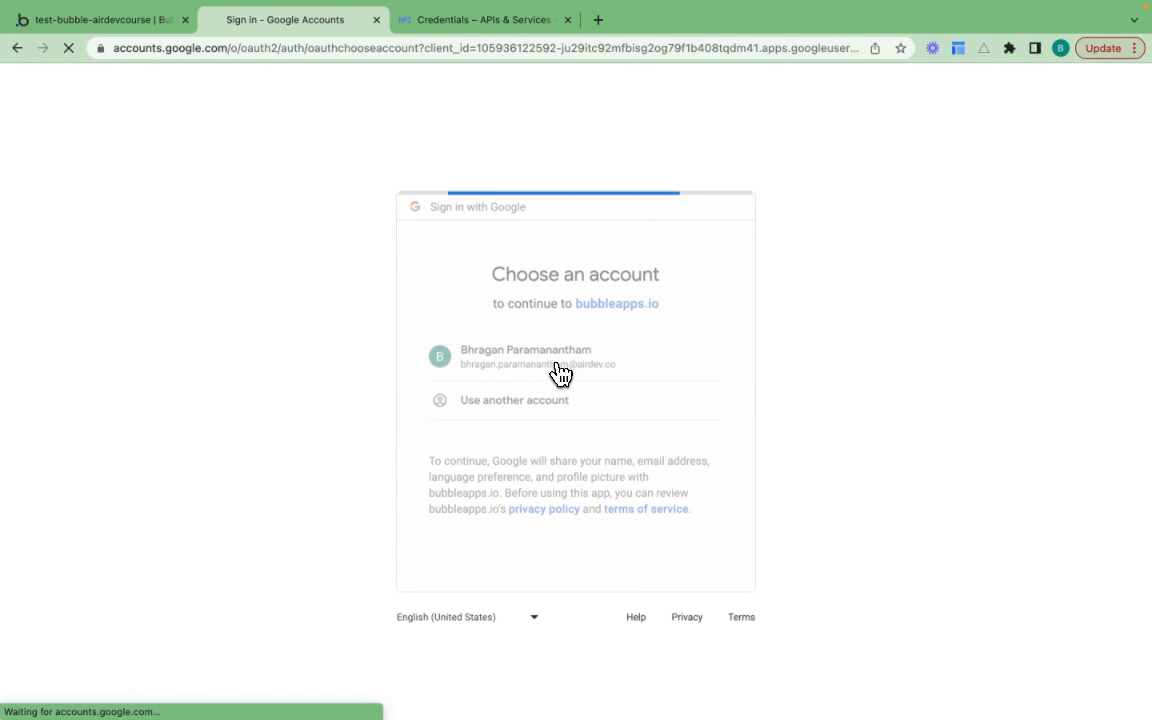
Step: Sign in with the listed Google account so the test page shows the first name and Log out
click(560, 356)
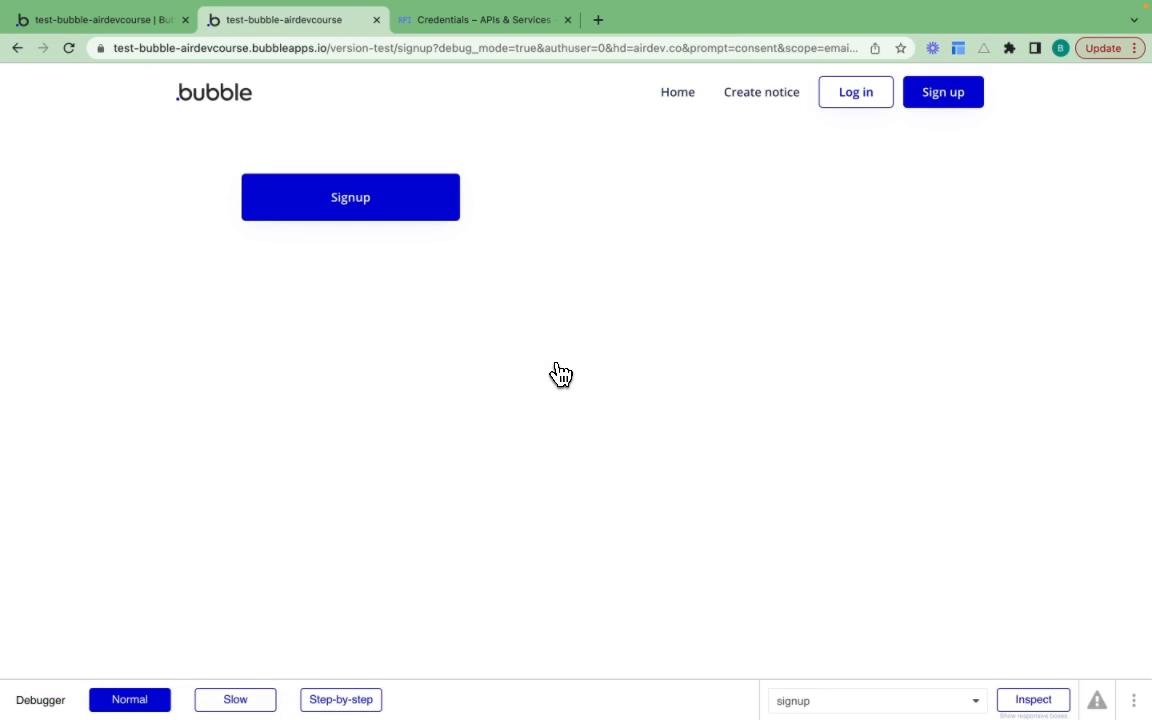
click(350, 198)
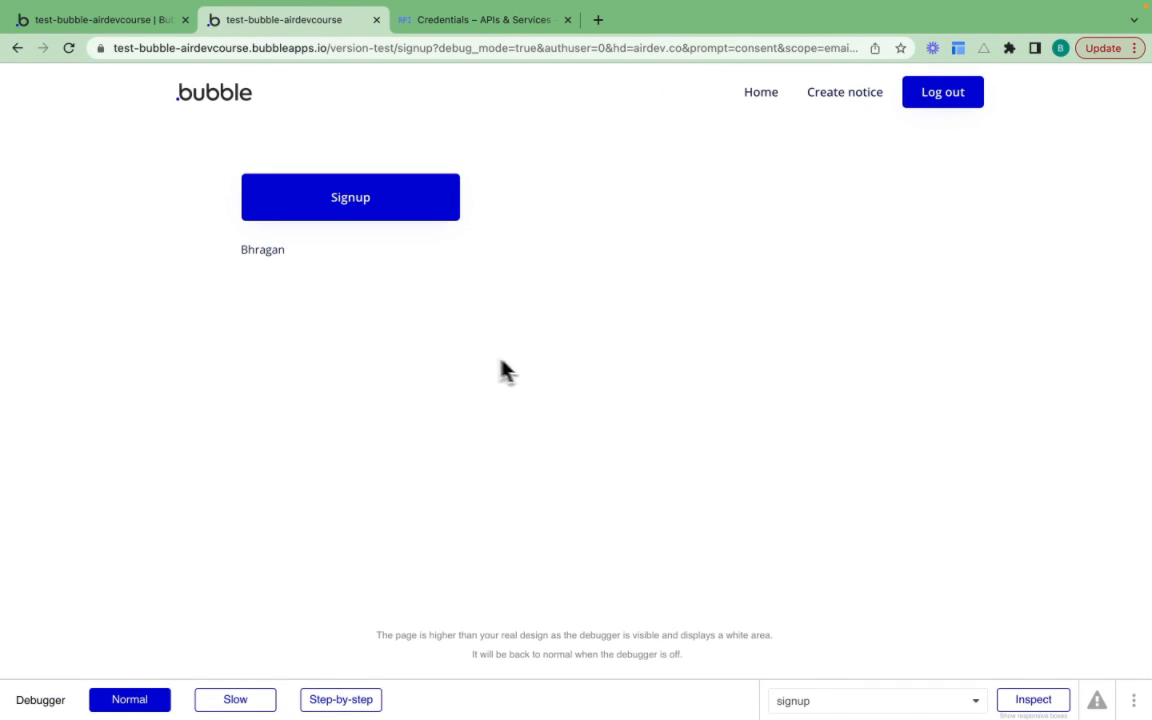
mouse_move(534, 352)
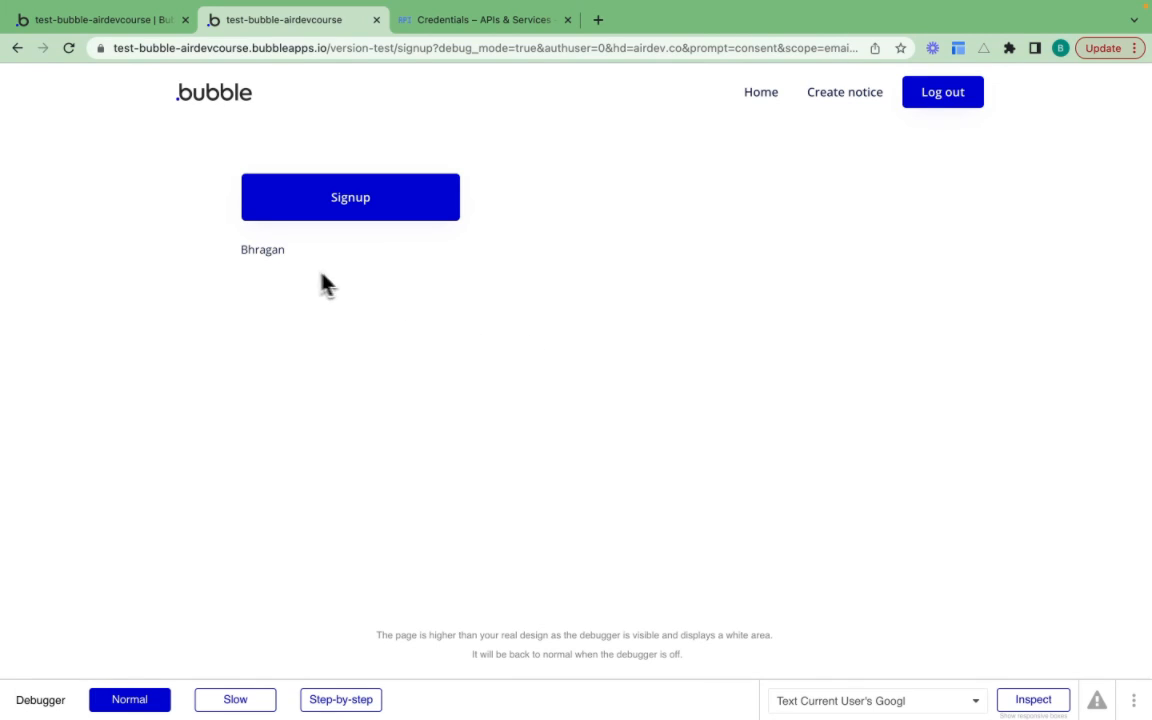
mouse_move(266, 256)
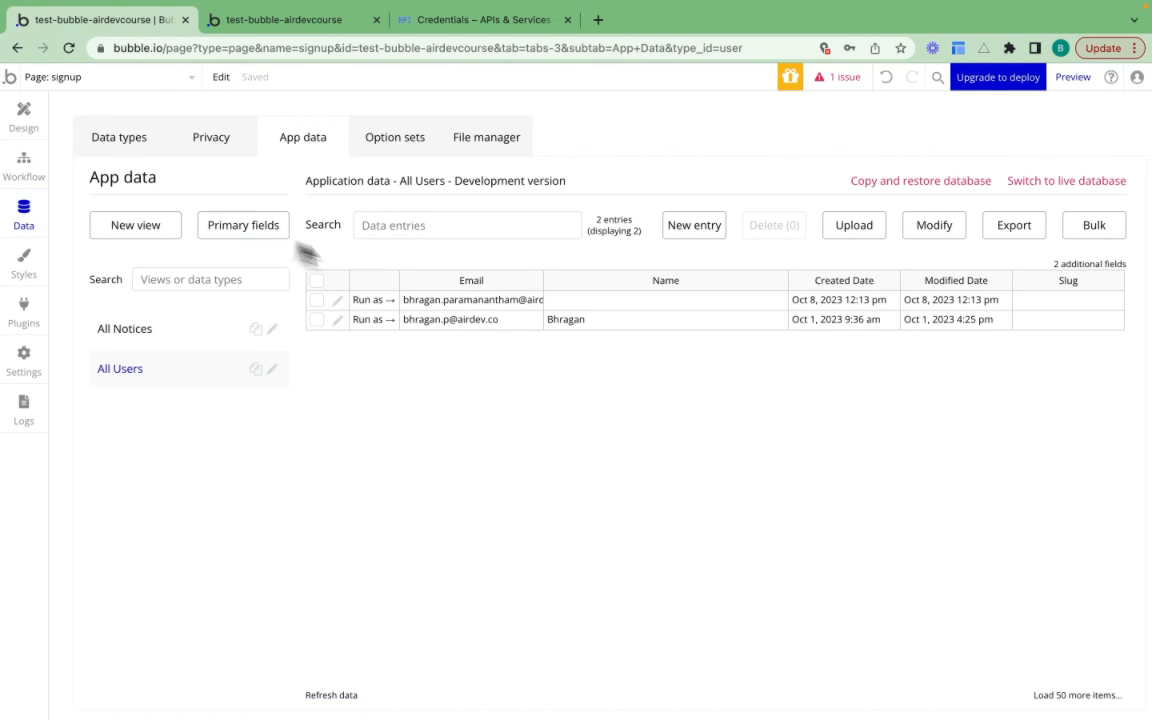
mouse_move(432, 316)
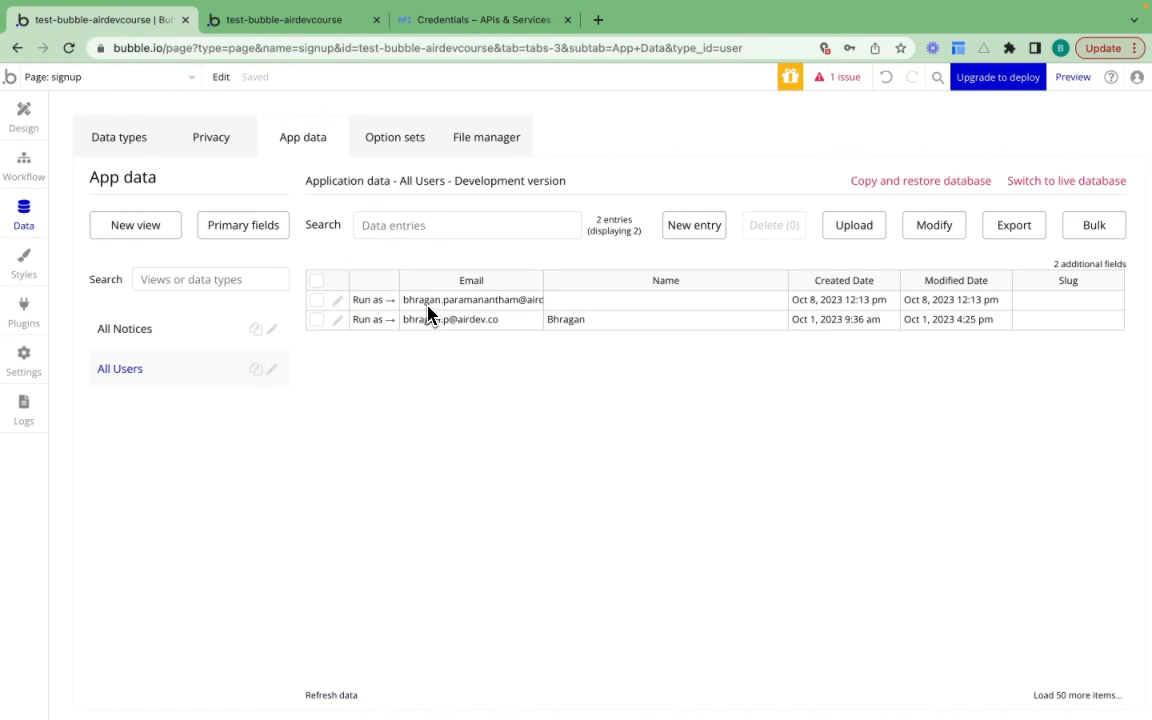
Step: Inspect the two user rows in All Users, confirming the new Google-signup user's email
click(844, 300)
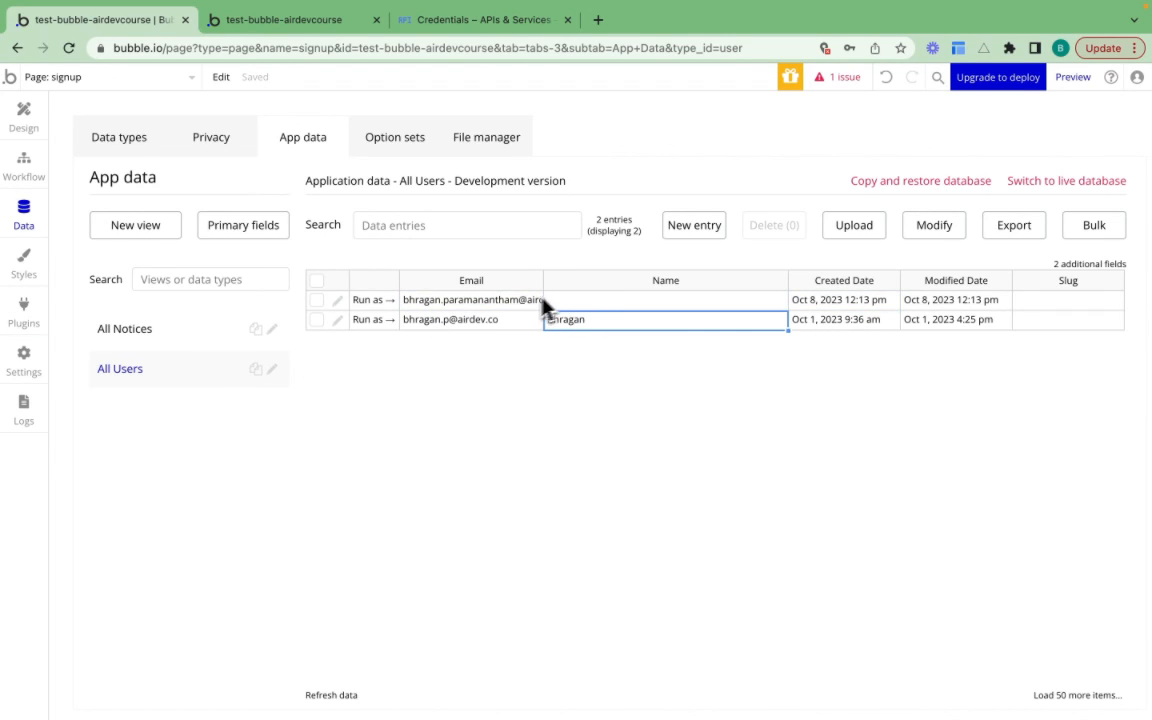
click(472, 300)
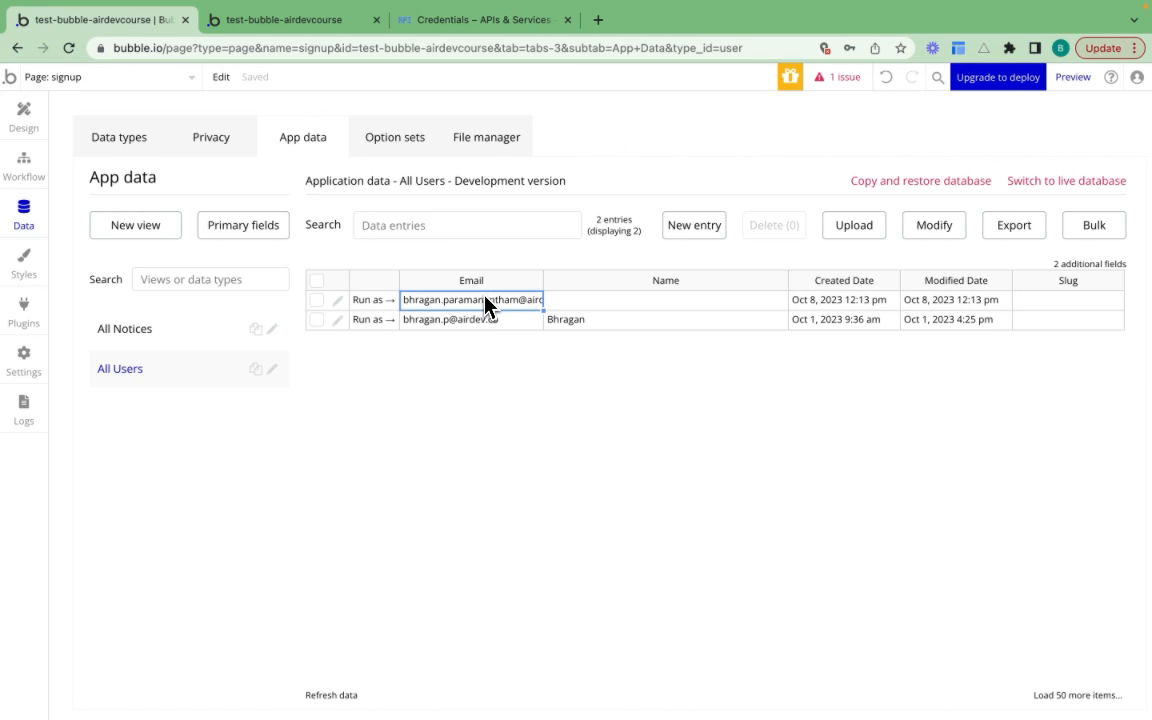